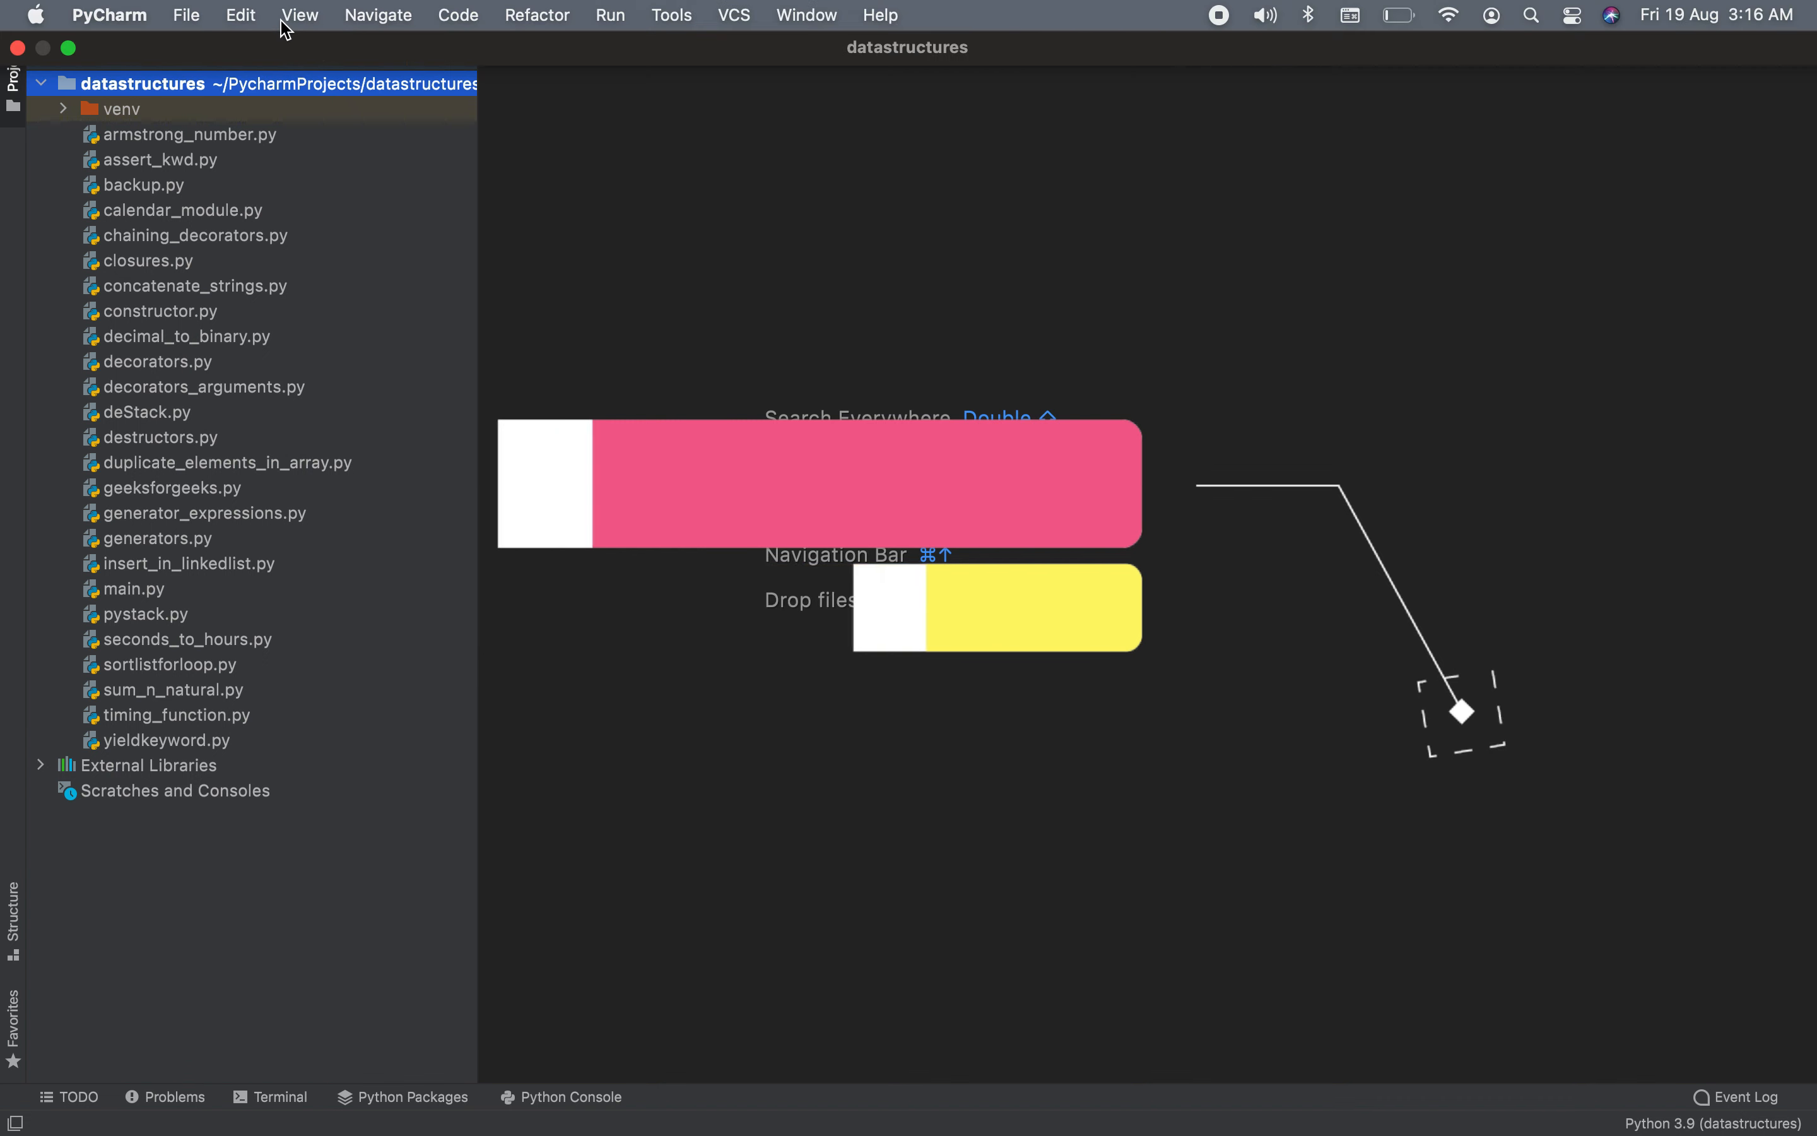
Step: Reveal the New Projects Setup submenu from the File menu
click(186, 15)
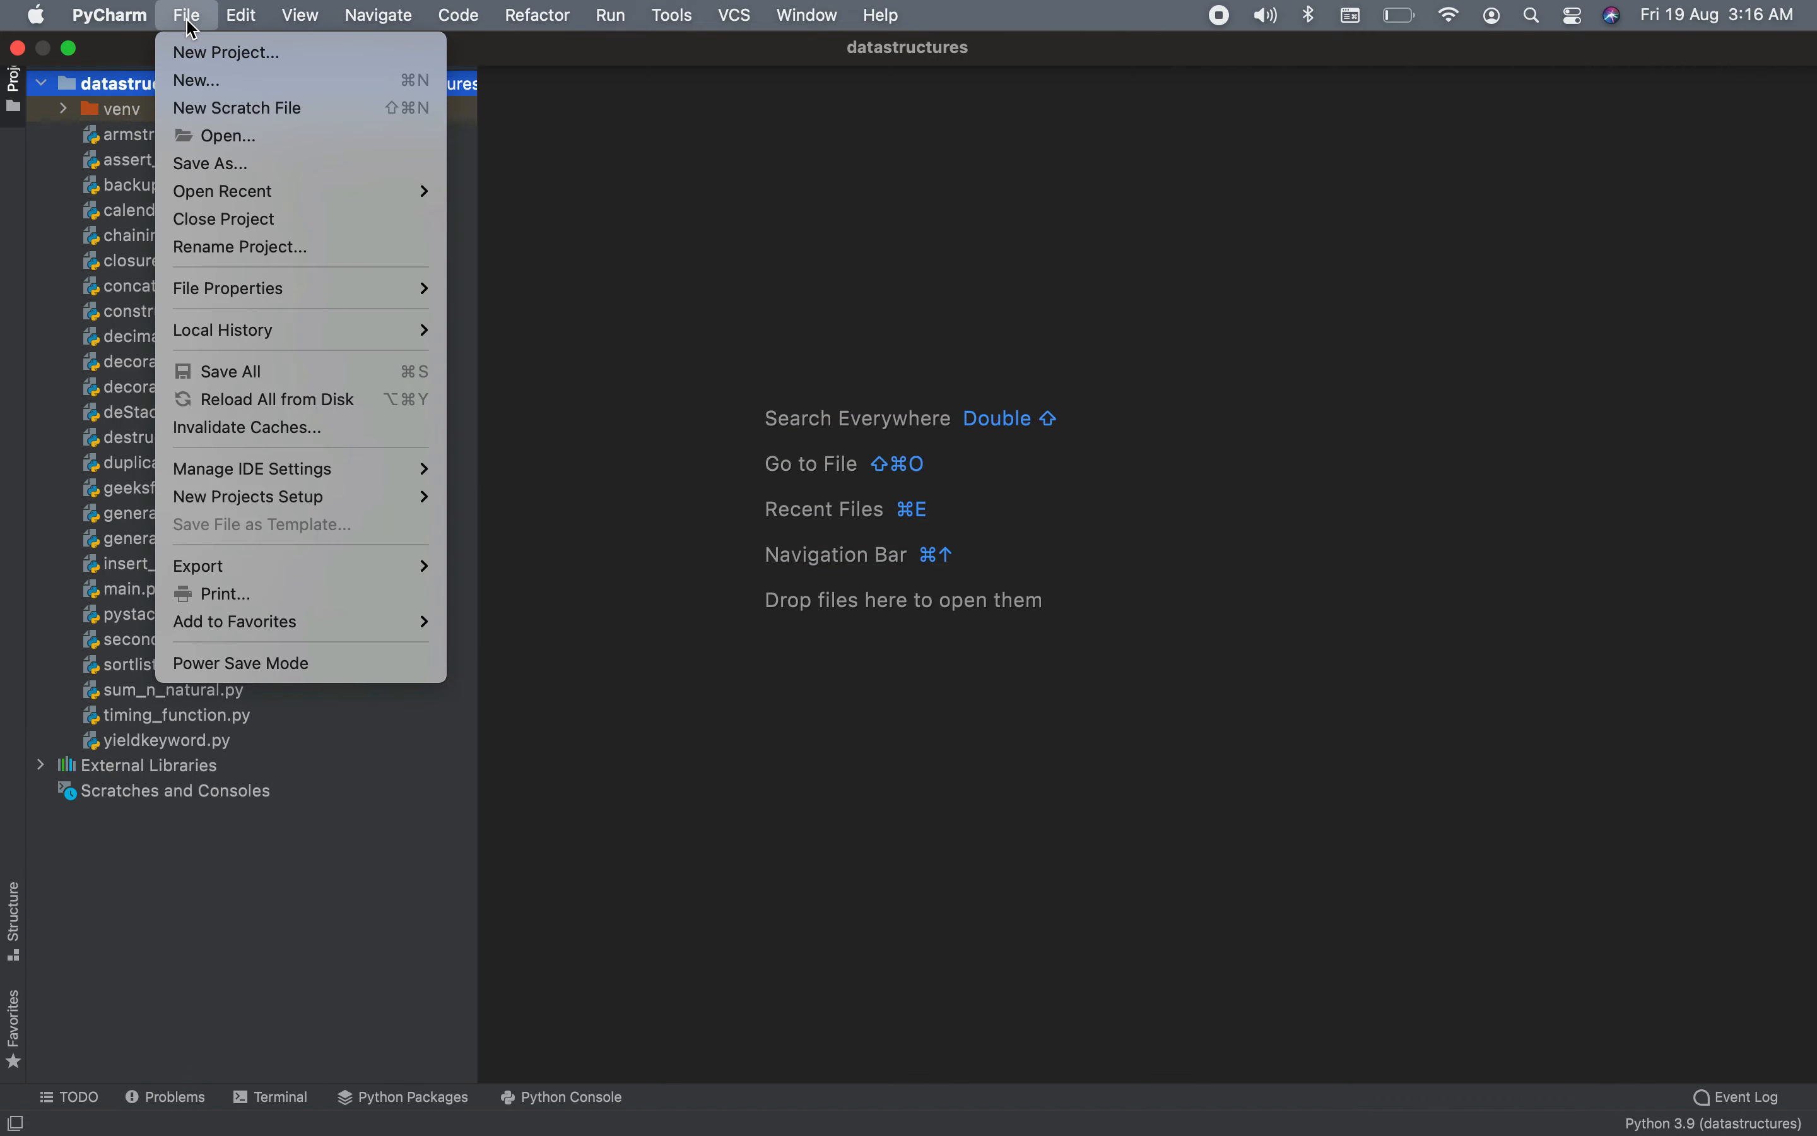
mouse_move(299, 469)
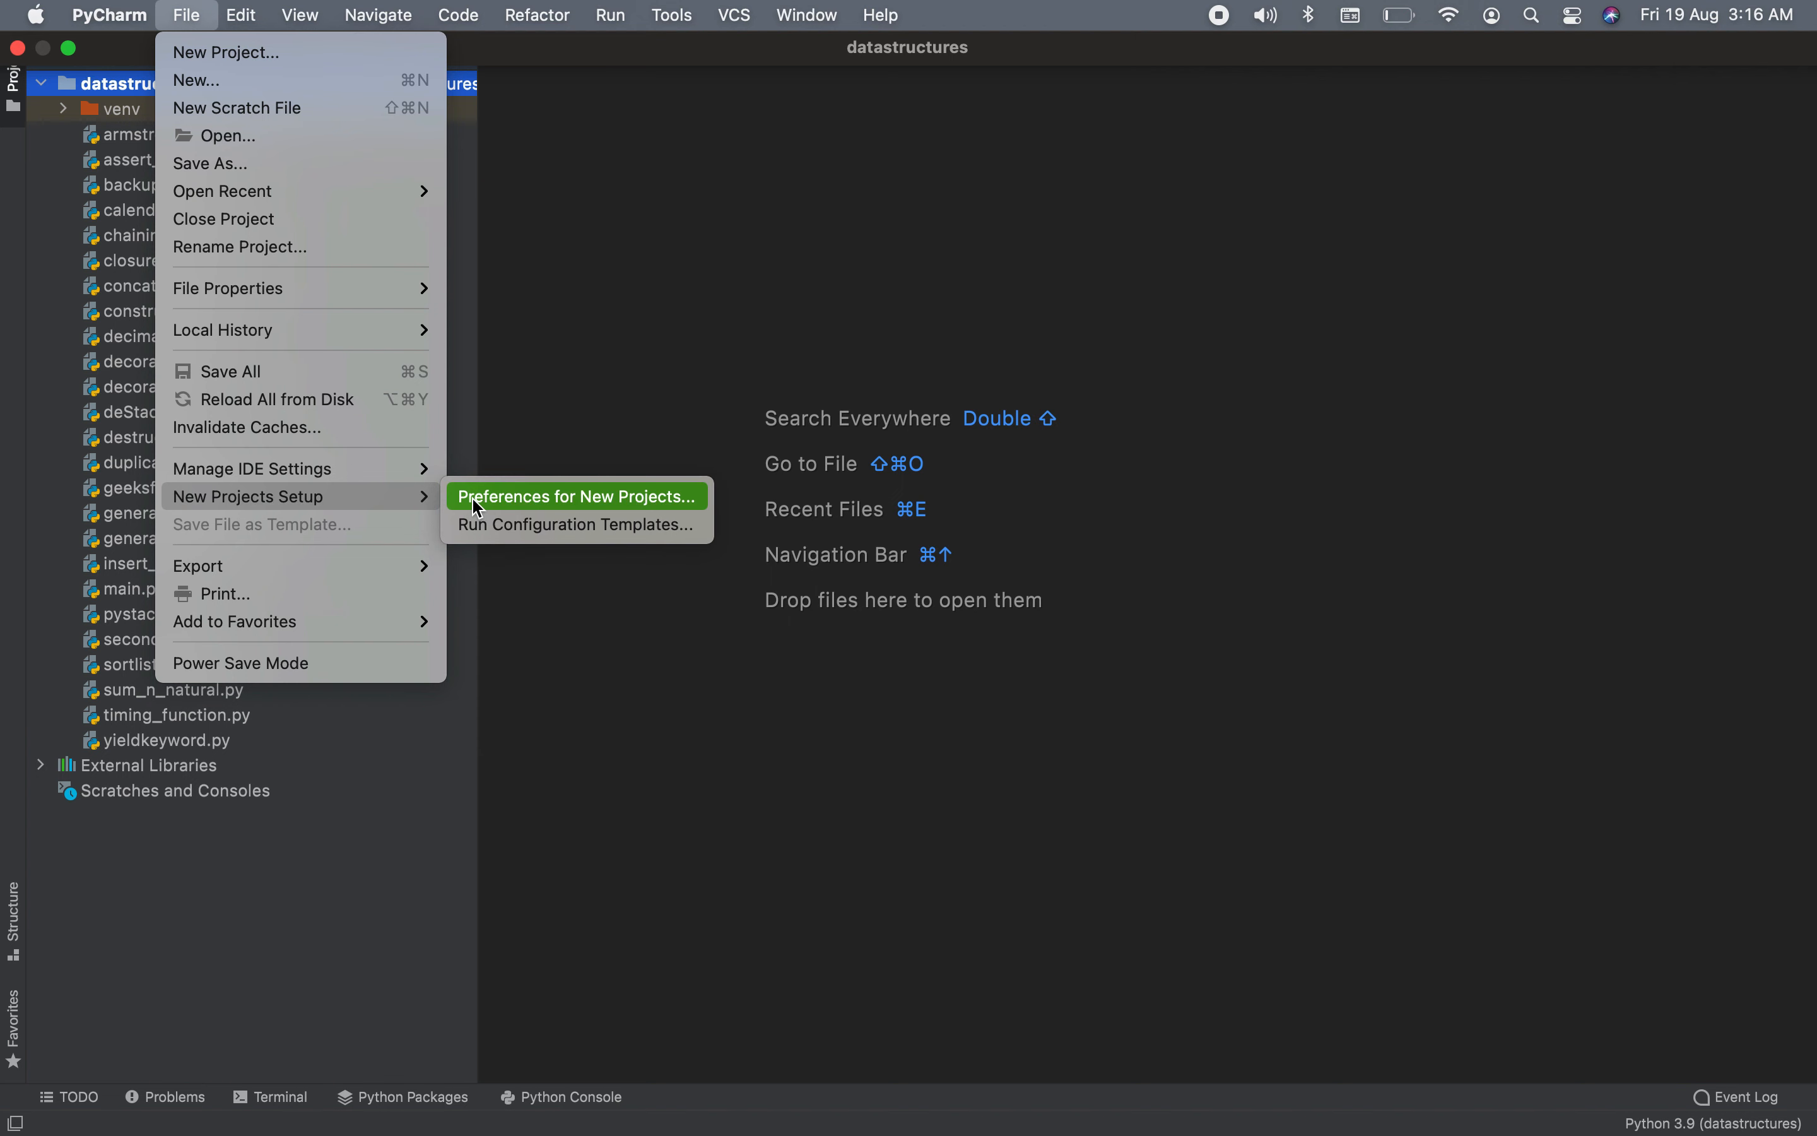
mouse_move(480, 513)
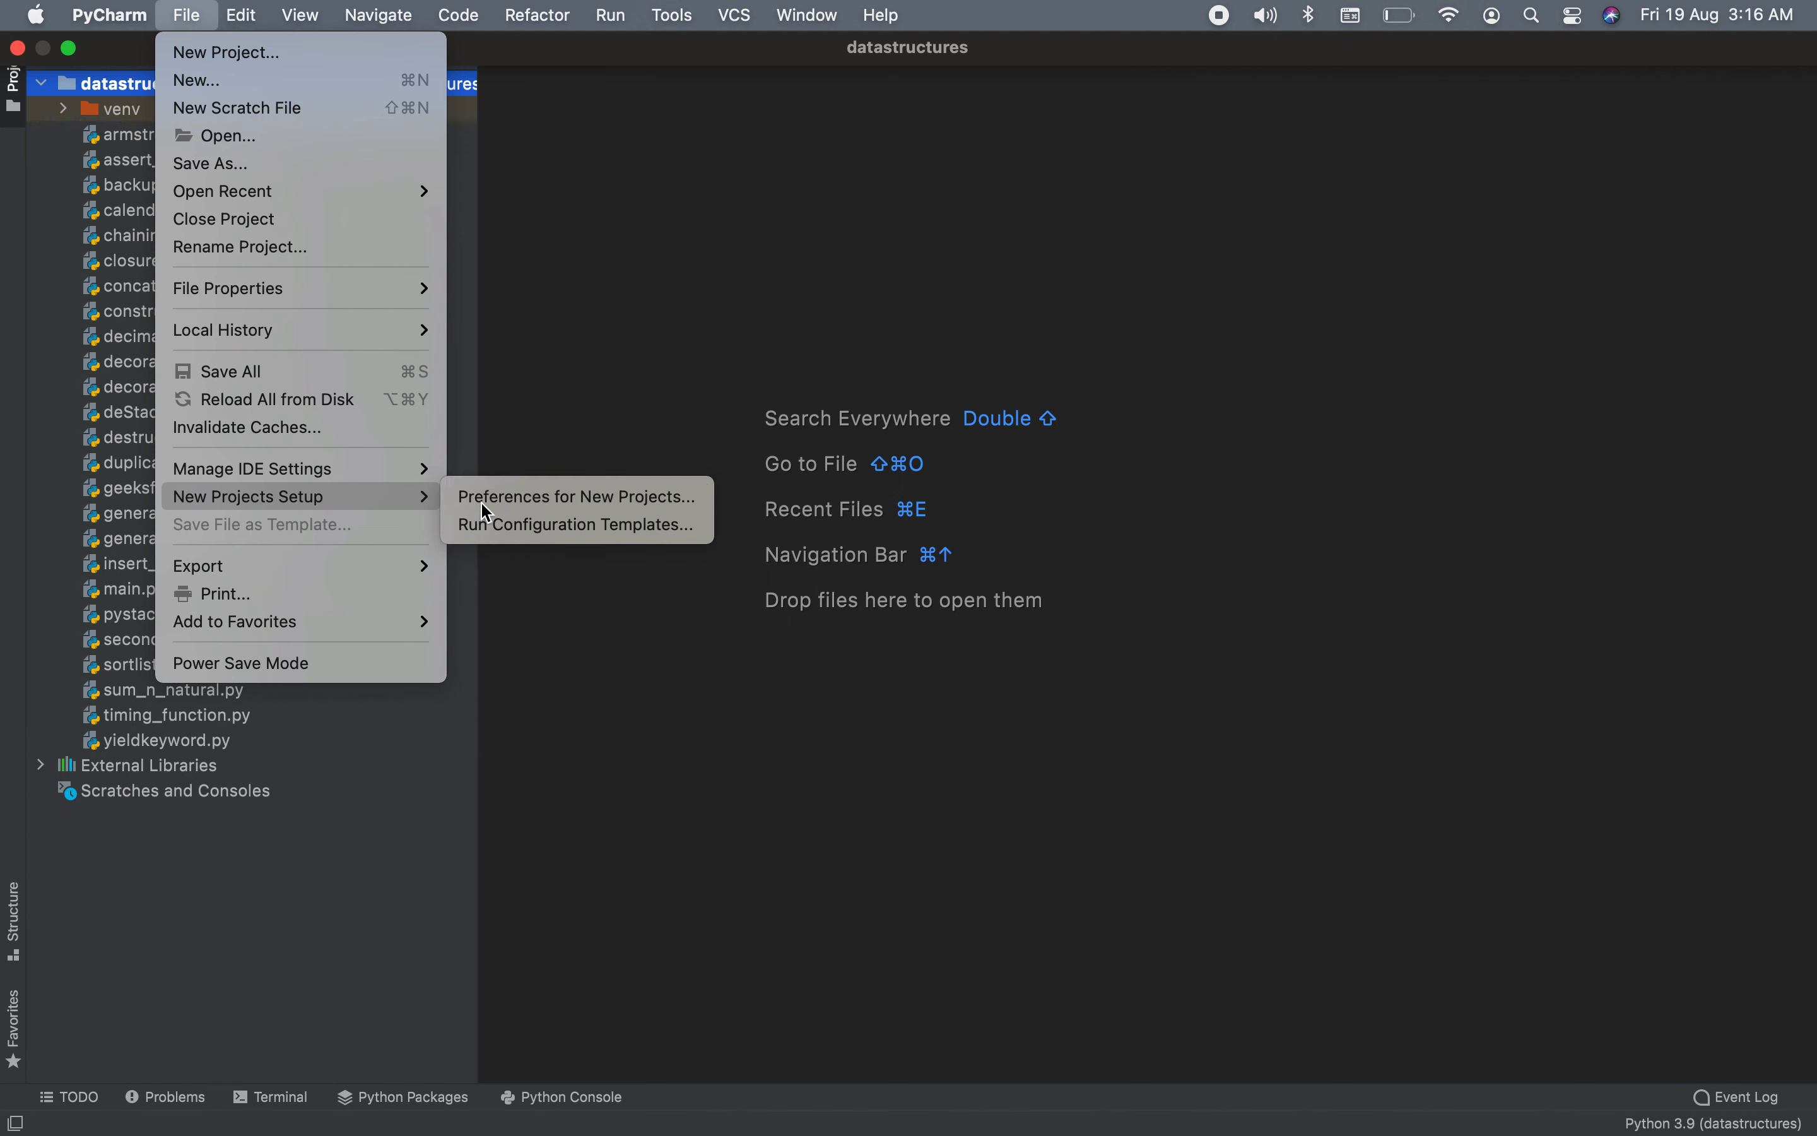
Step: Show the Python 3.9 interpreter and its package list in Preferences for New Projects
click(575, 496)
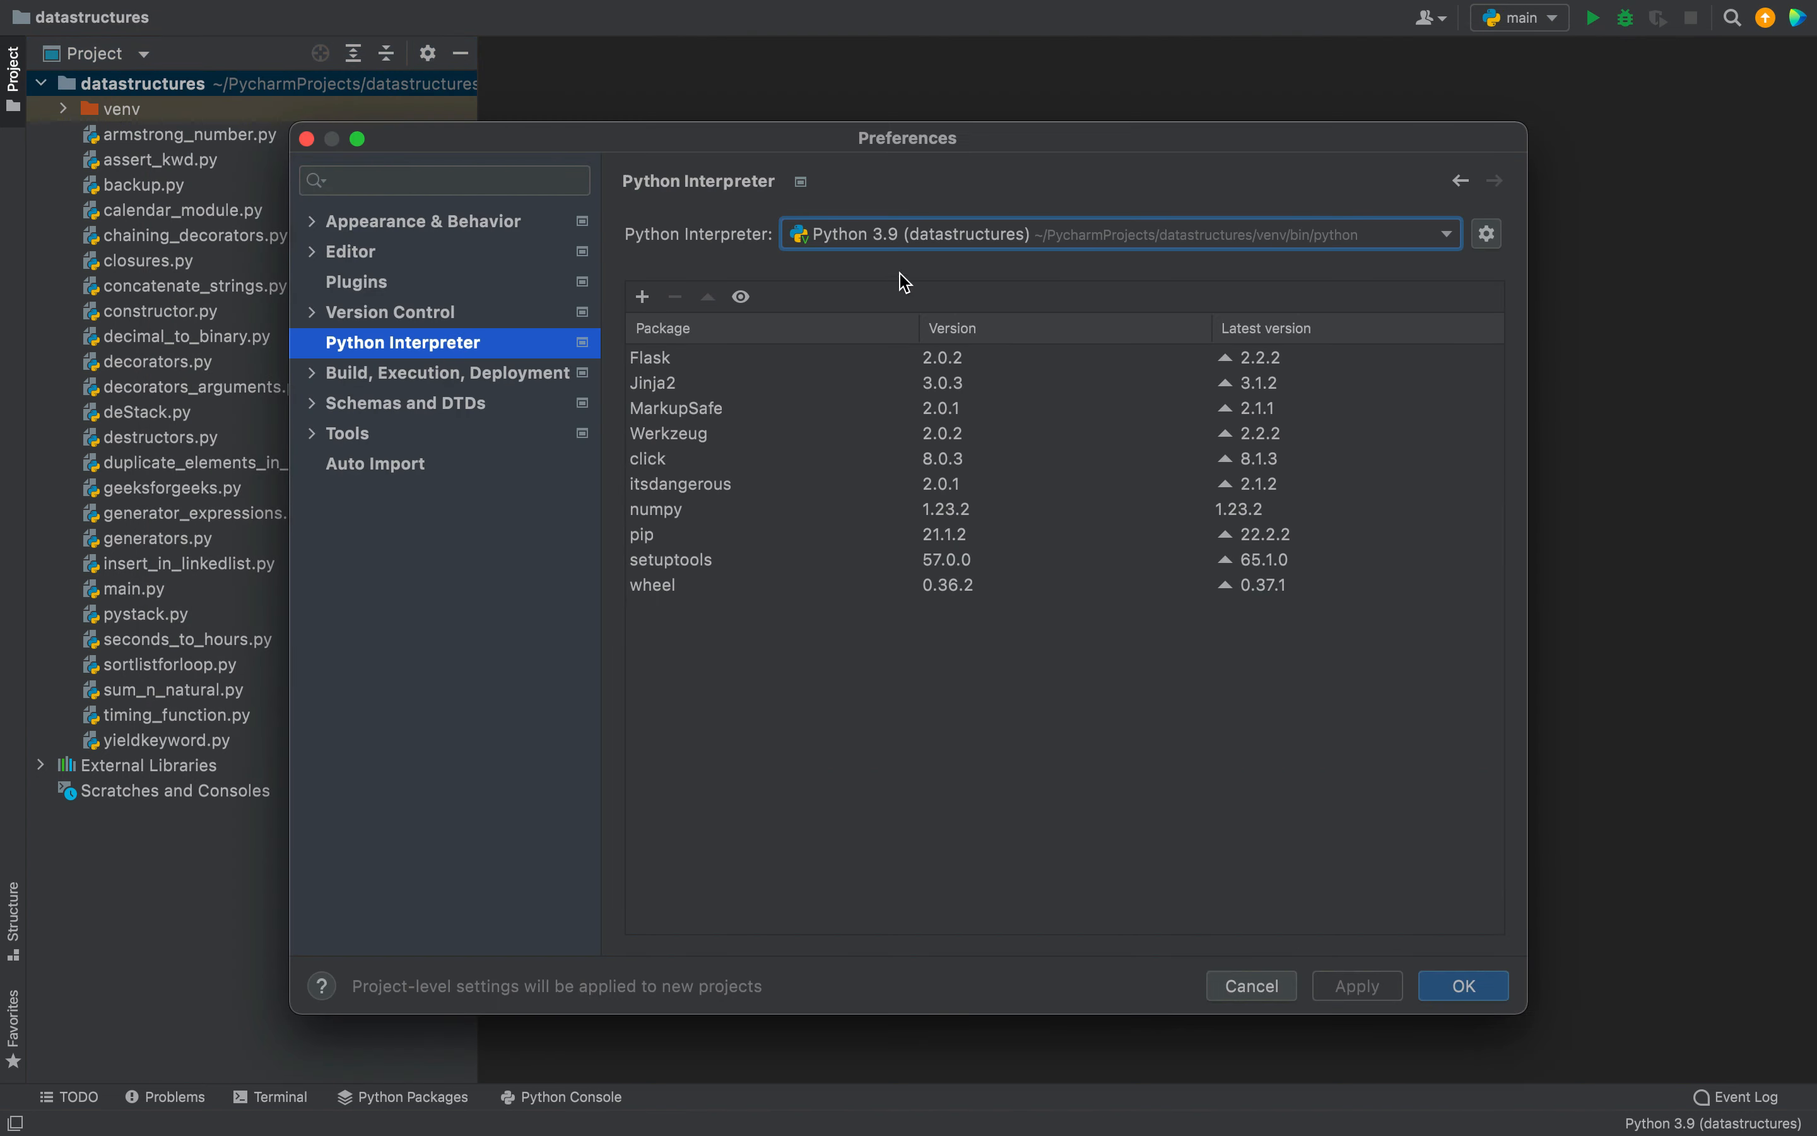
mouse_move(762, 117)
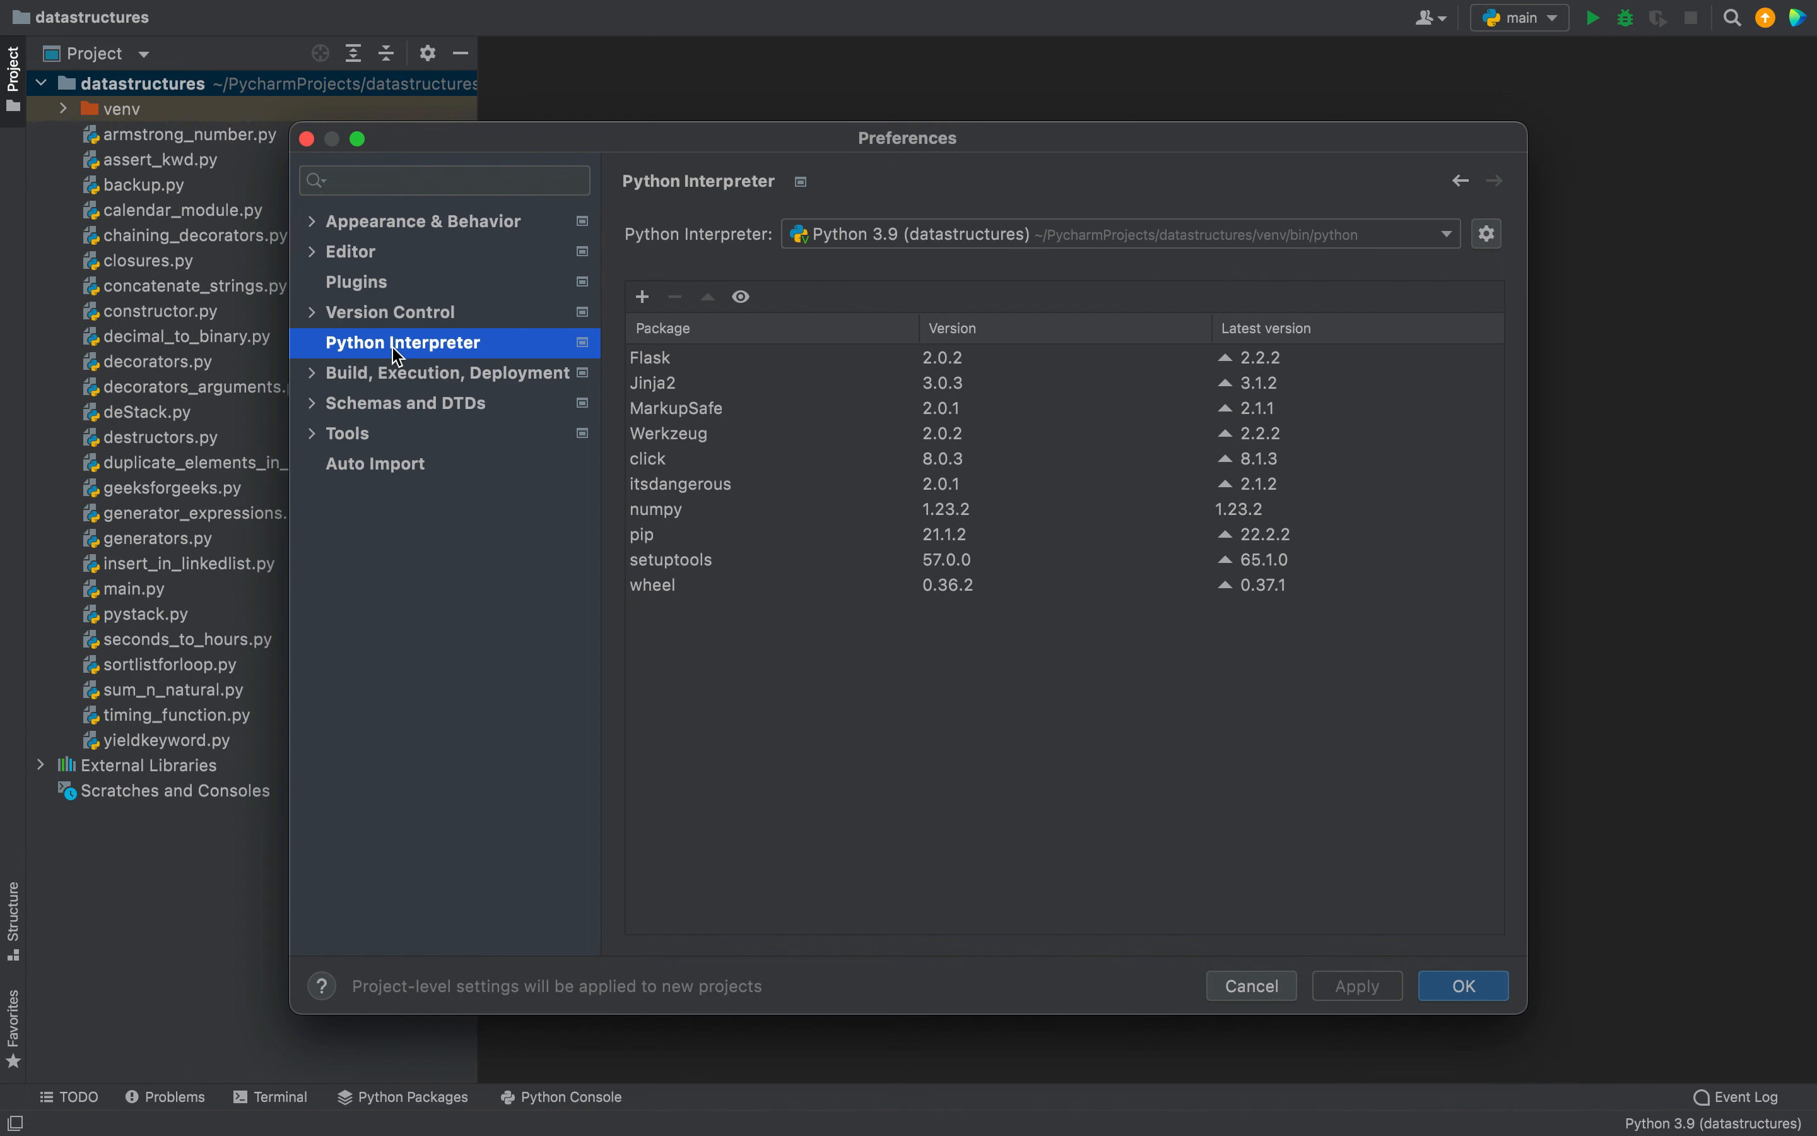
mouse_move(1066, 281)
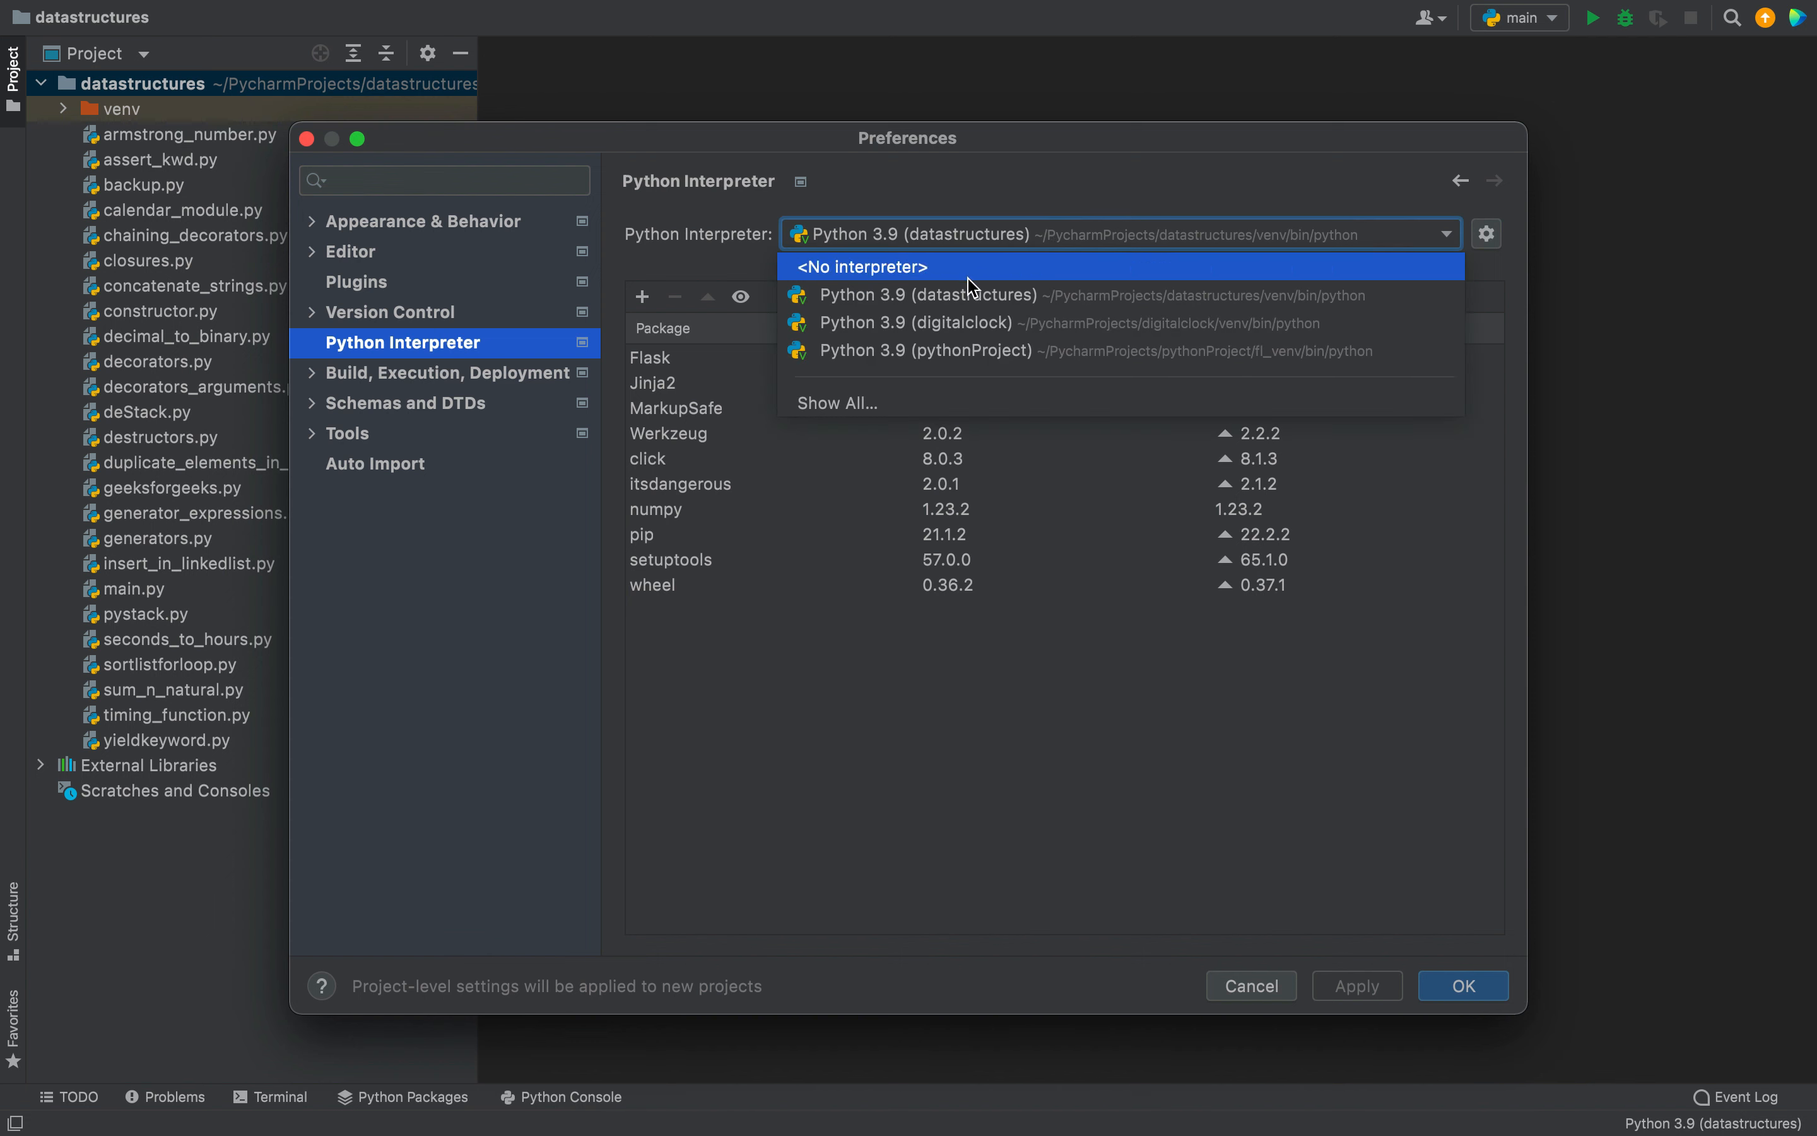
mouse_move(1020, 294)
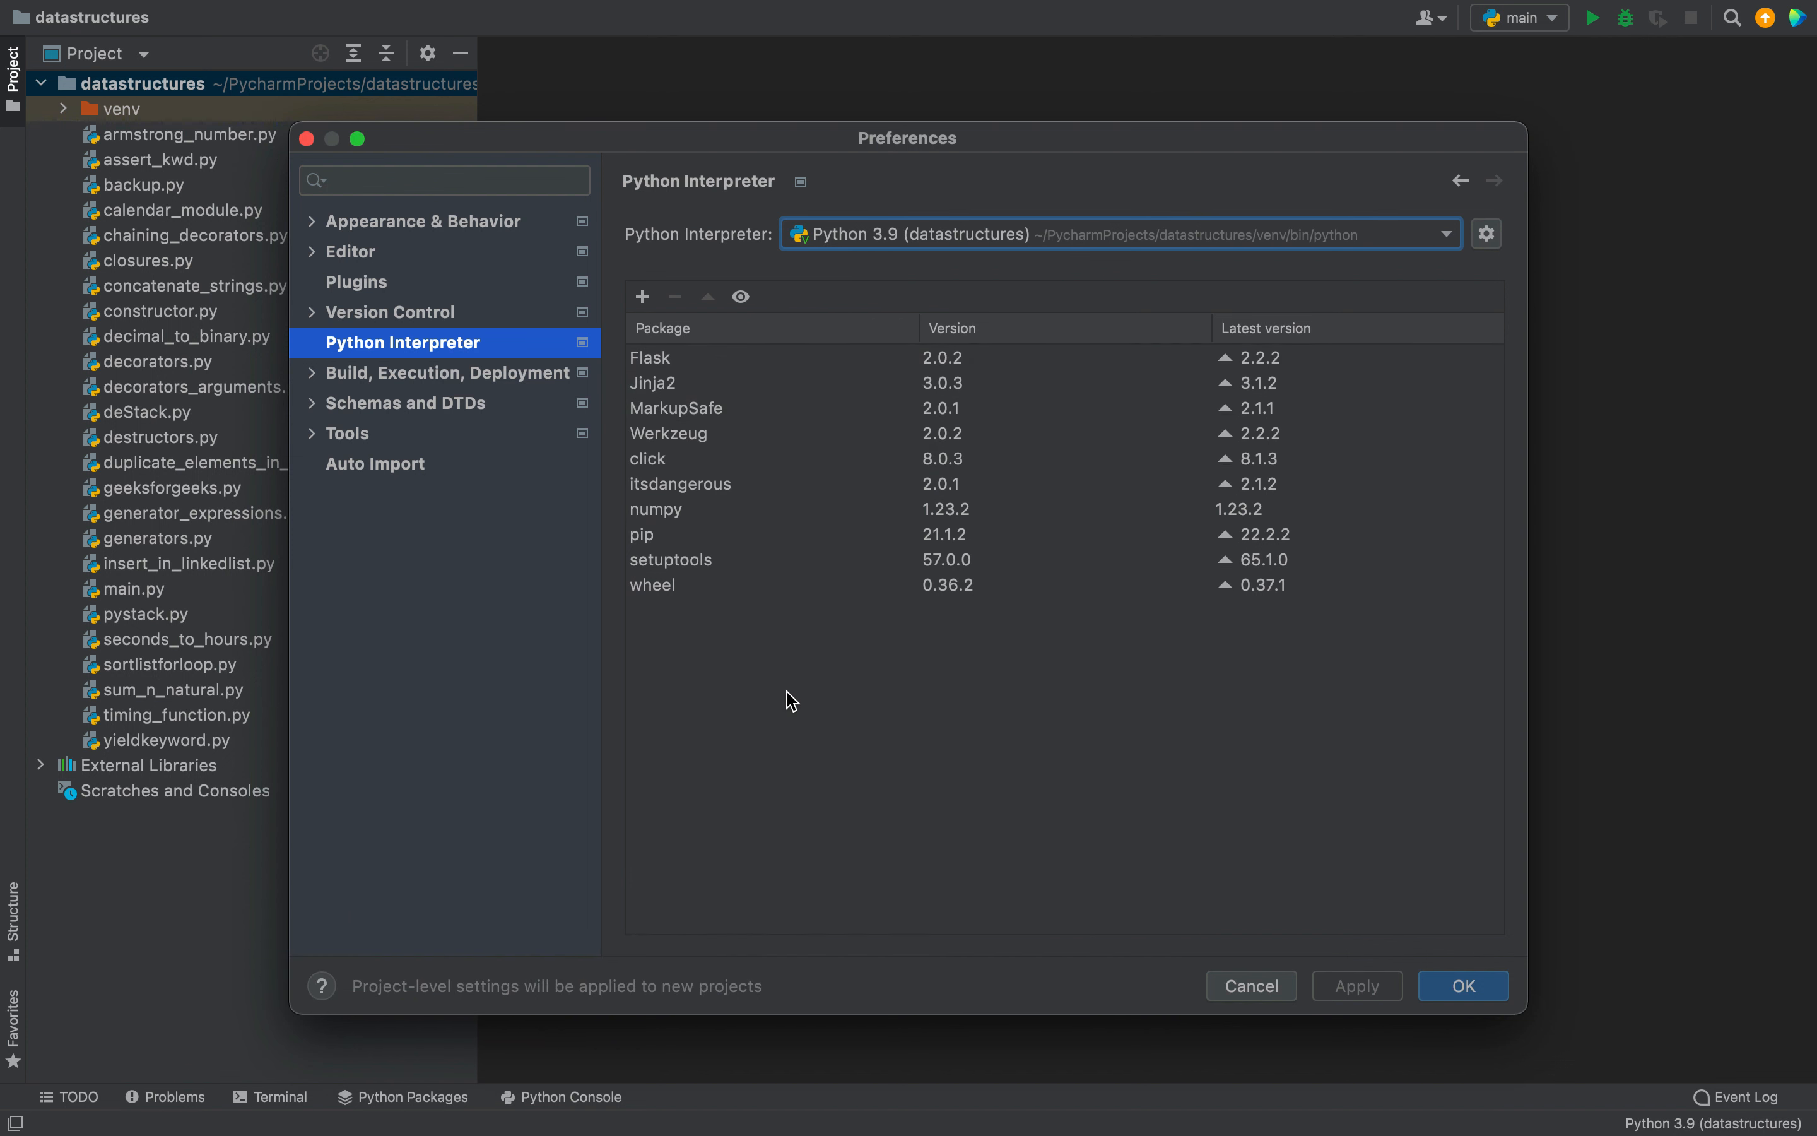
mouse_move(807, 668)
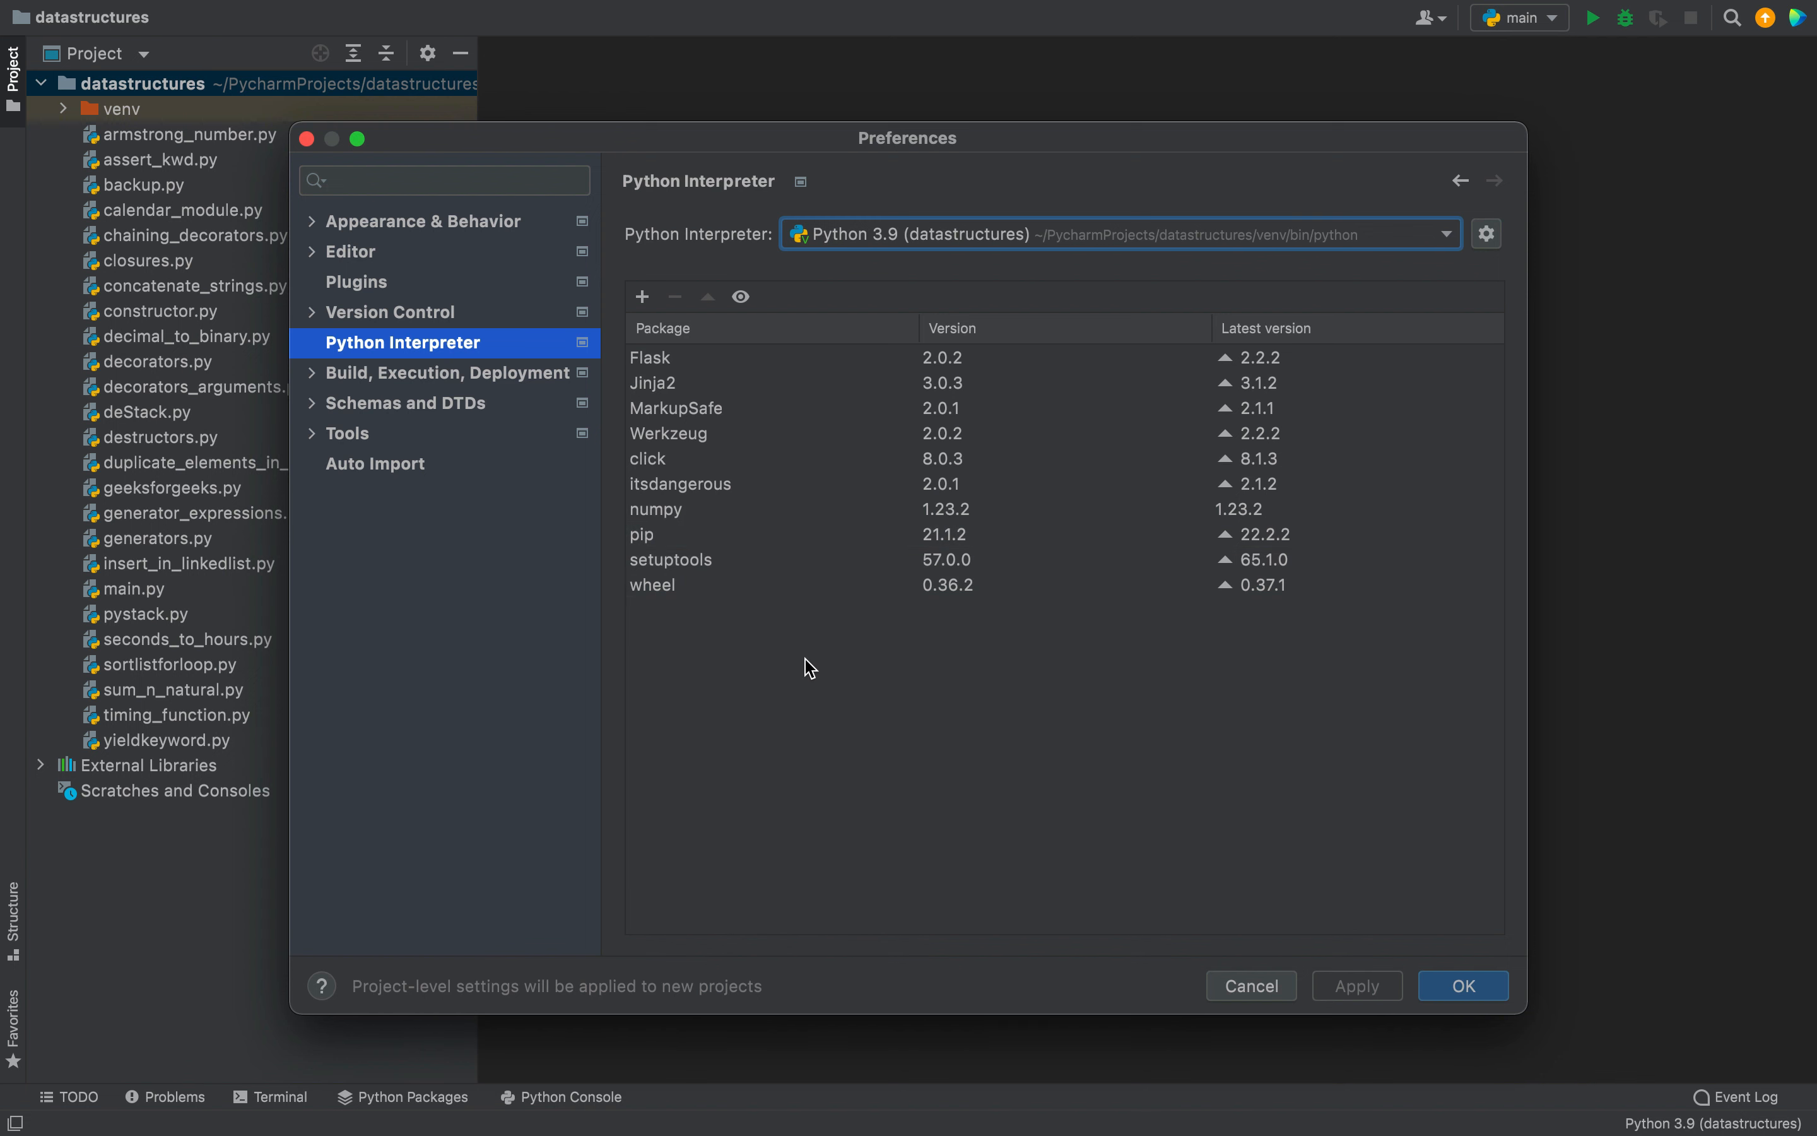
mouse_move(856, 670)
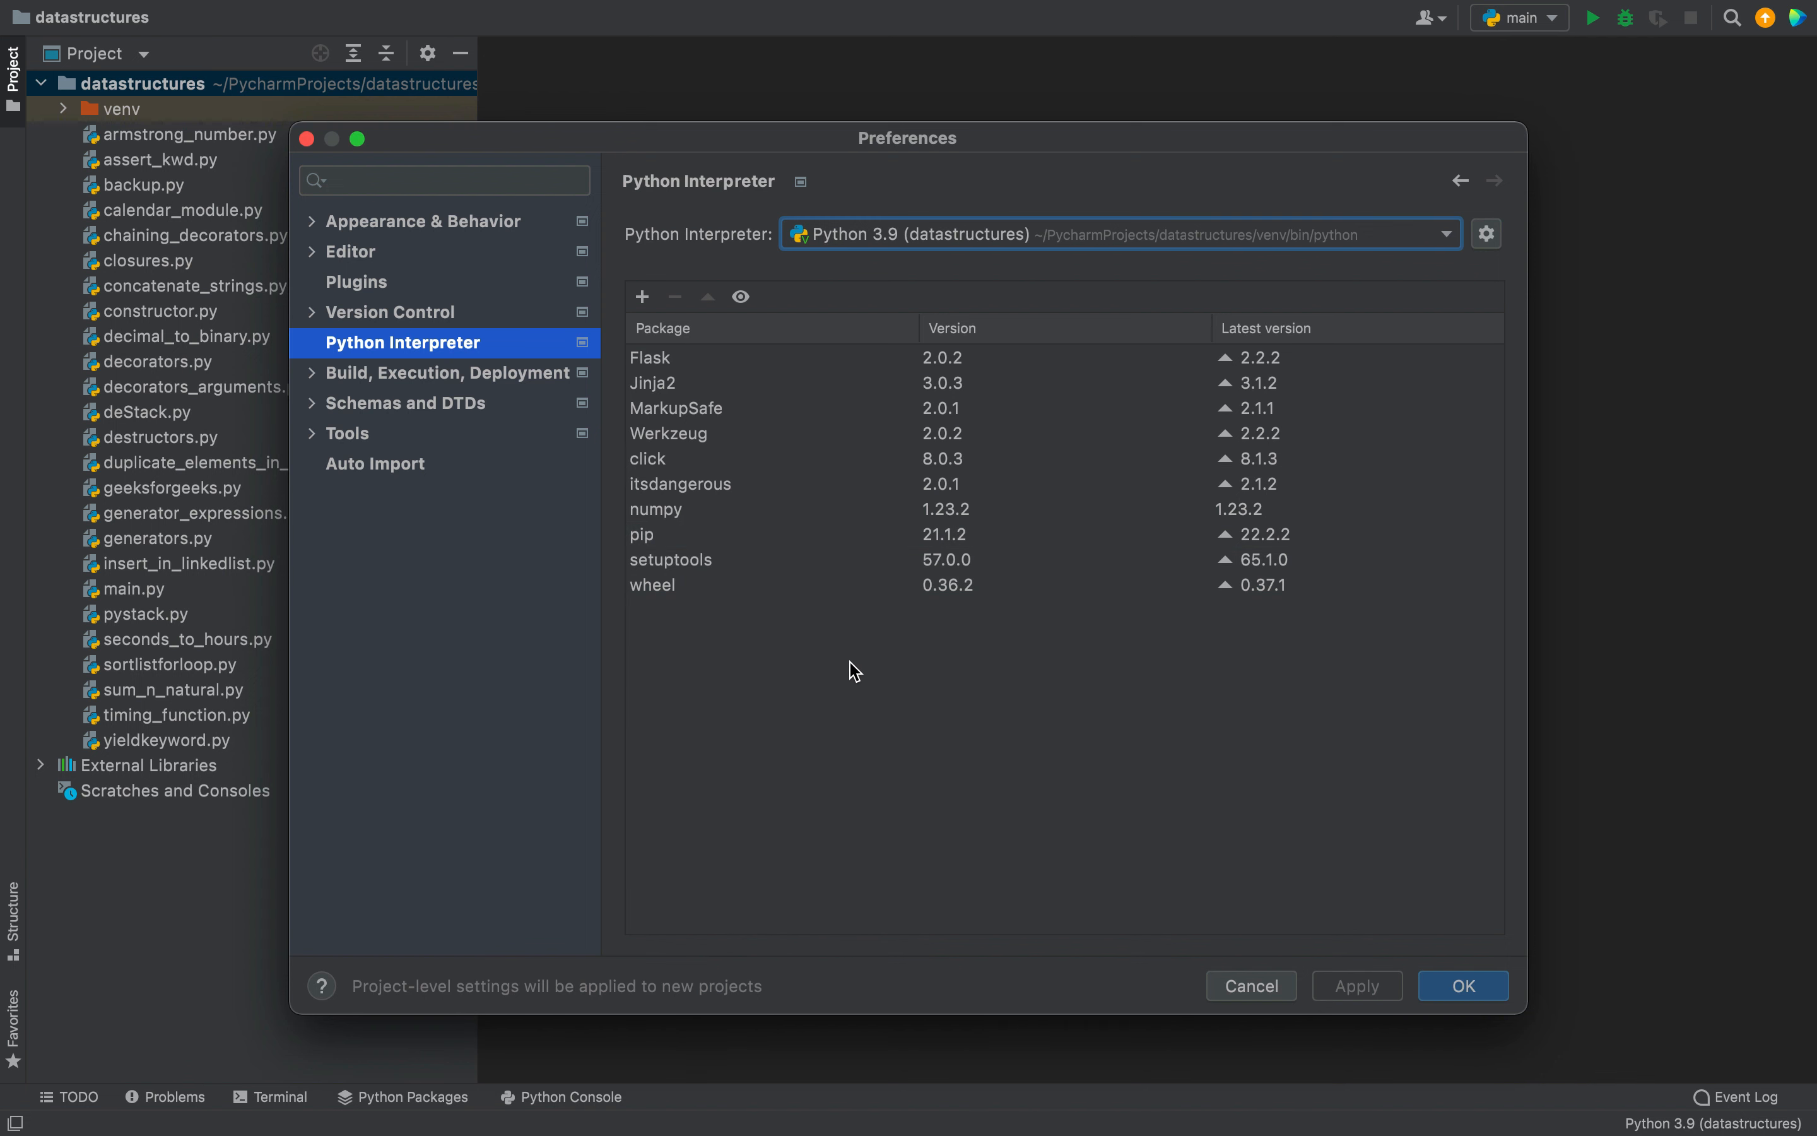
mouse_move(884, 615)
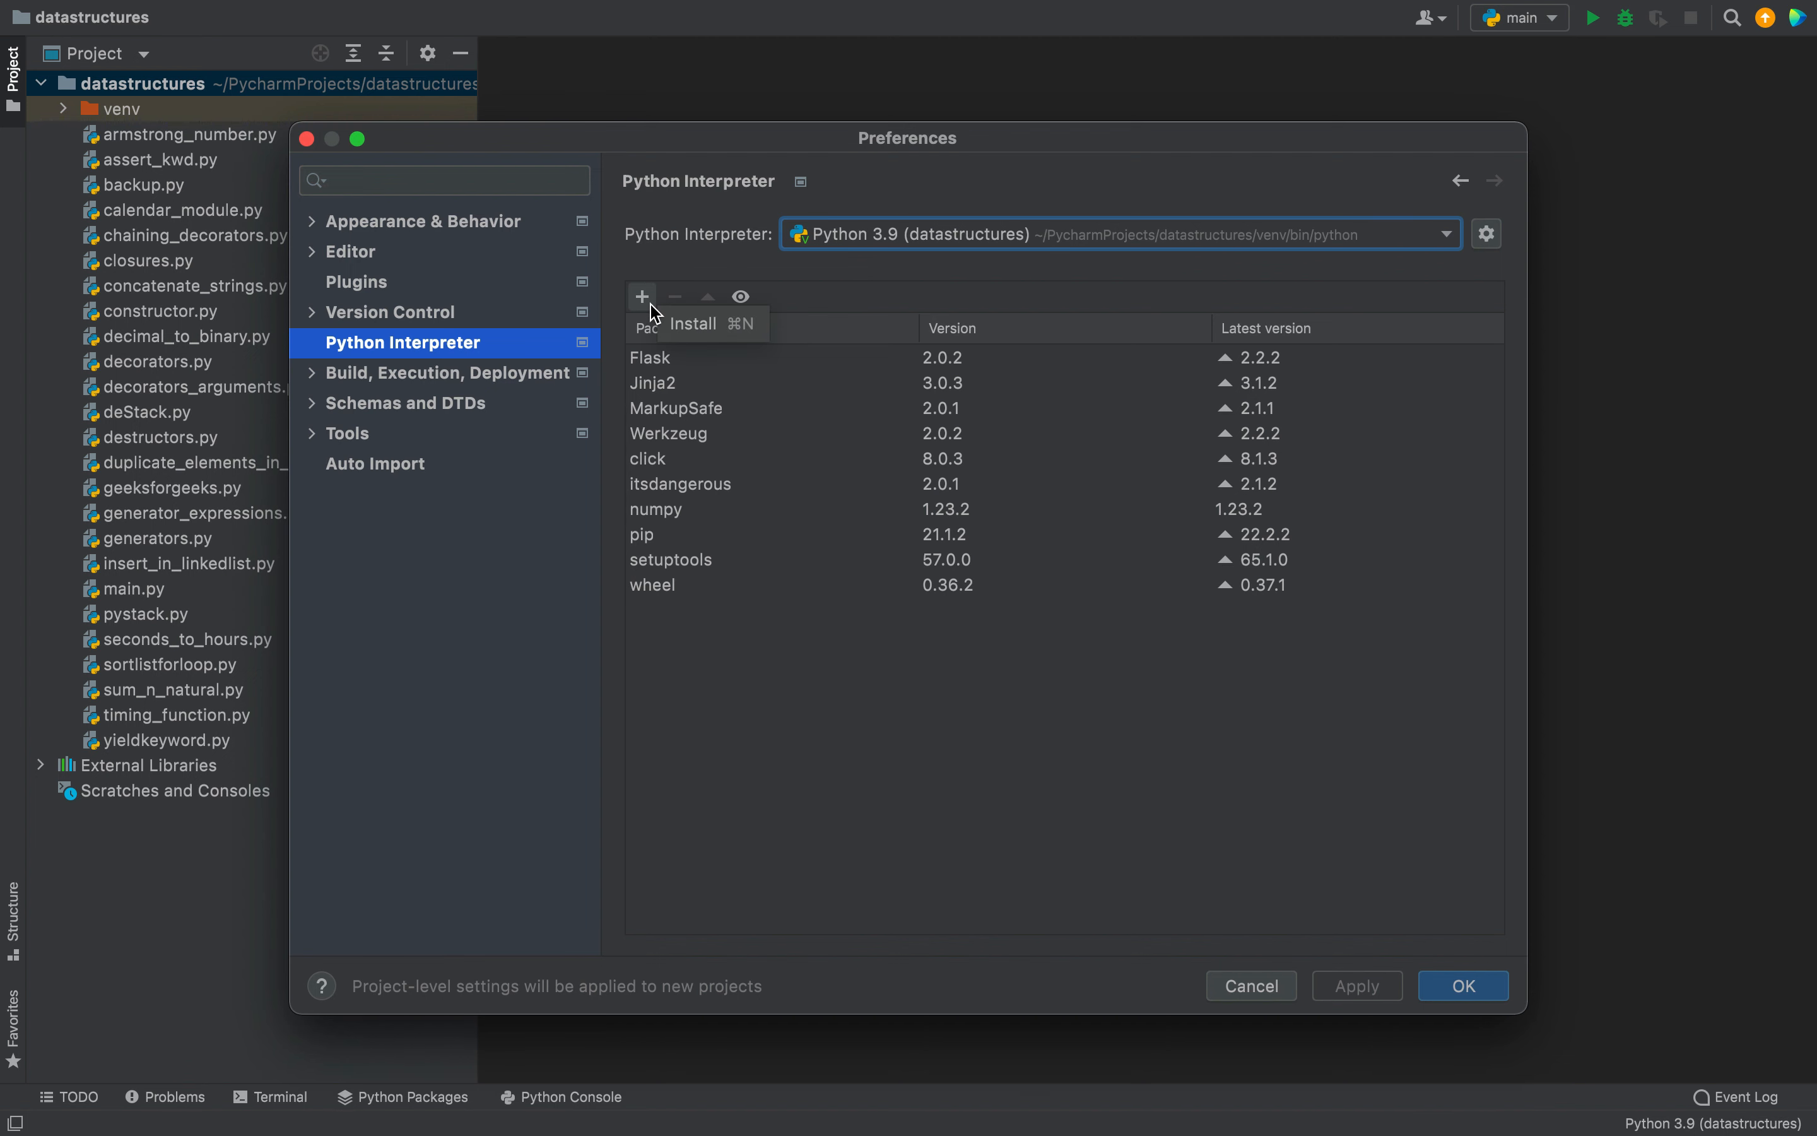
Step: Search the available packages for 'pandas' and install it into the Python 3.9 interpreter
click(641, 297)
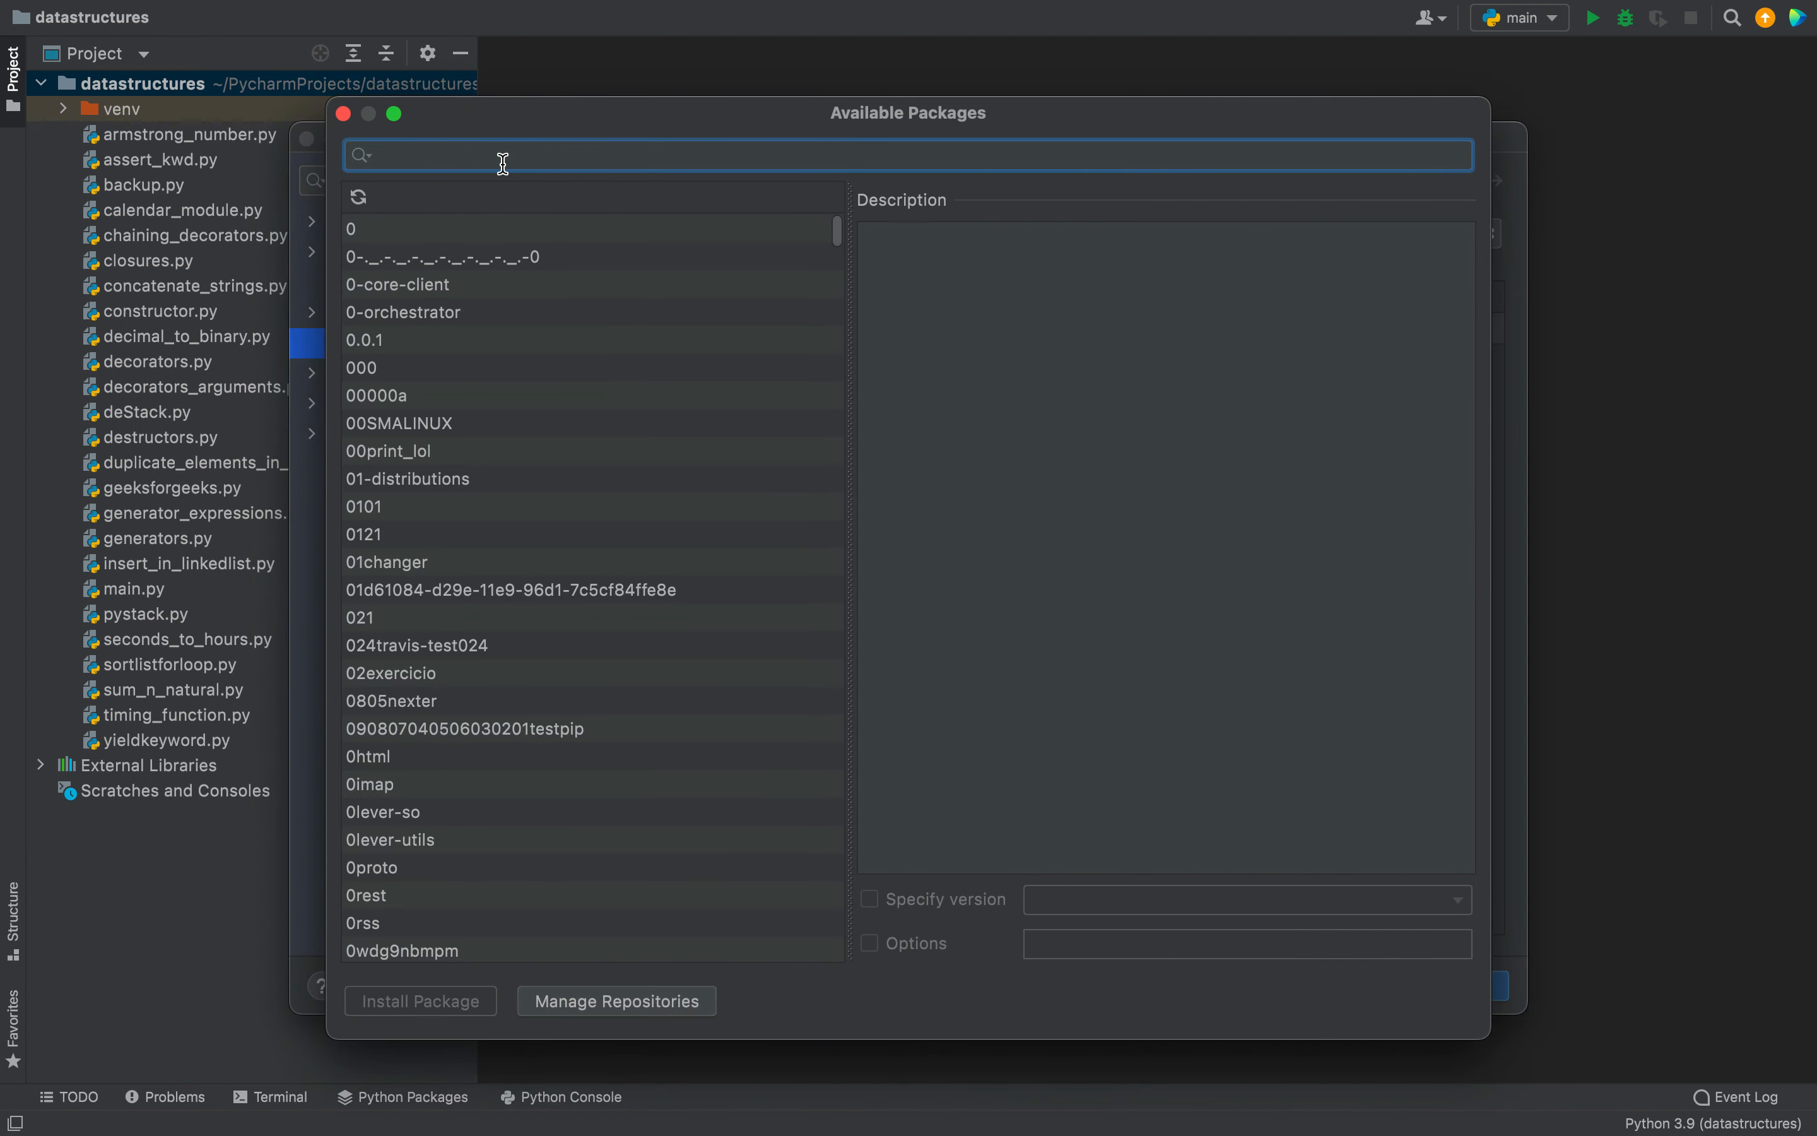
mouse_move(560, 240)
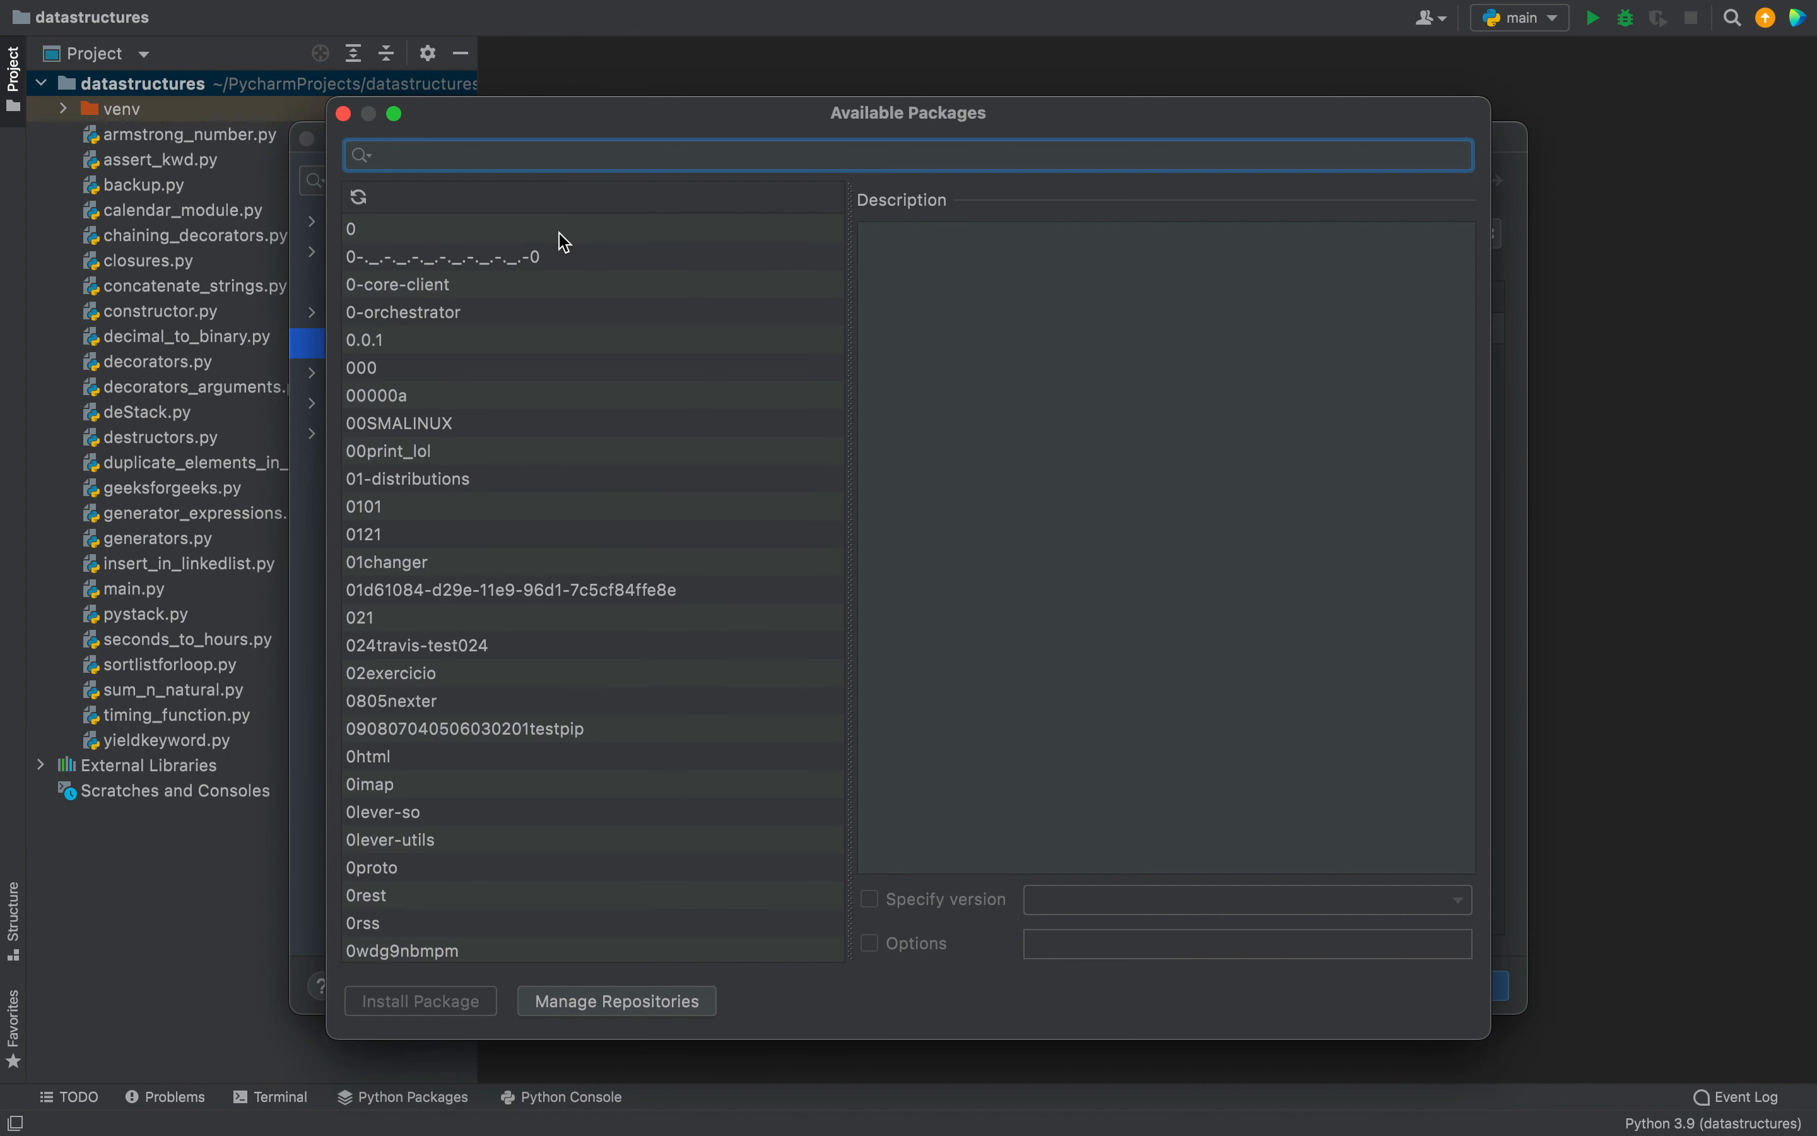
text(pandas)
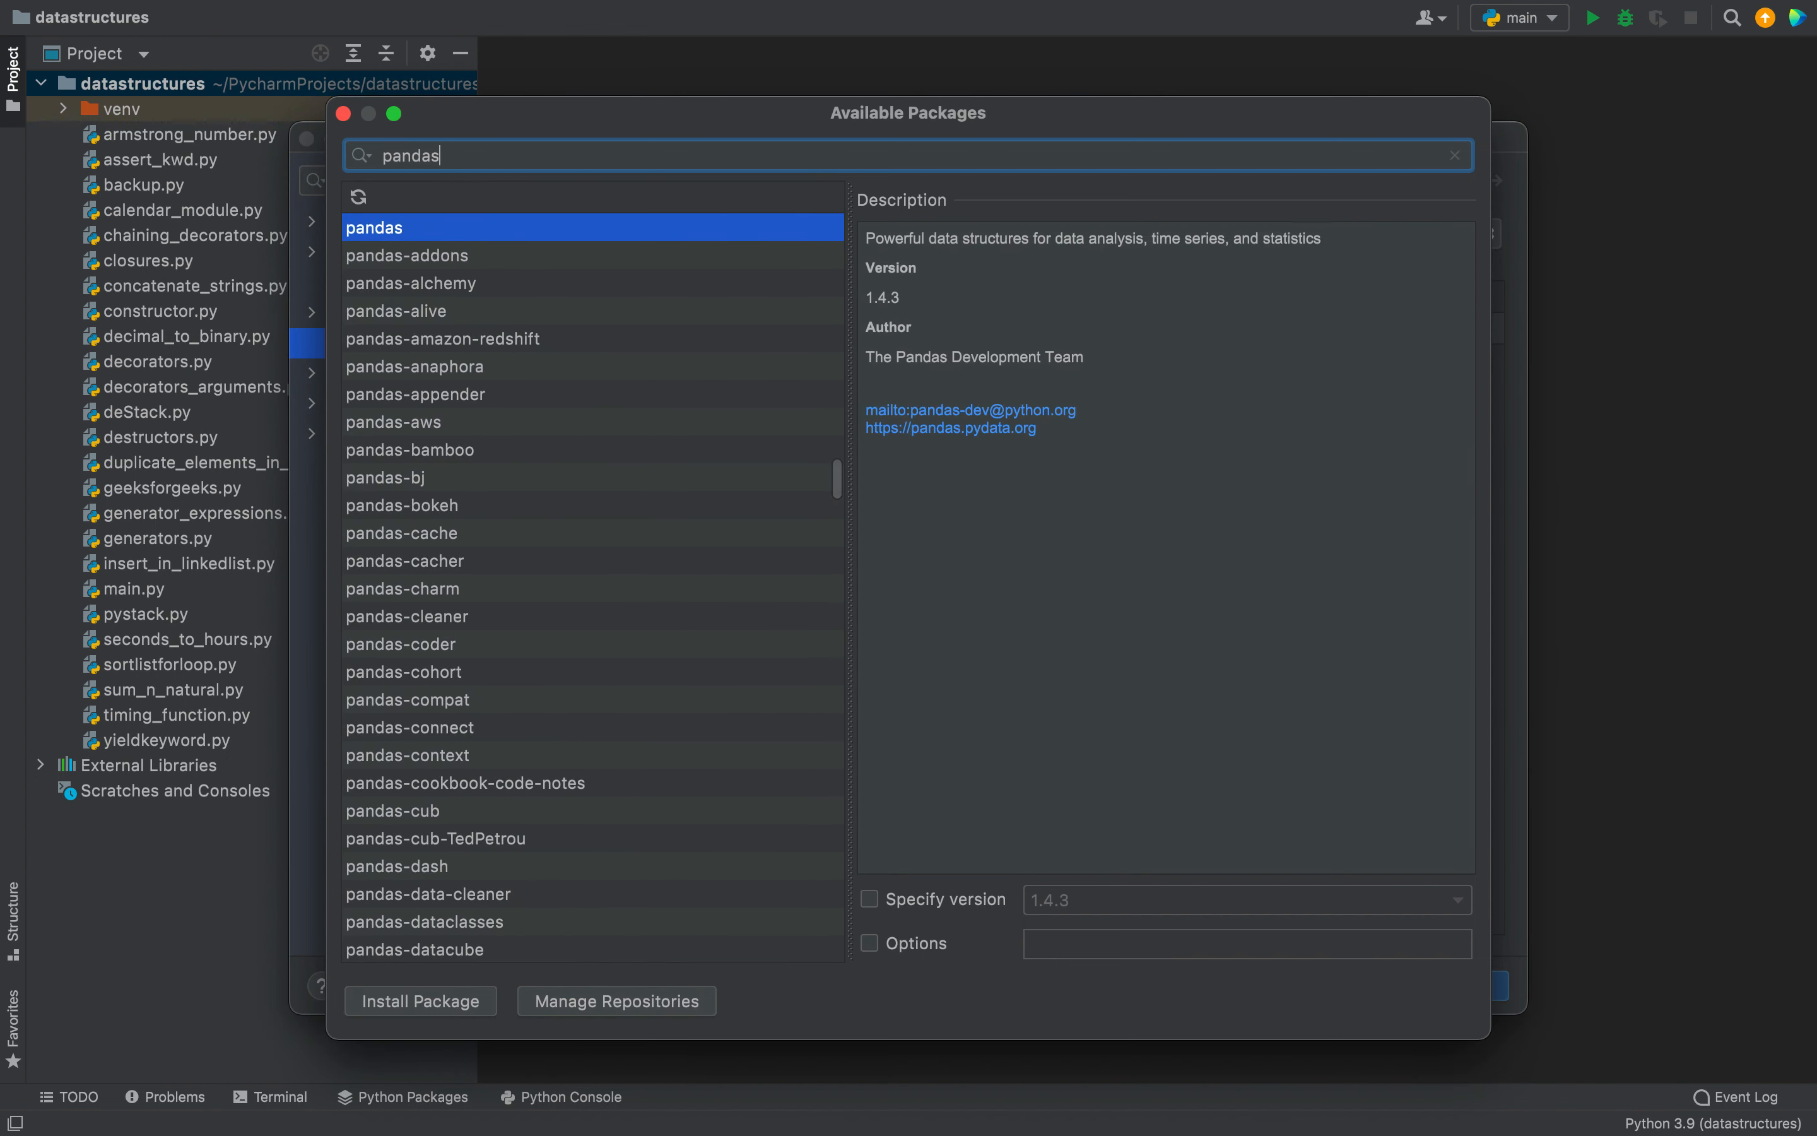
mouse_move(457, 250)
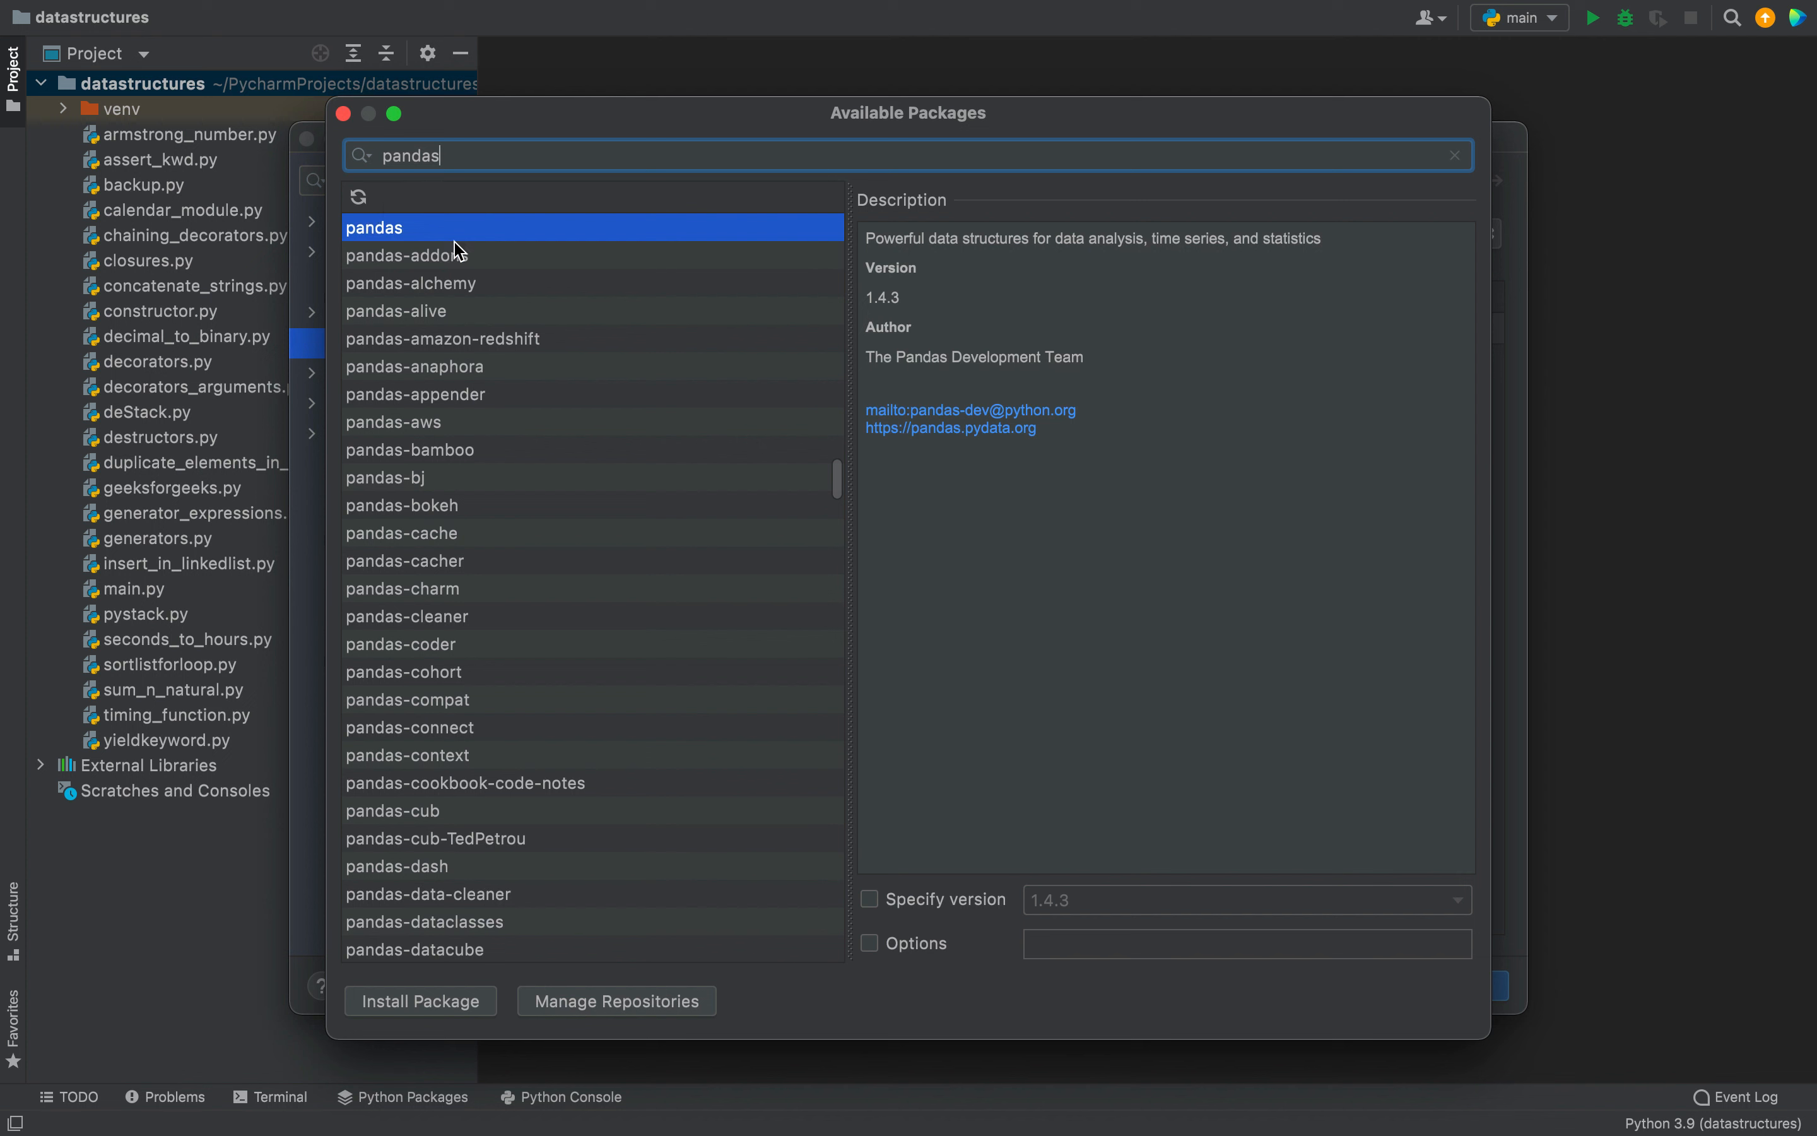
mouse_move(459, 249)
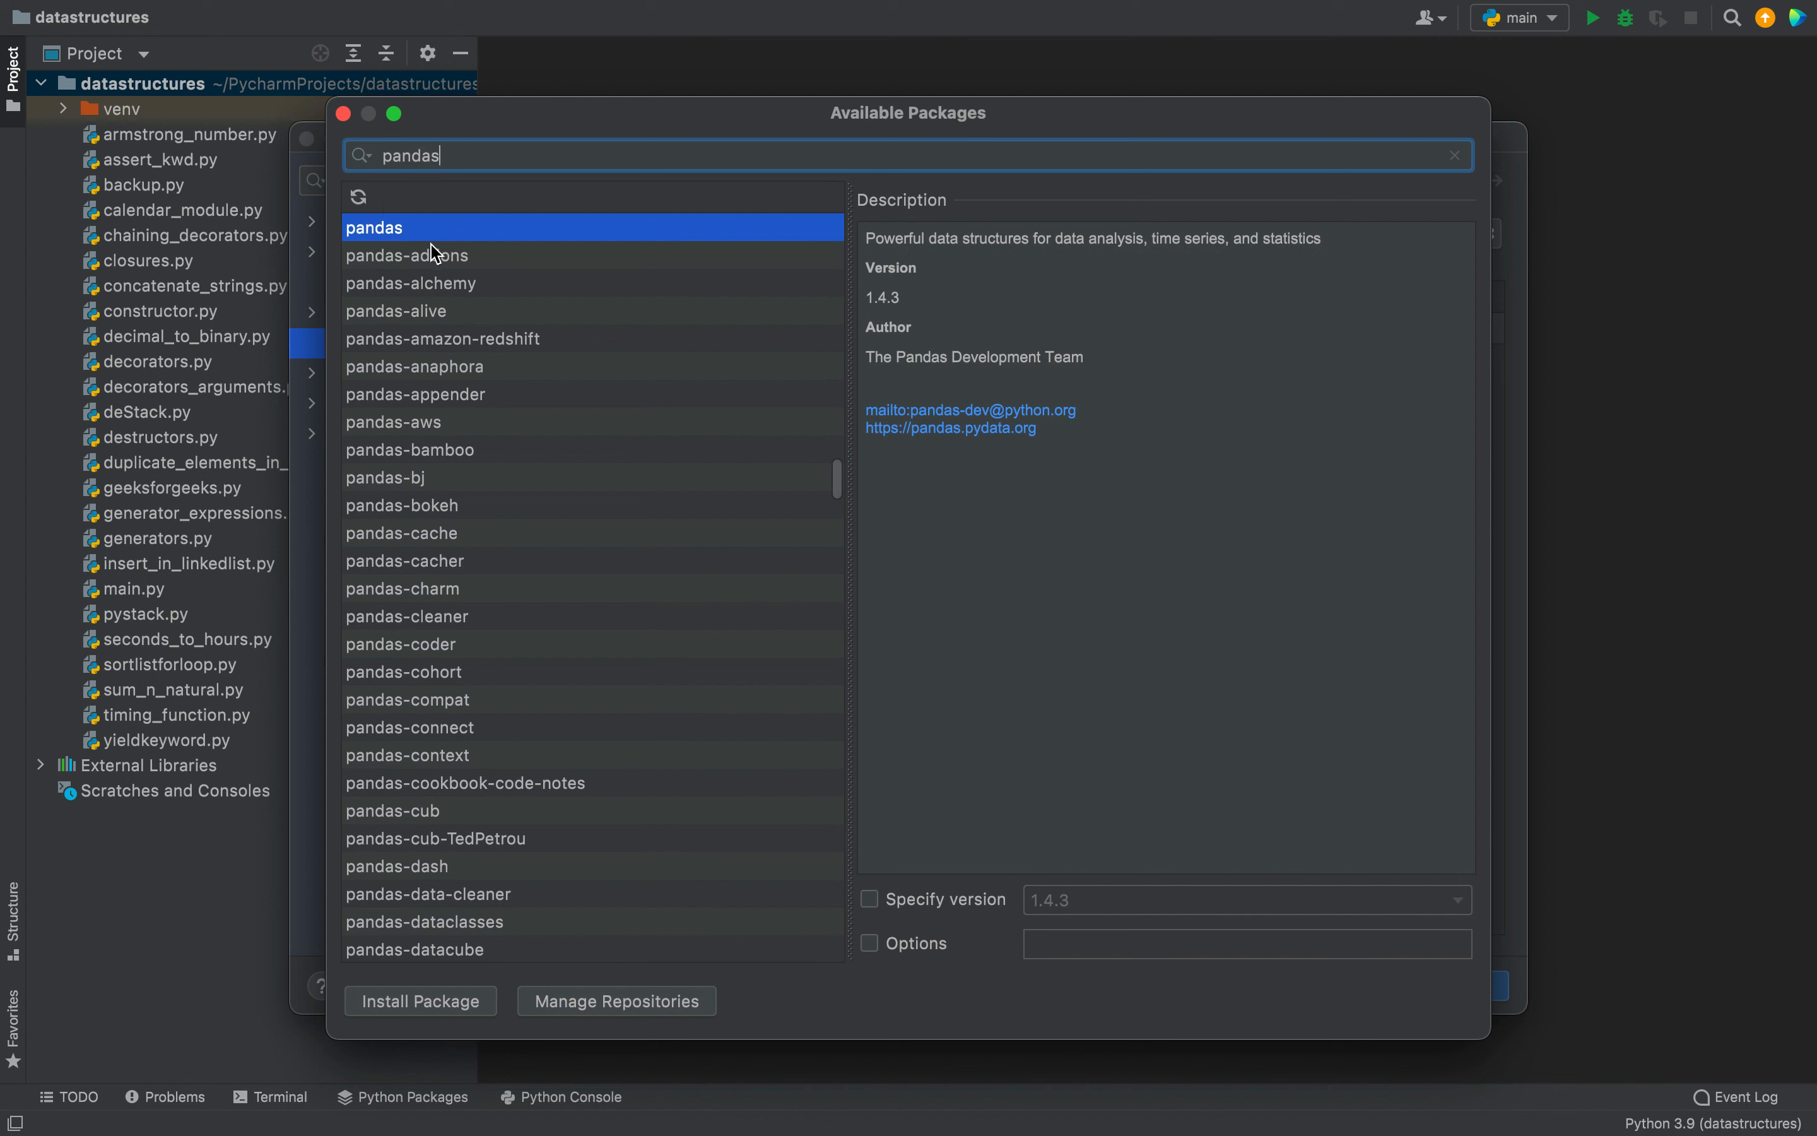
mouse_move(466, 250)
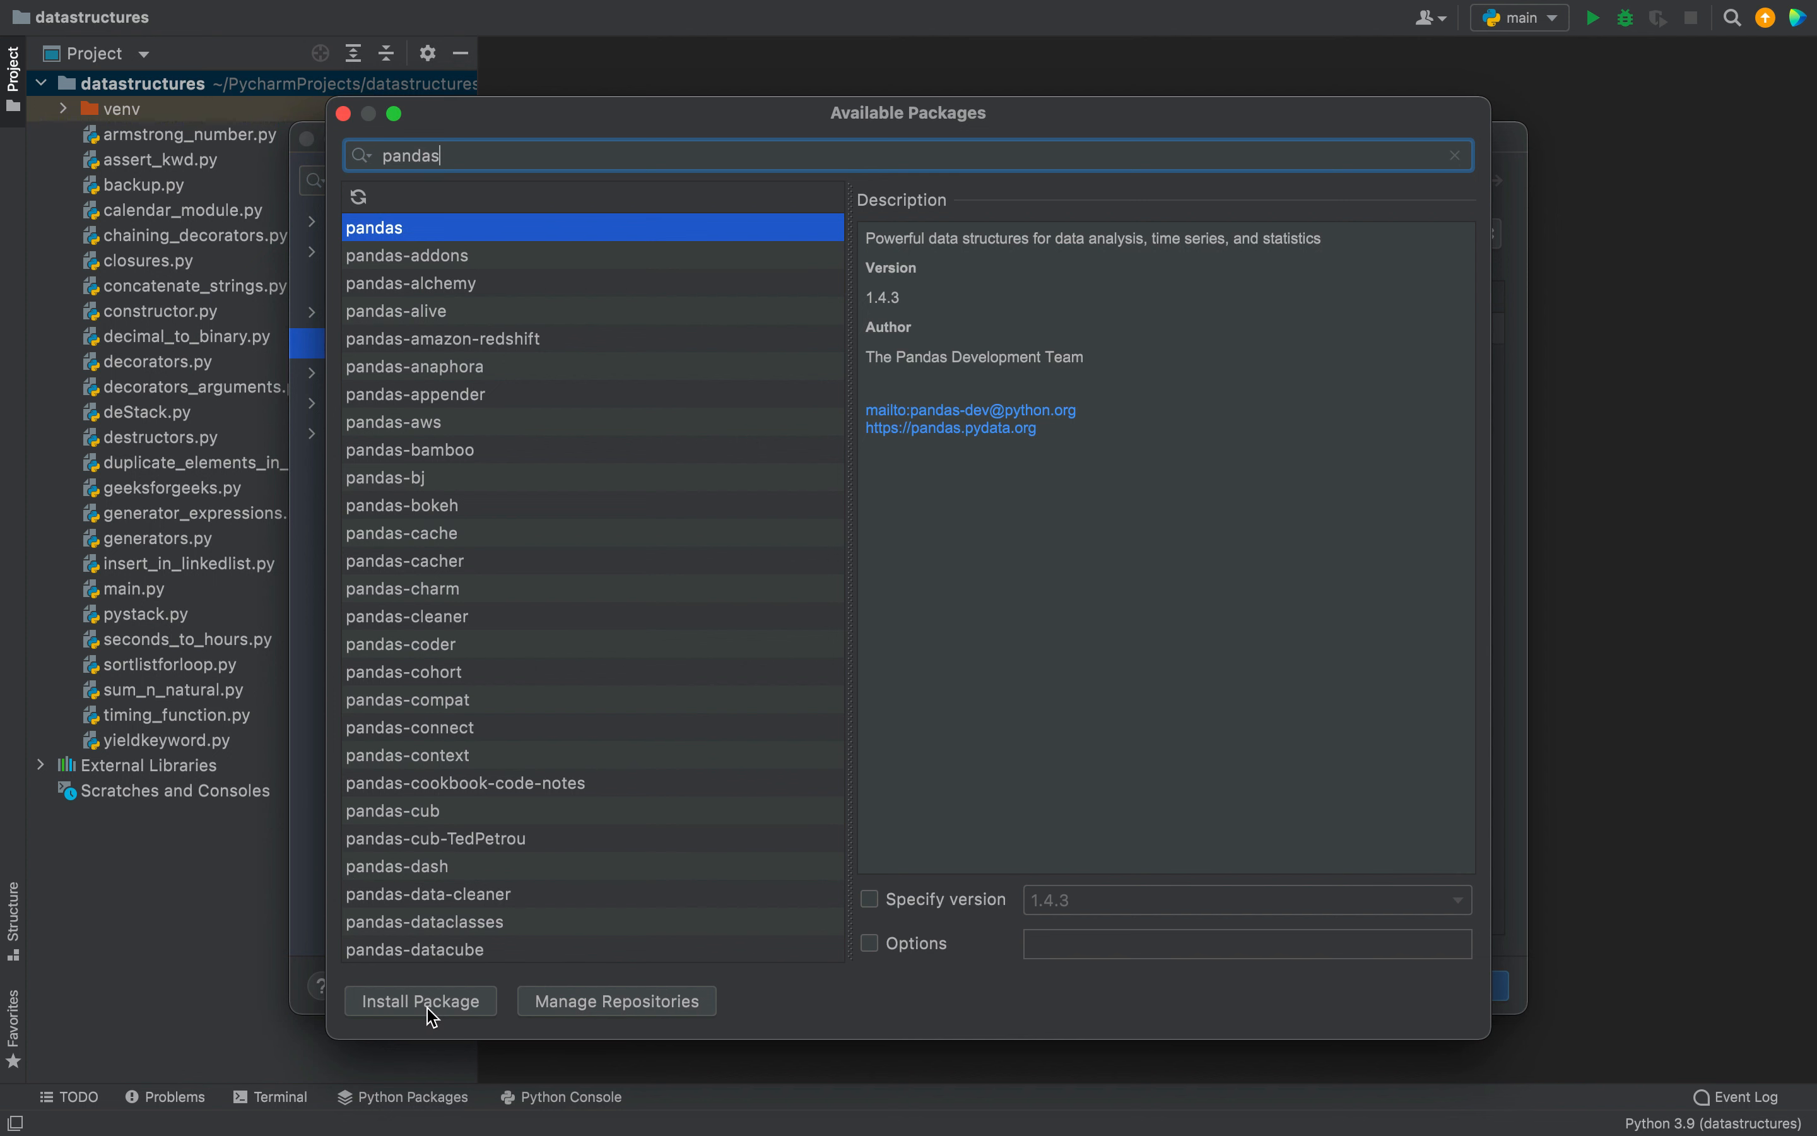
click(419, 1001)
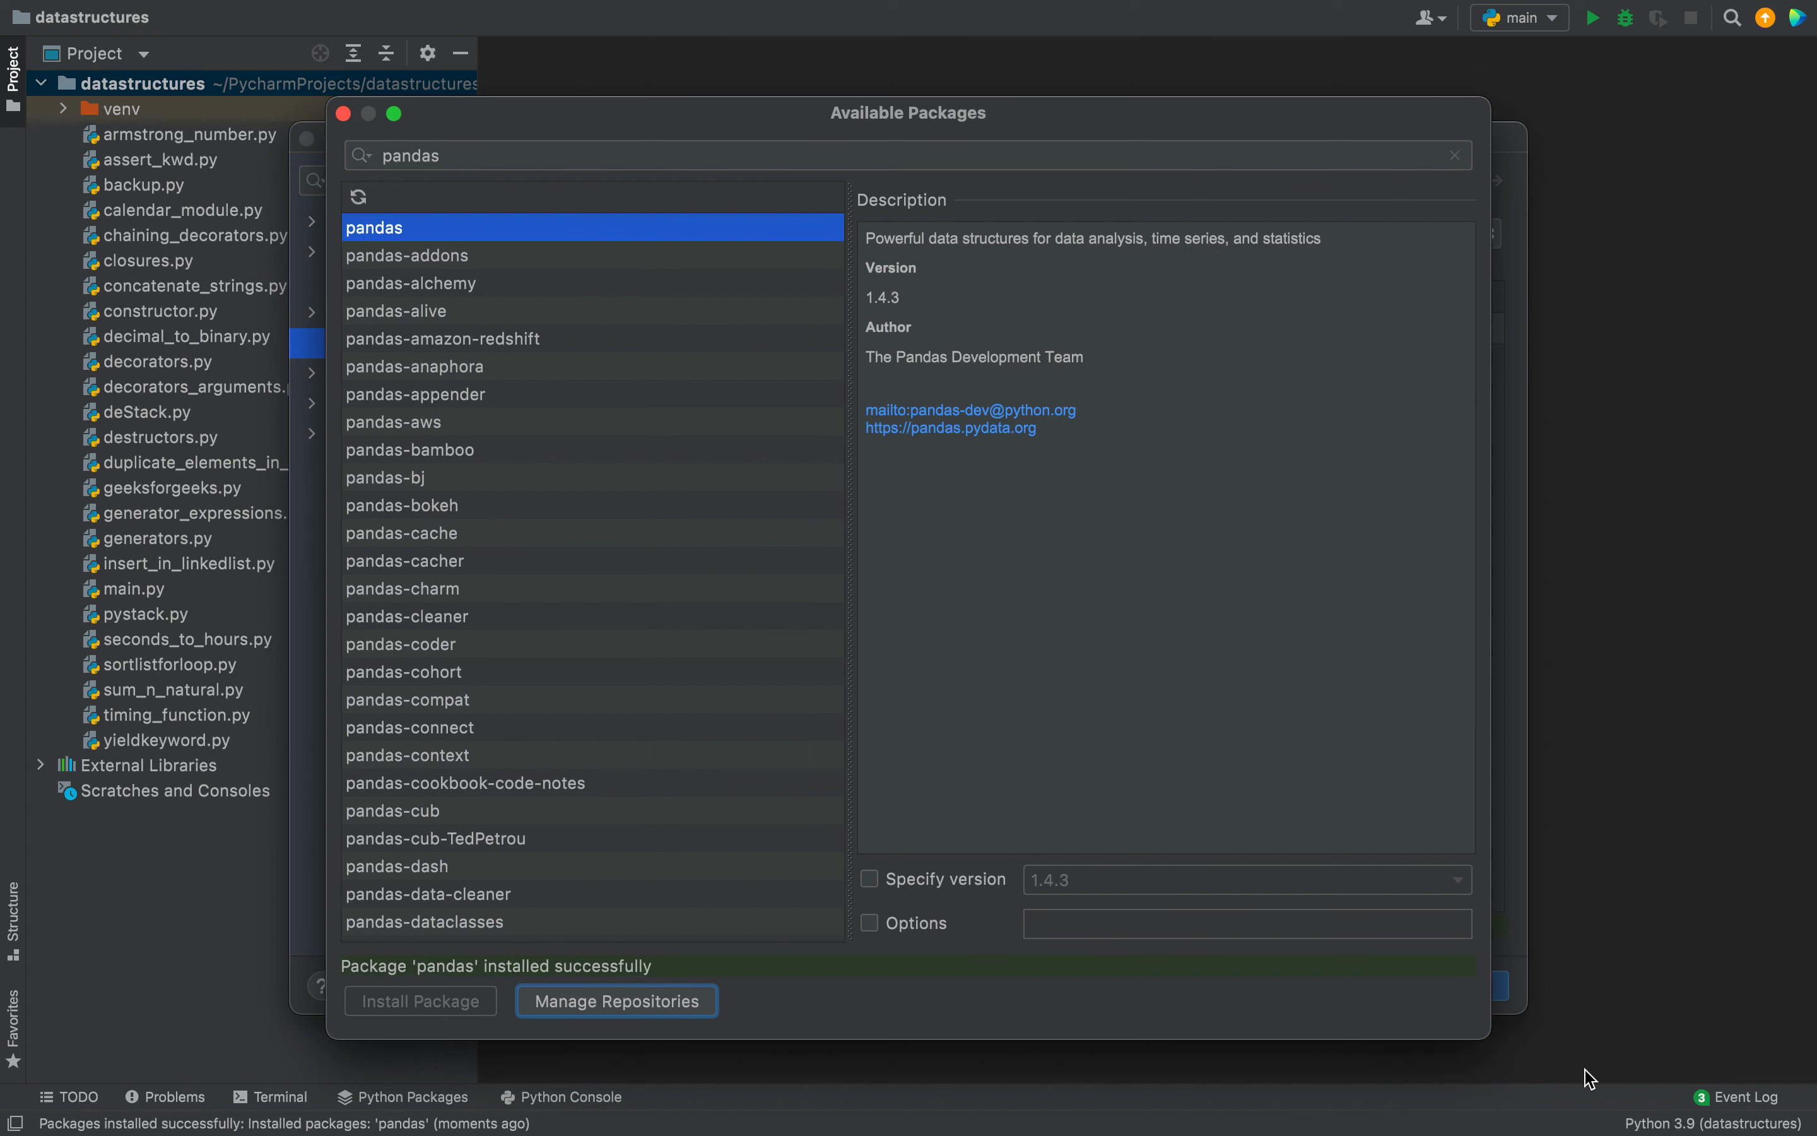
mouse_move(498, 962)
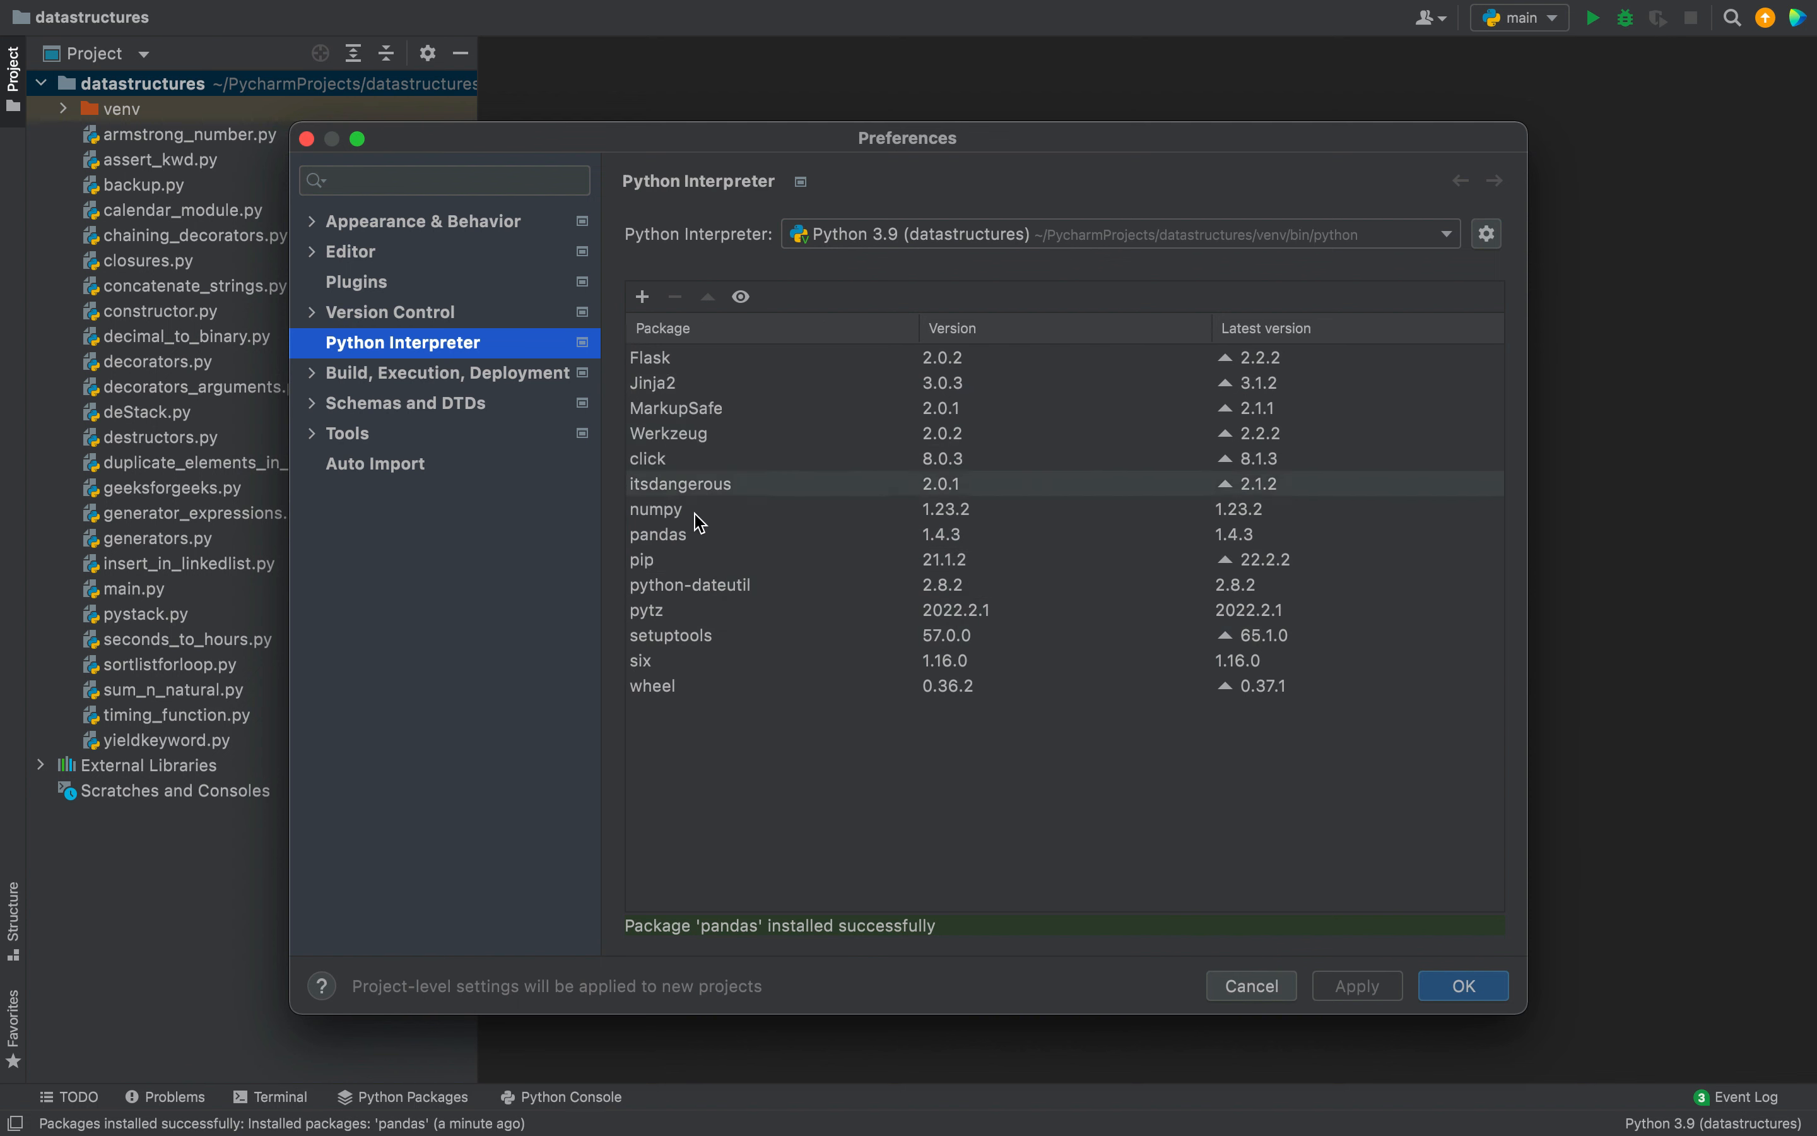
Step: Verify pandas 1.4.3 now sits in the interpreter's package list
click(657, 534)
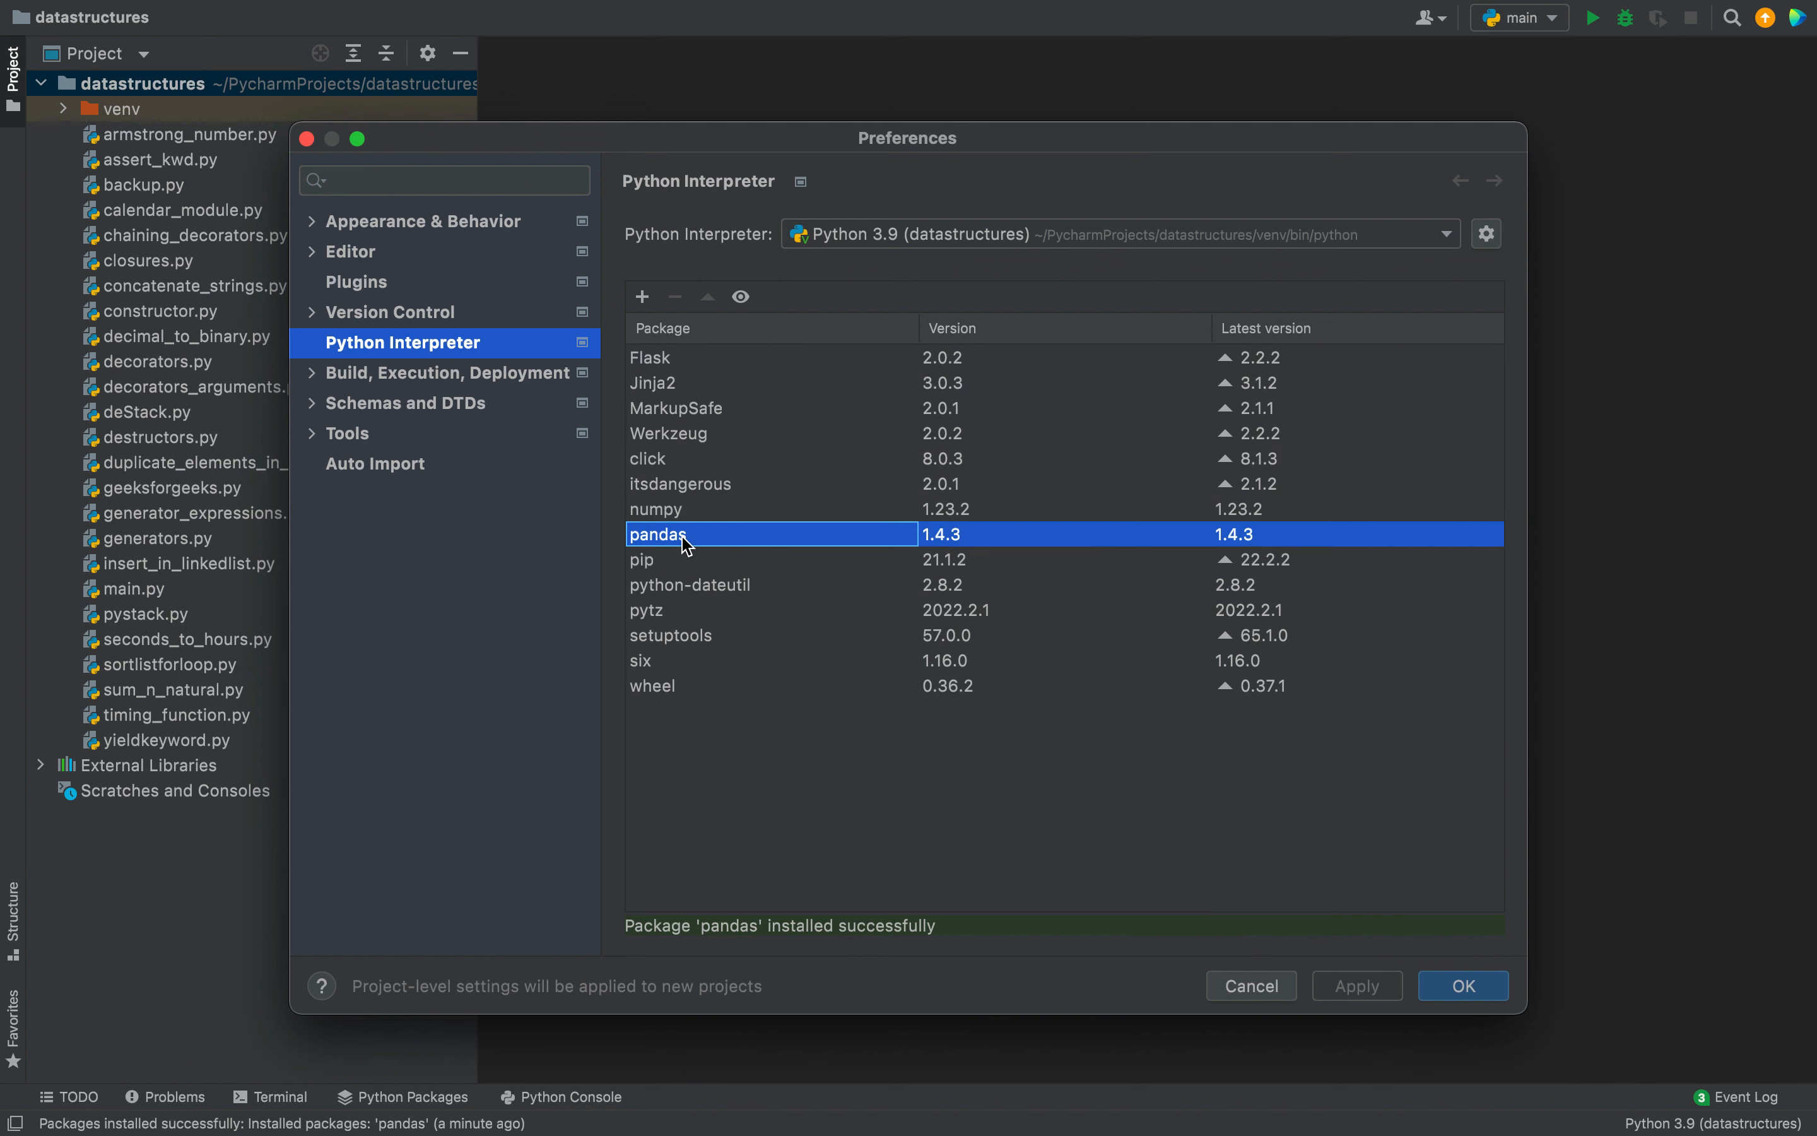
mouse_move(829, 733)
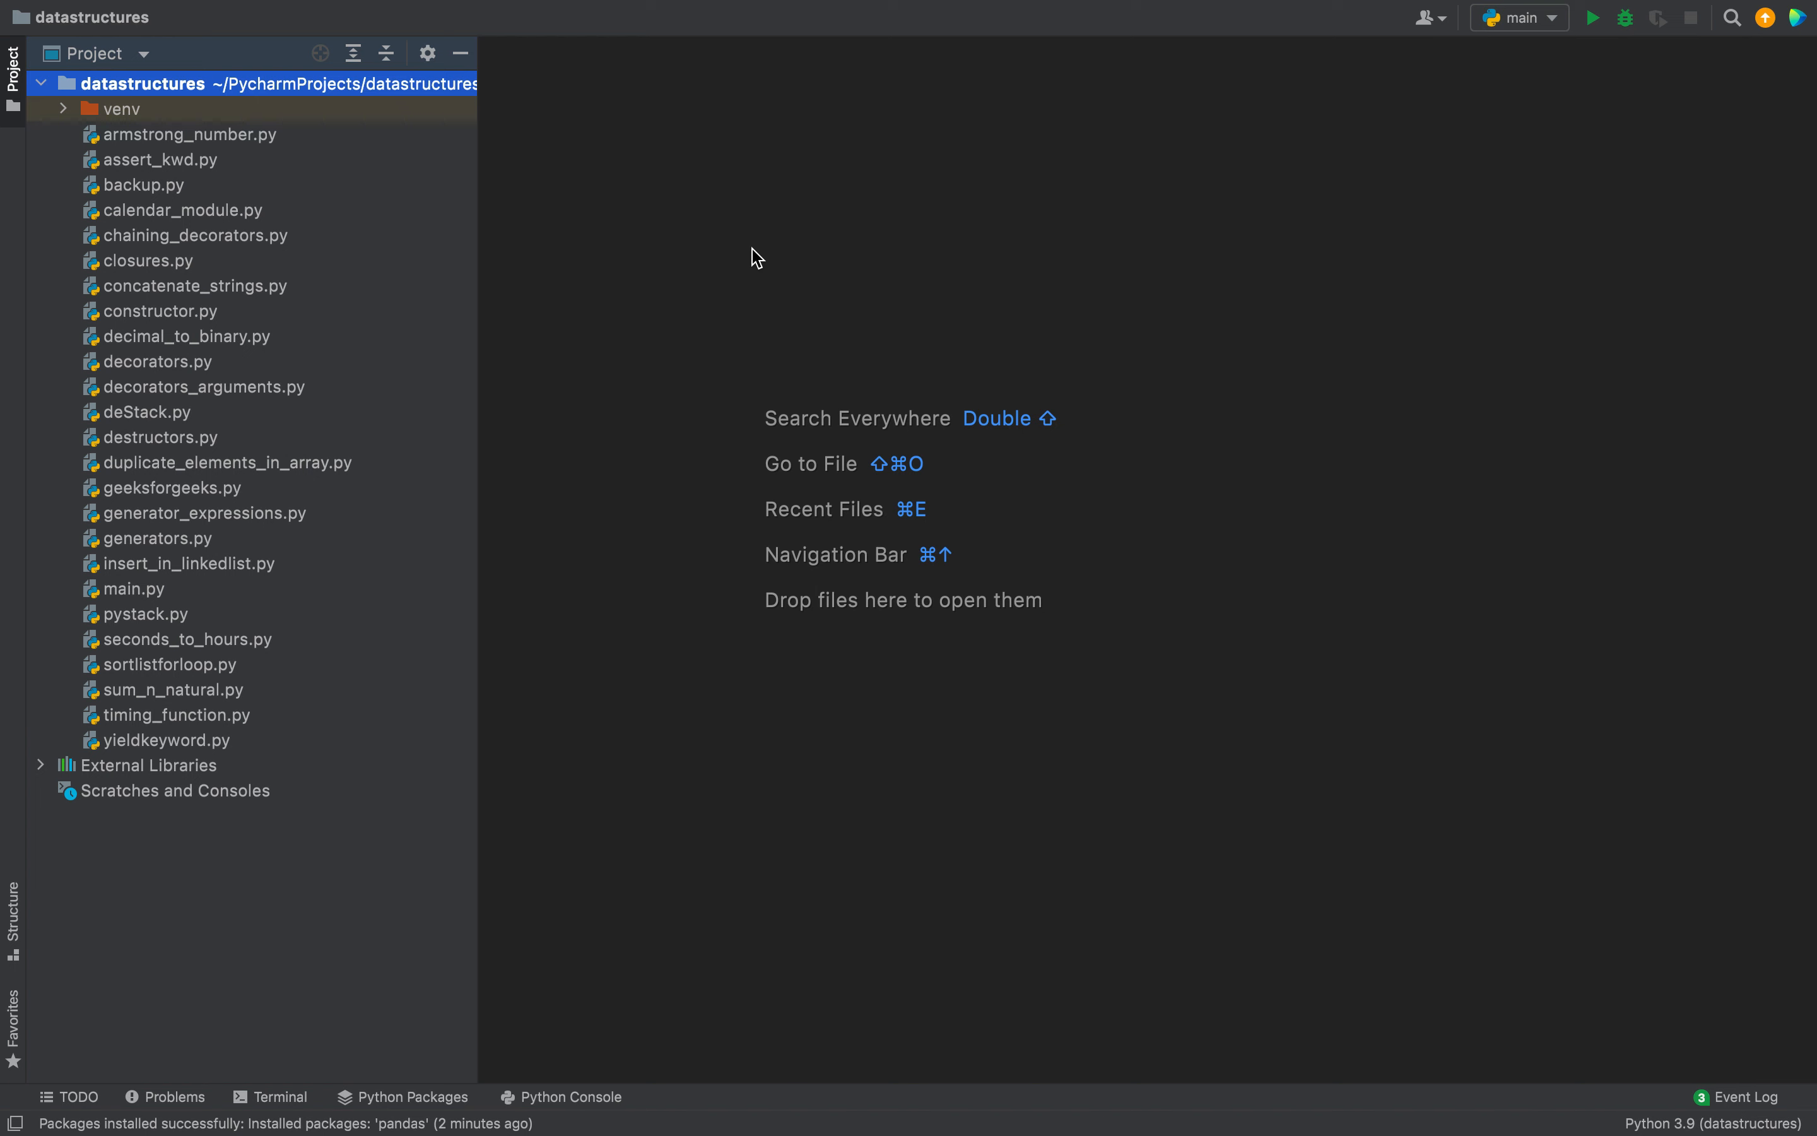
mouse_move(310, 894)
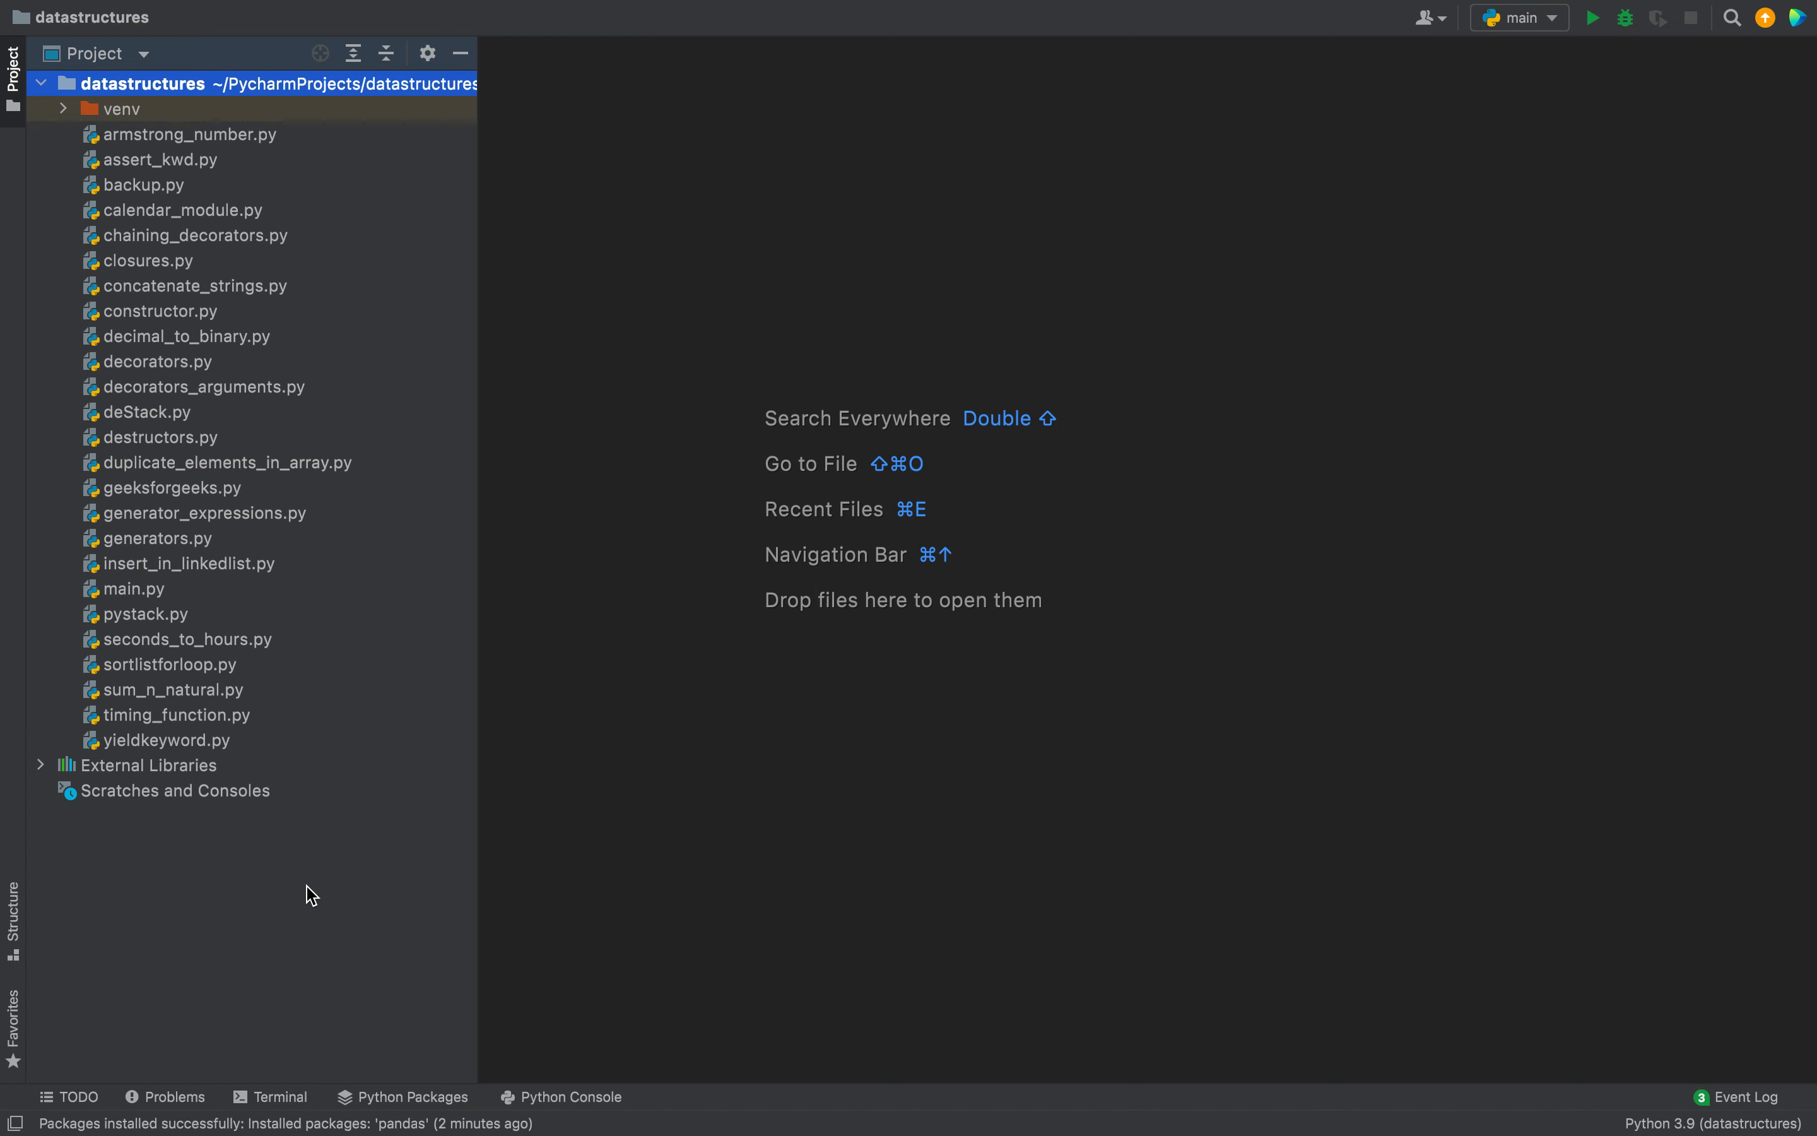
mouse_move(280, 1096)
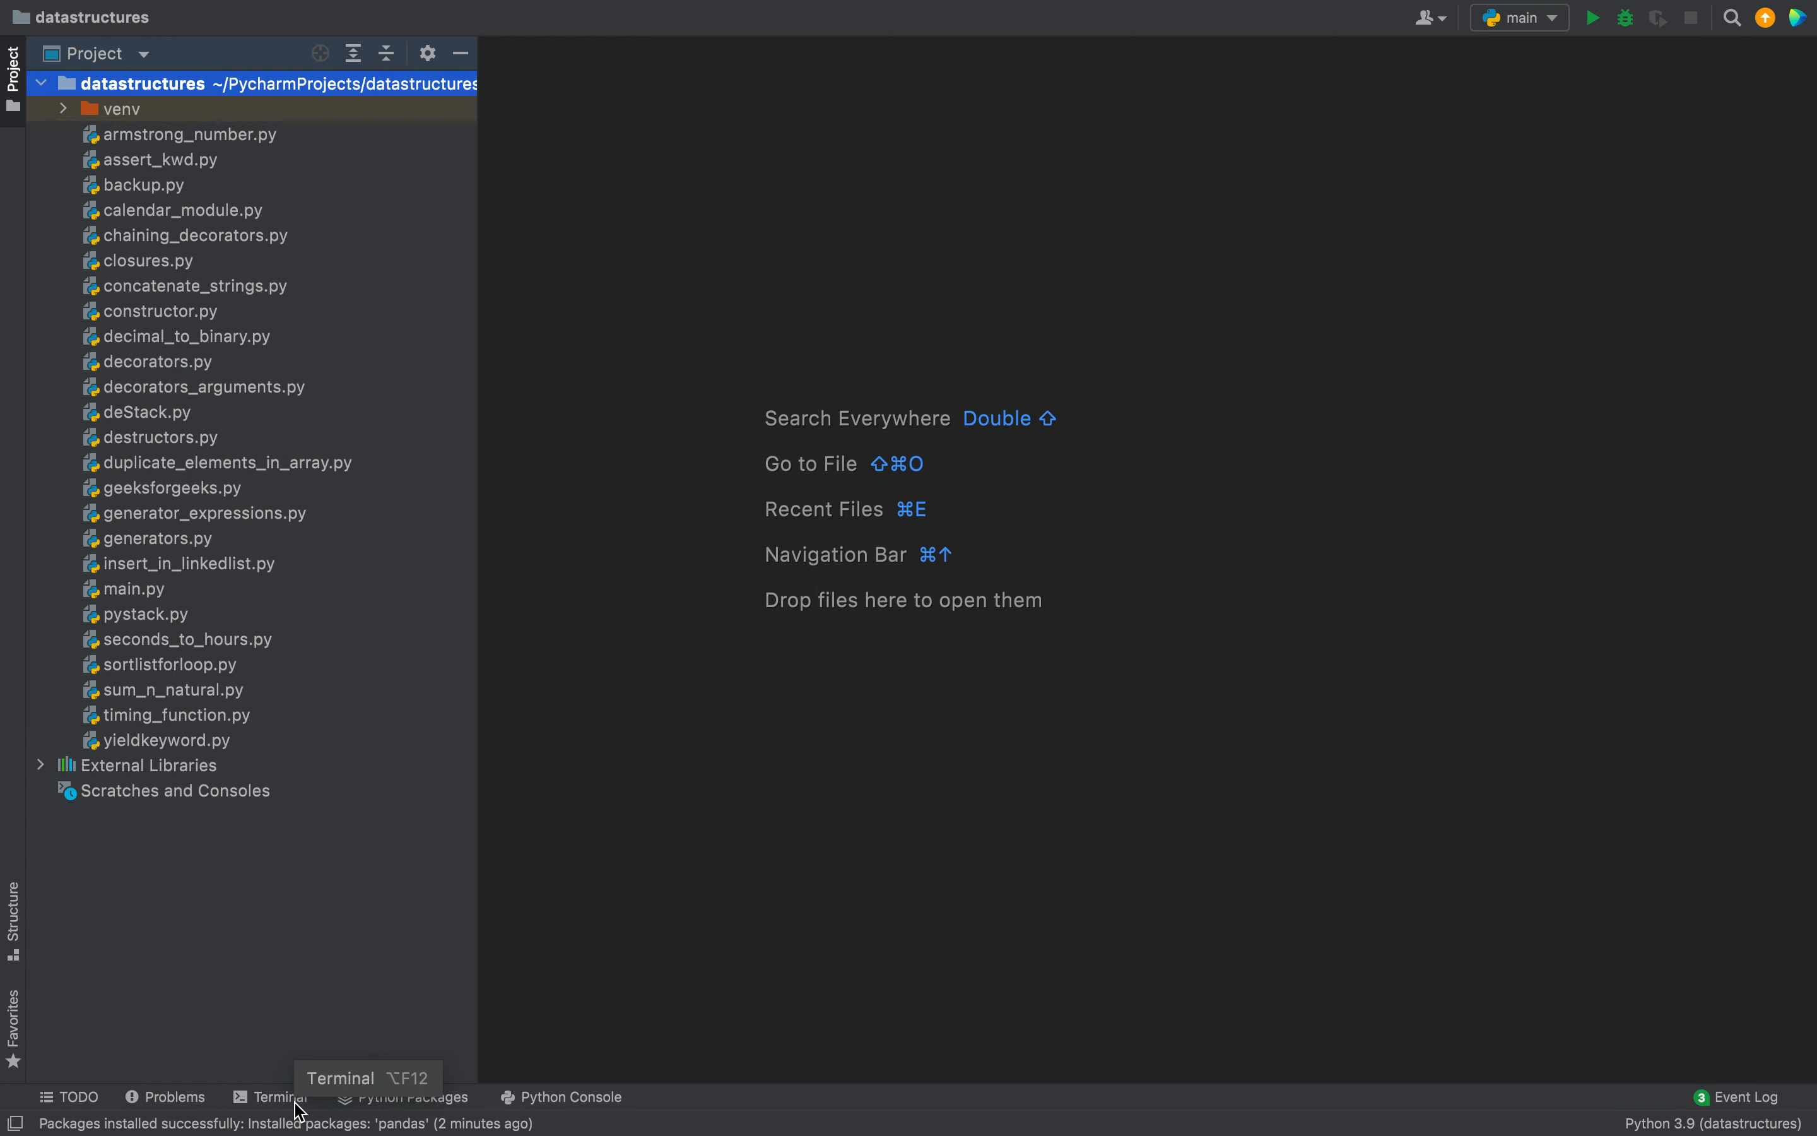
Step: Run 'pip install pandas' in the project terminal, confirming pandas 1.4.3 is already satisfied
click(275, 1096)
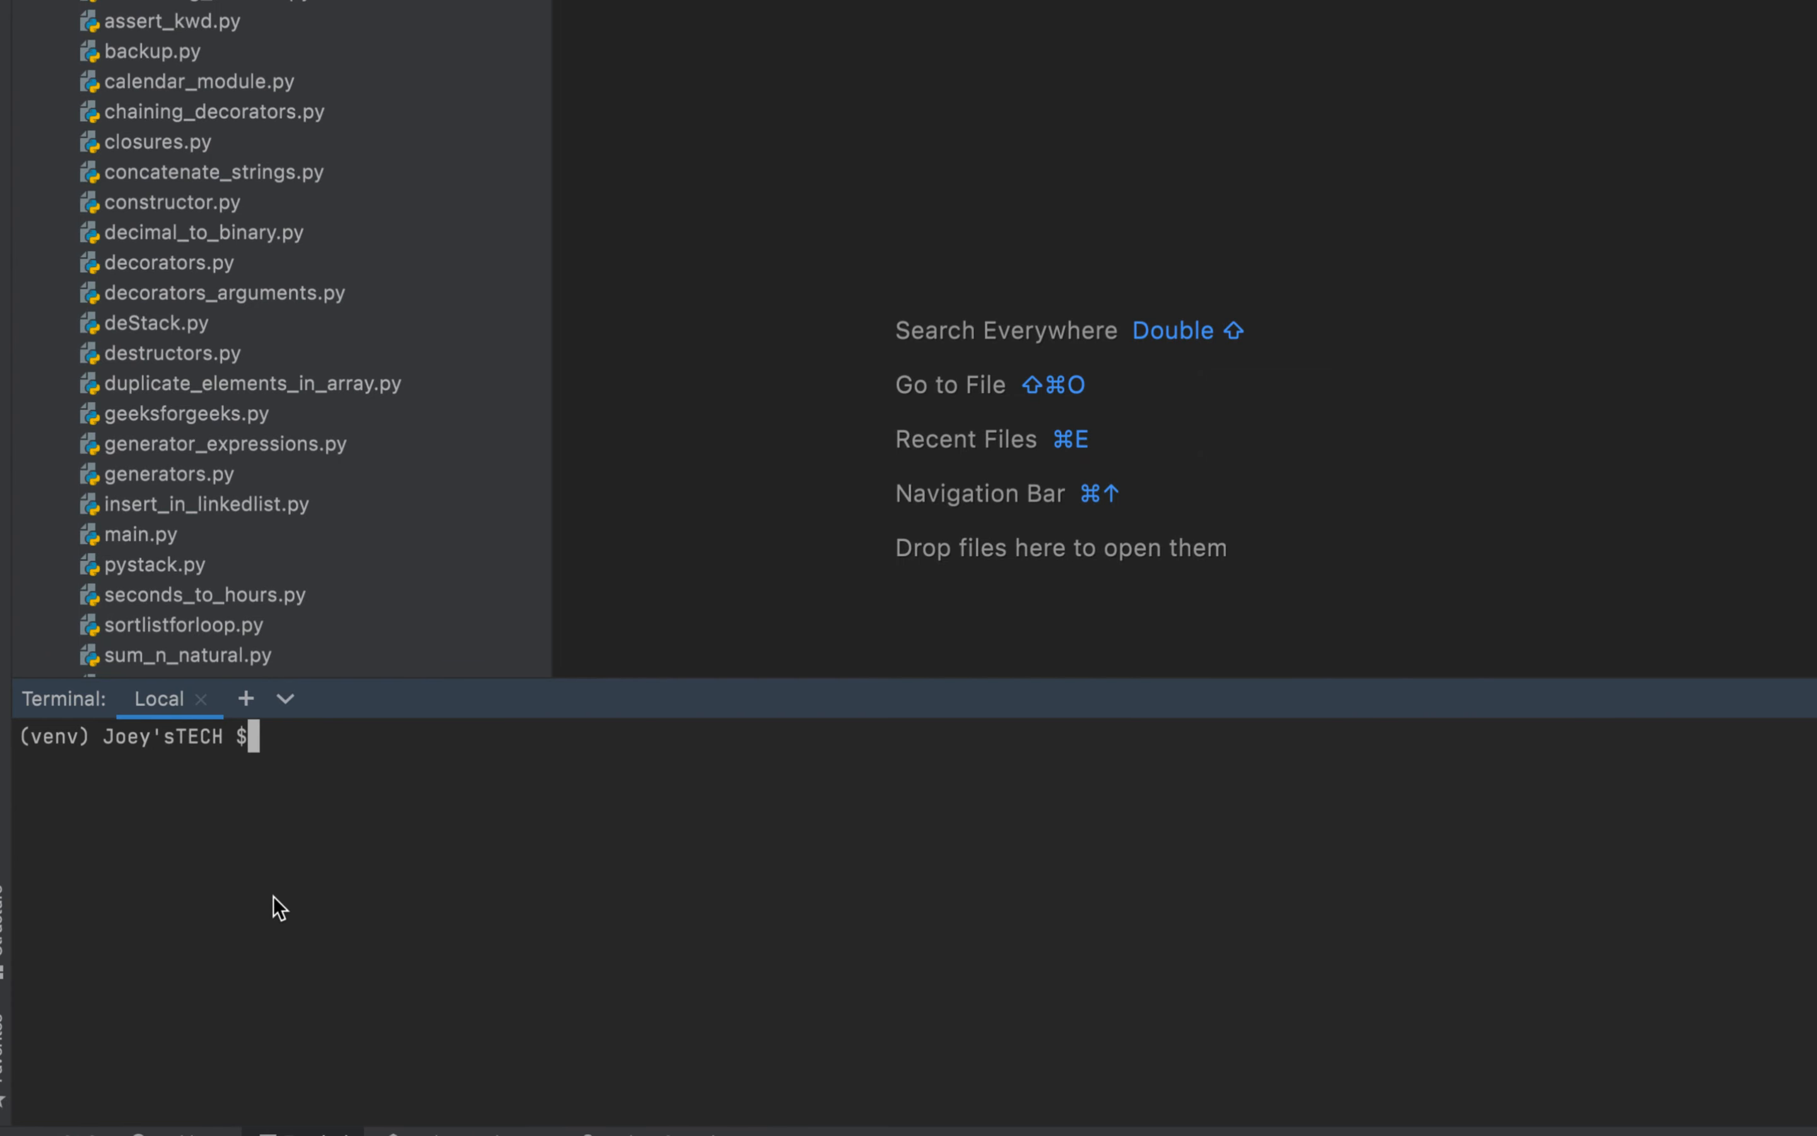
text(pip install pandas)
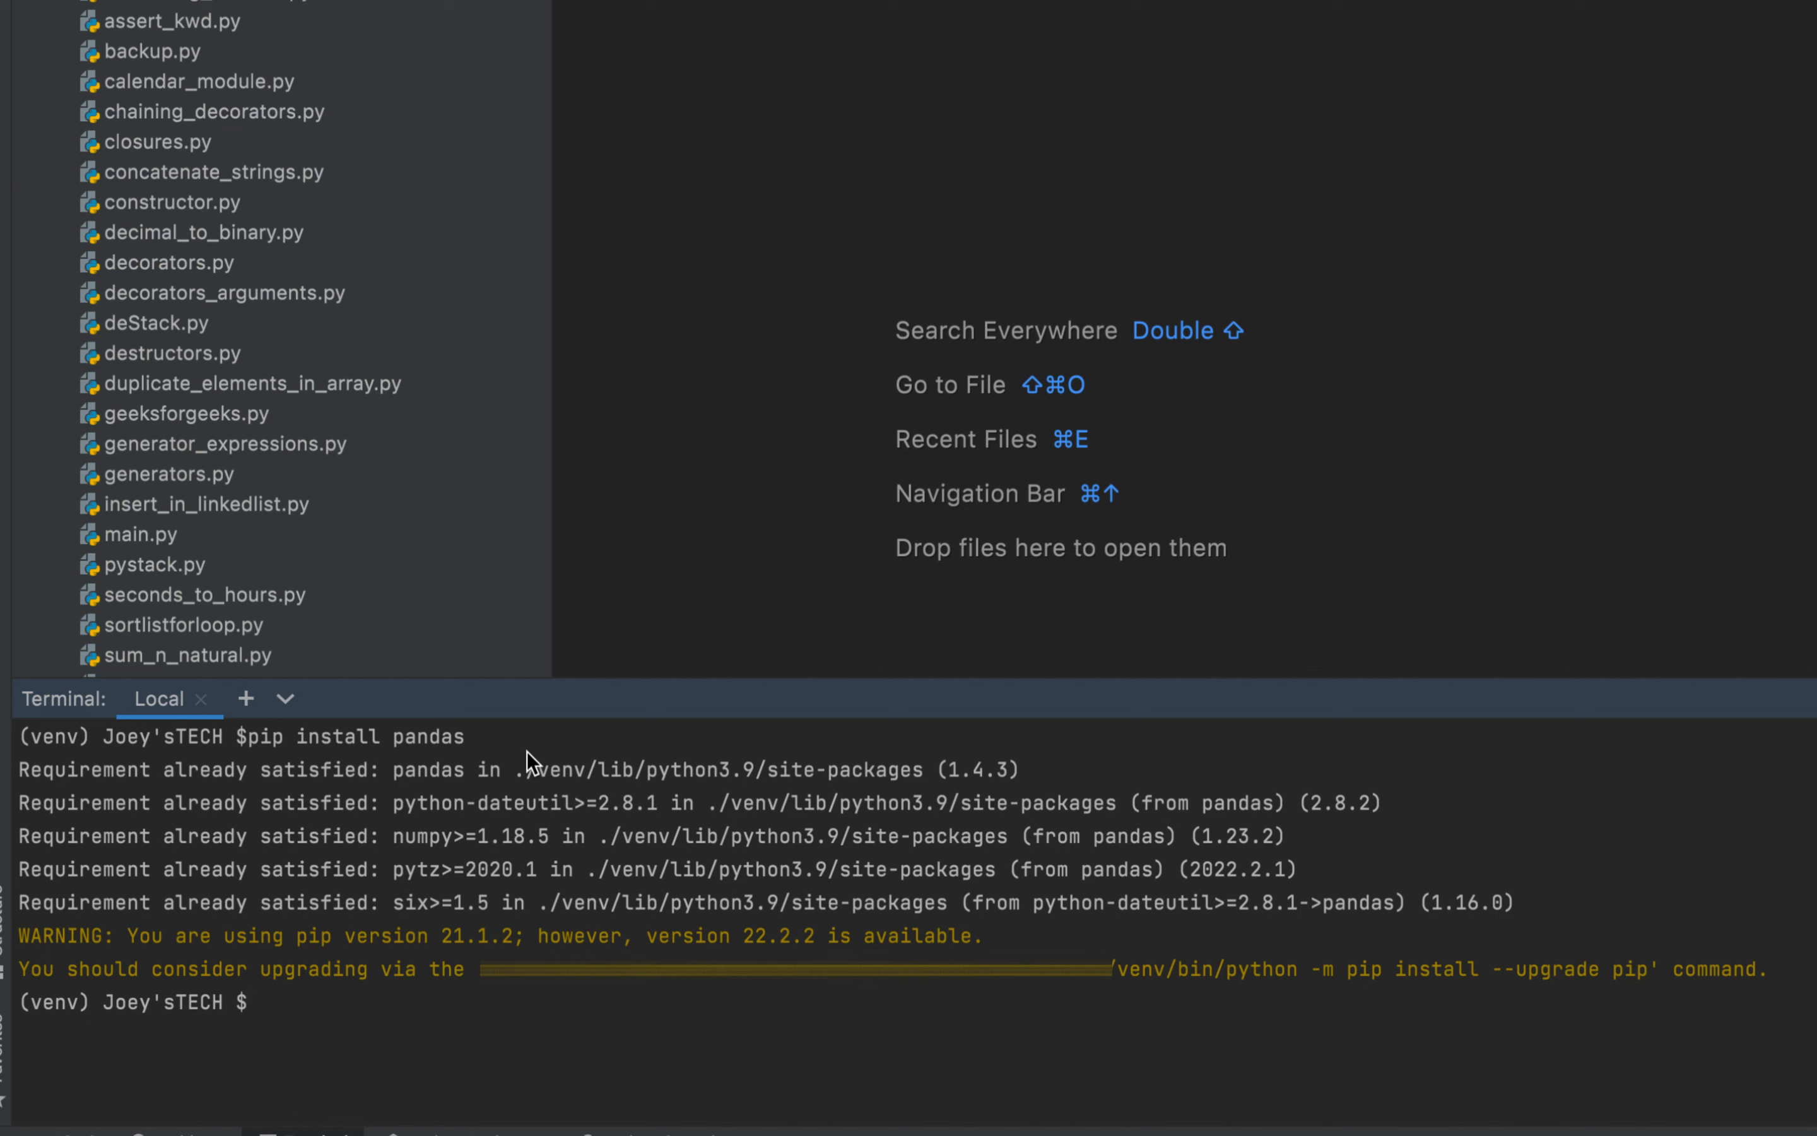
mouse_move(293, 770)
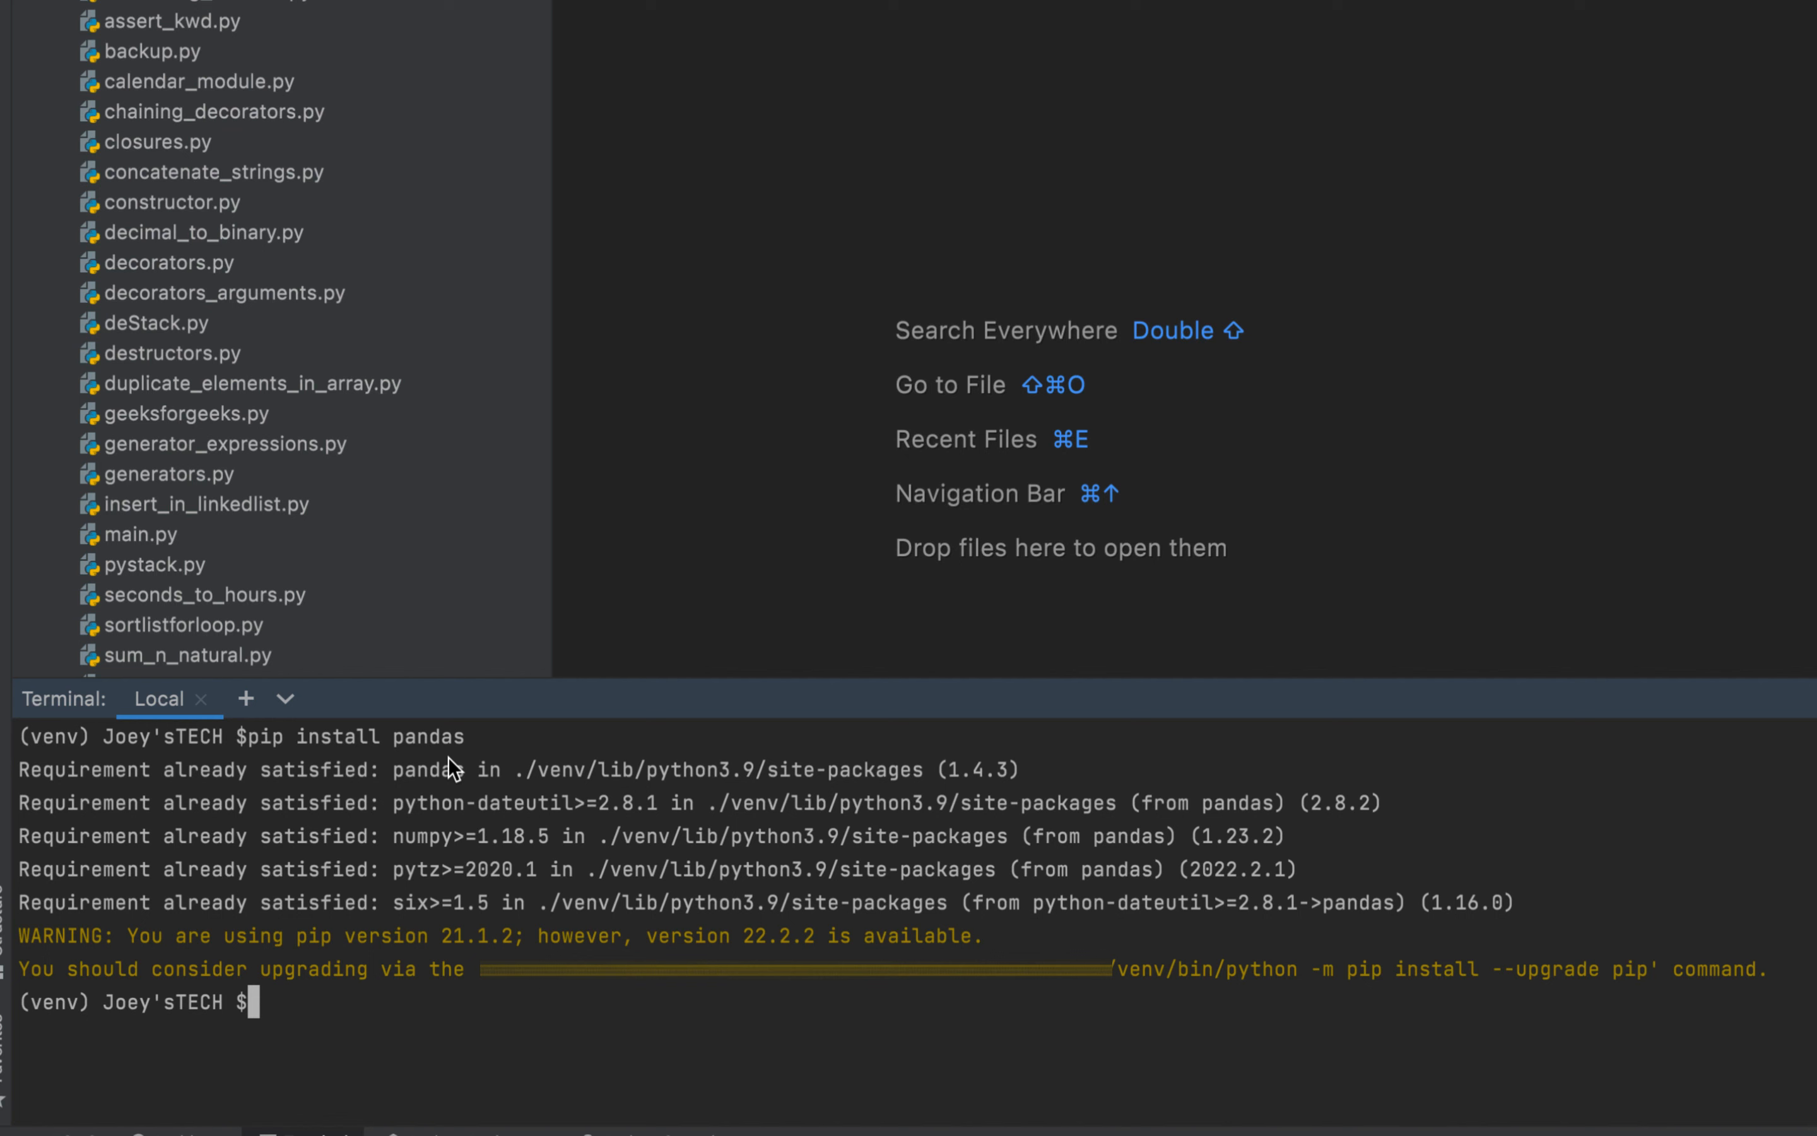
mouse_move(532, 739)
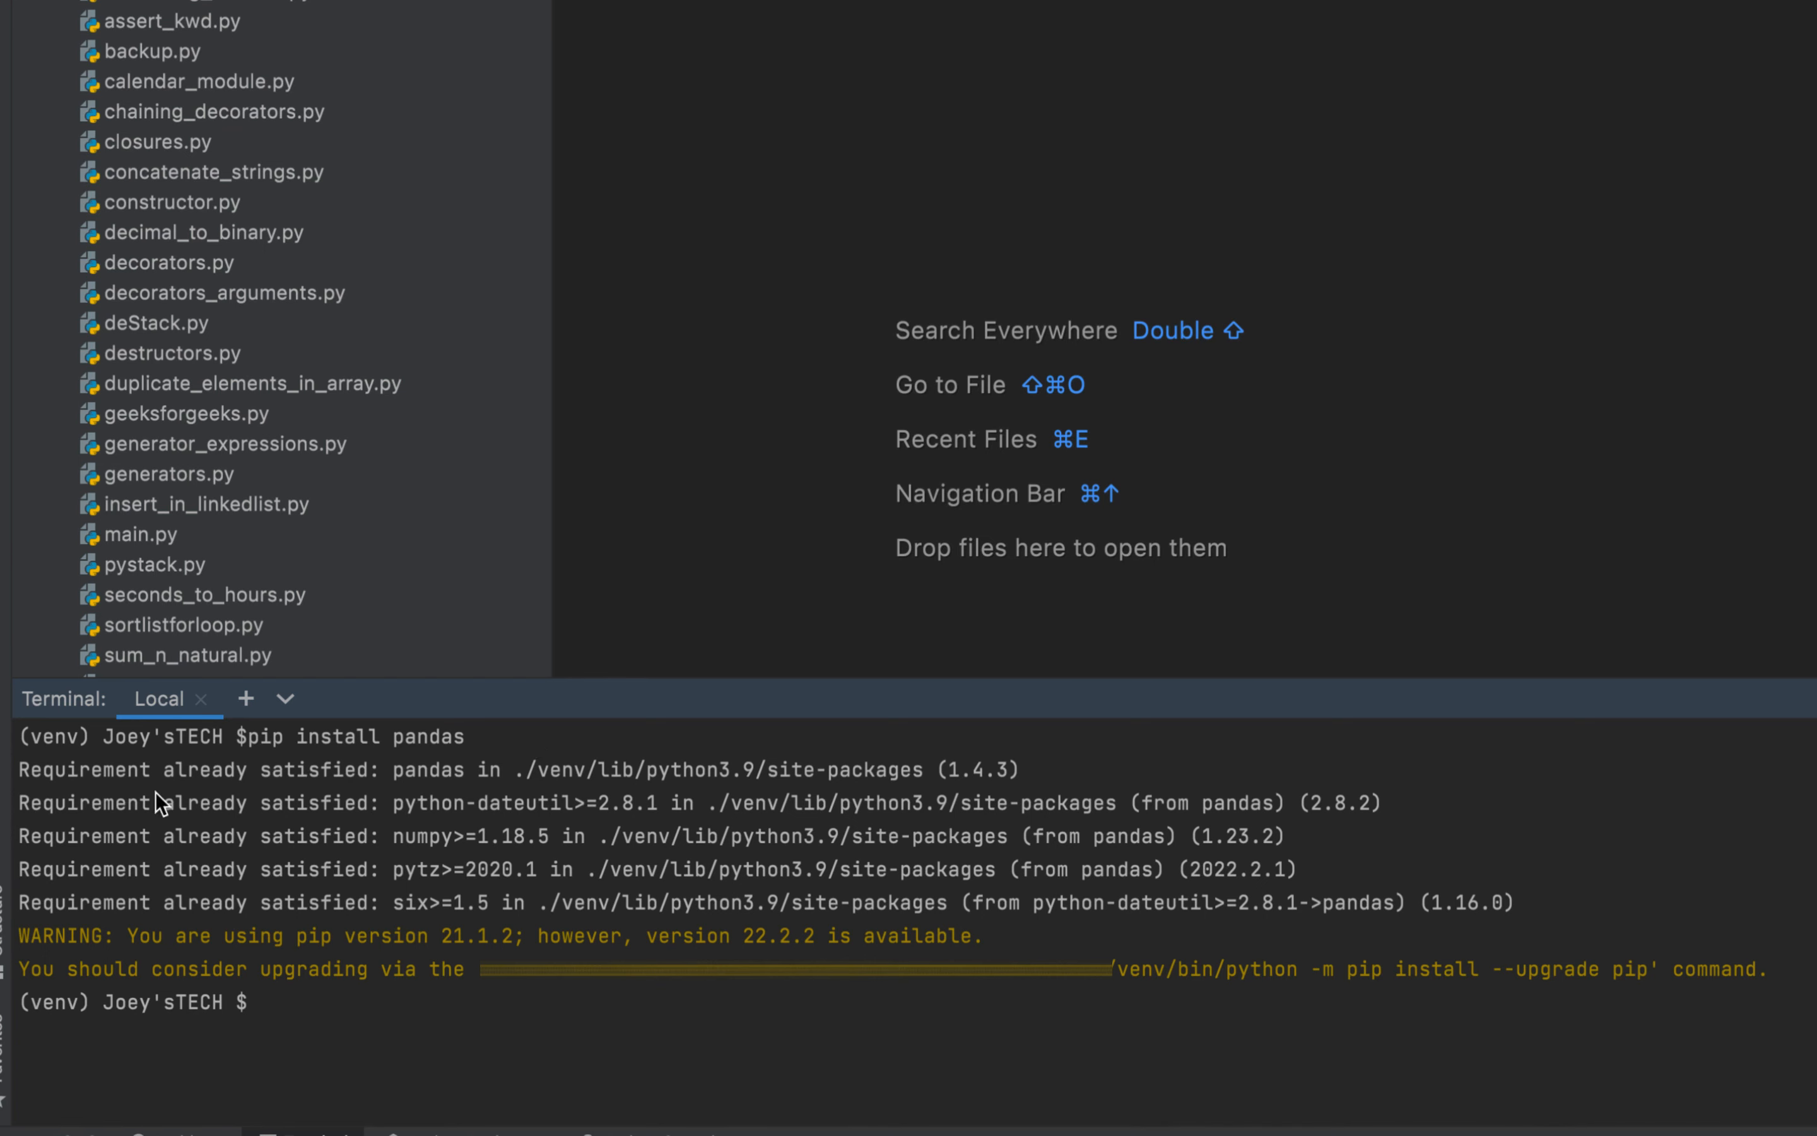
mouse_move(273, 872)
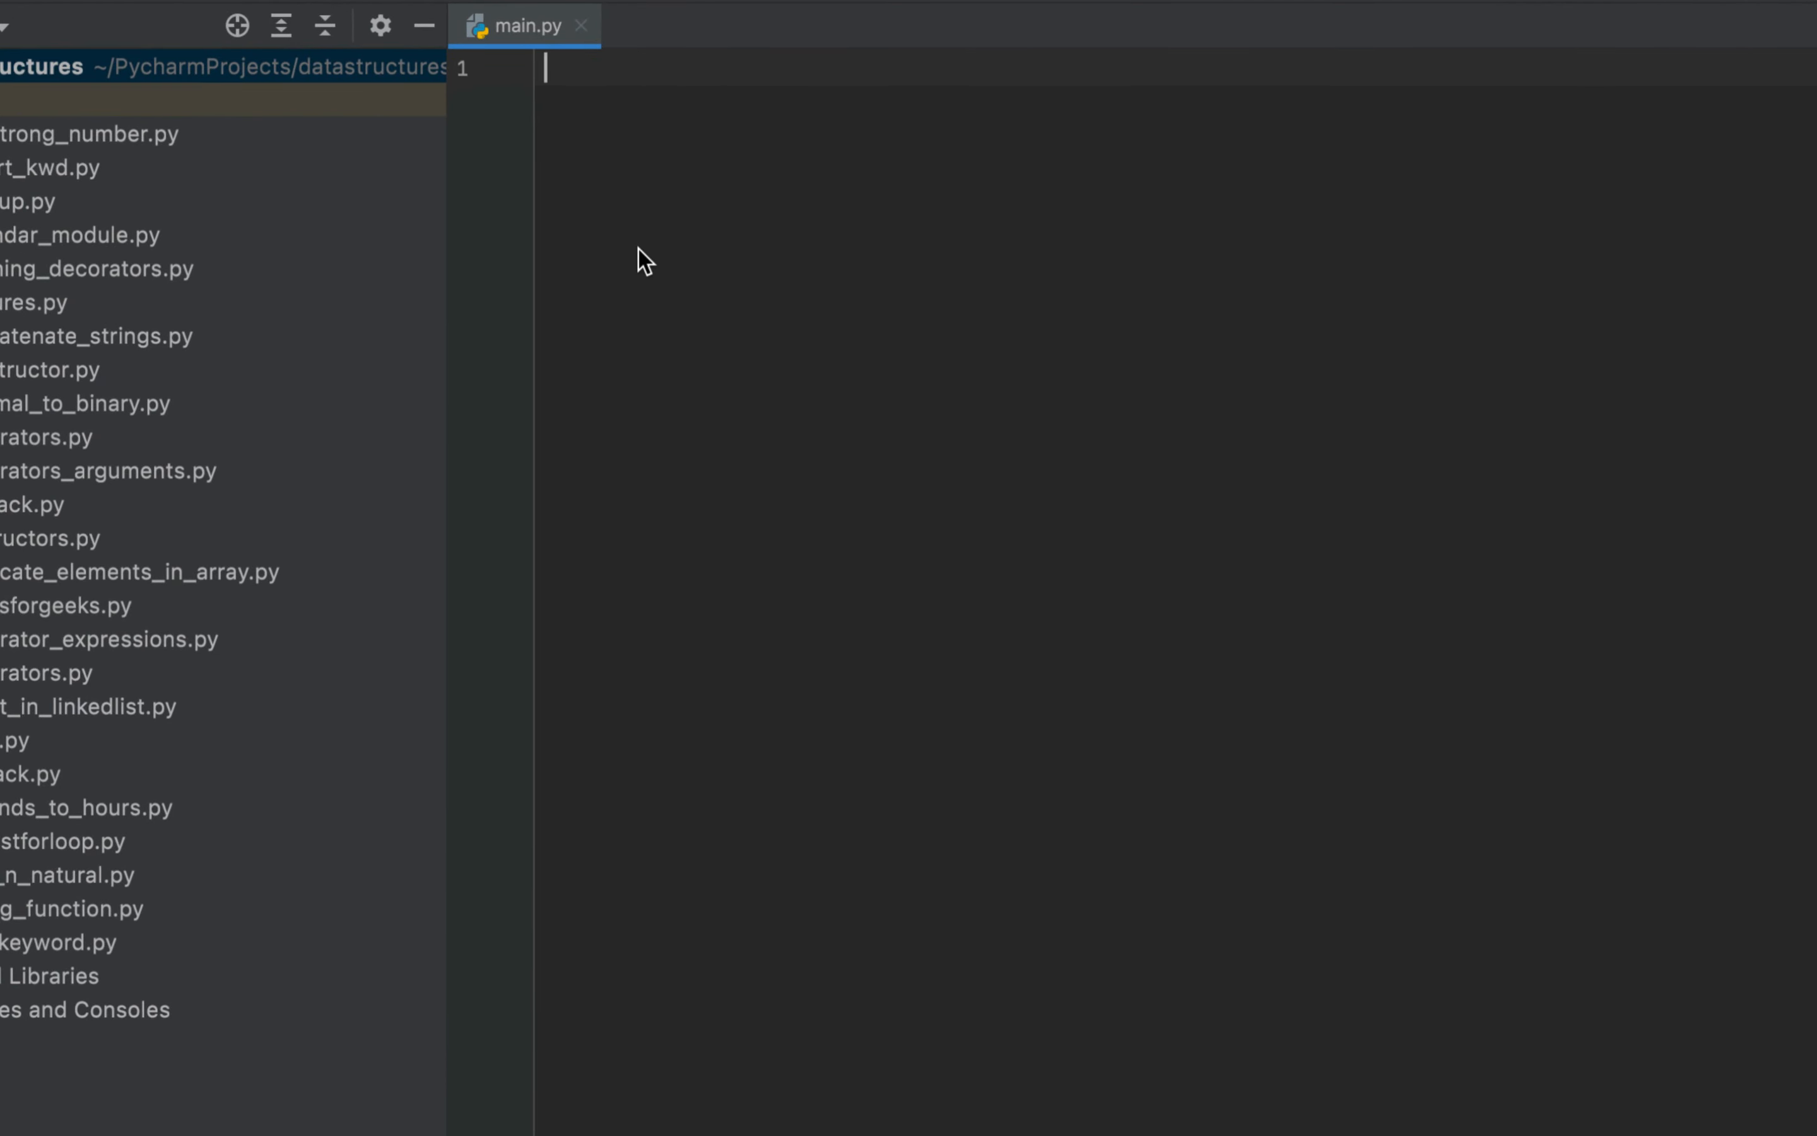
Step: Import pandas as pd and start the assignment se = pd.Series([
text(import pandas as pd)
text(if __name__ == '__main__':)
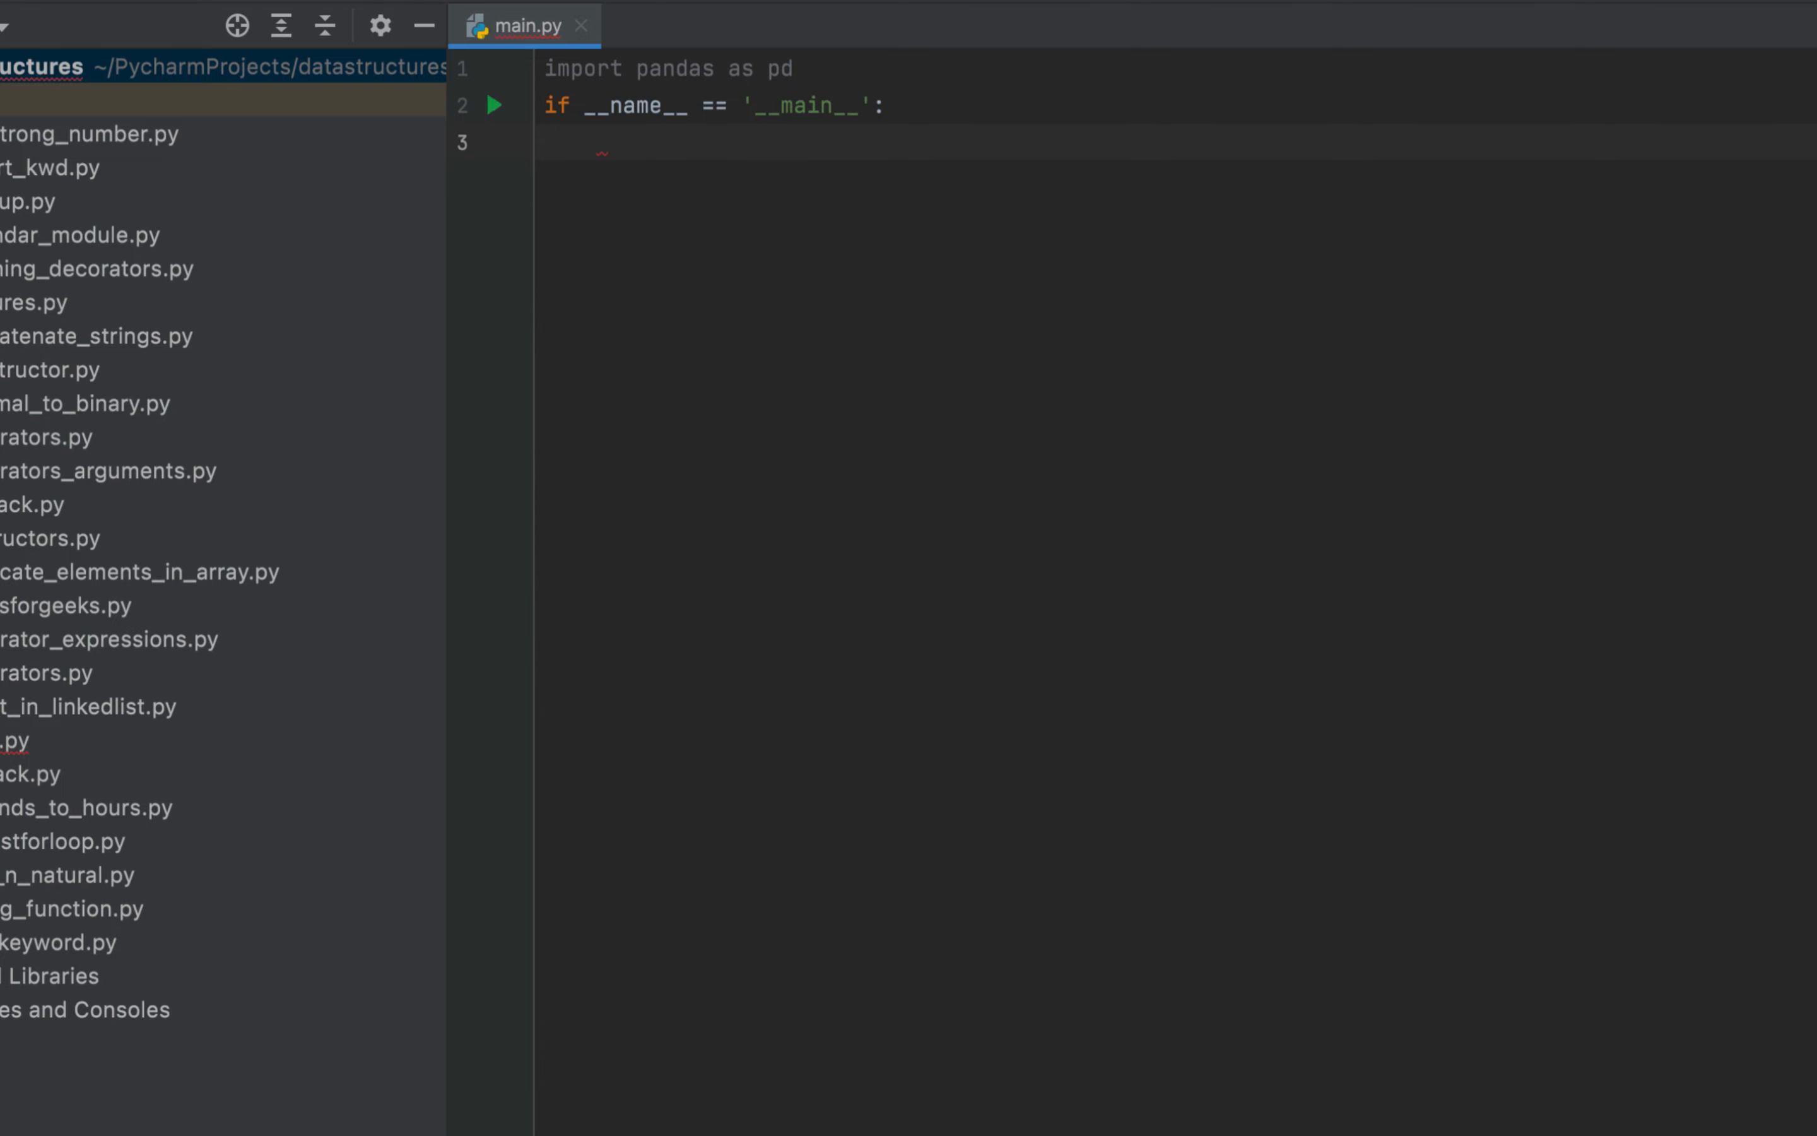
text(se)
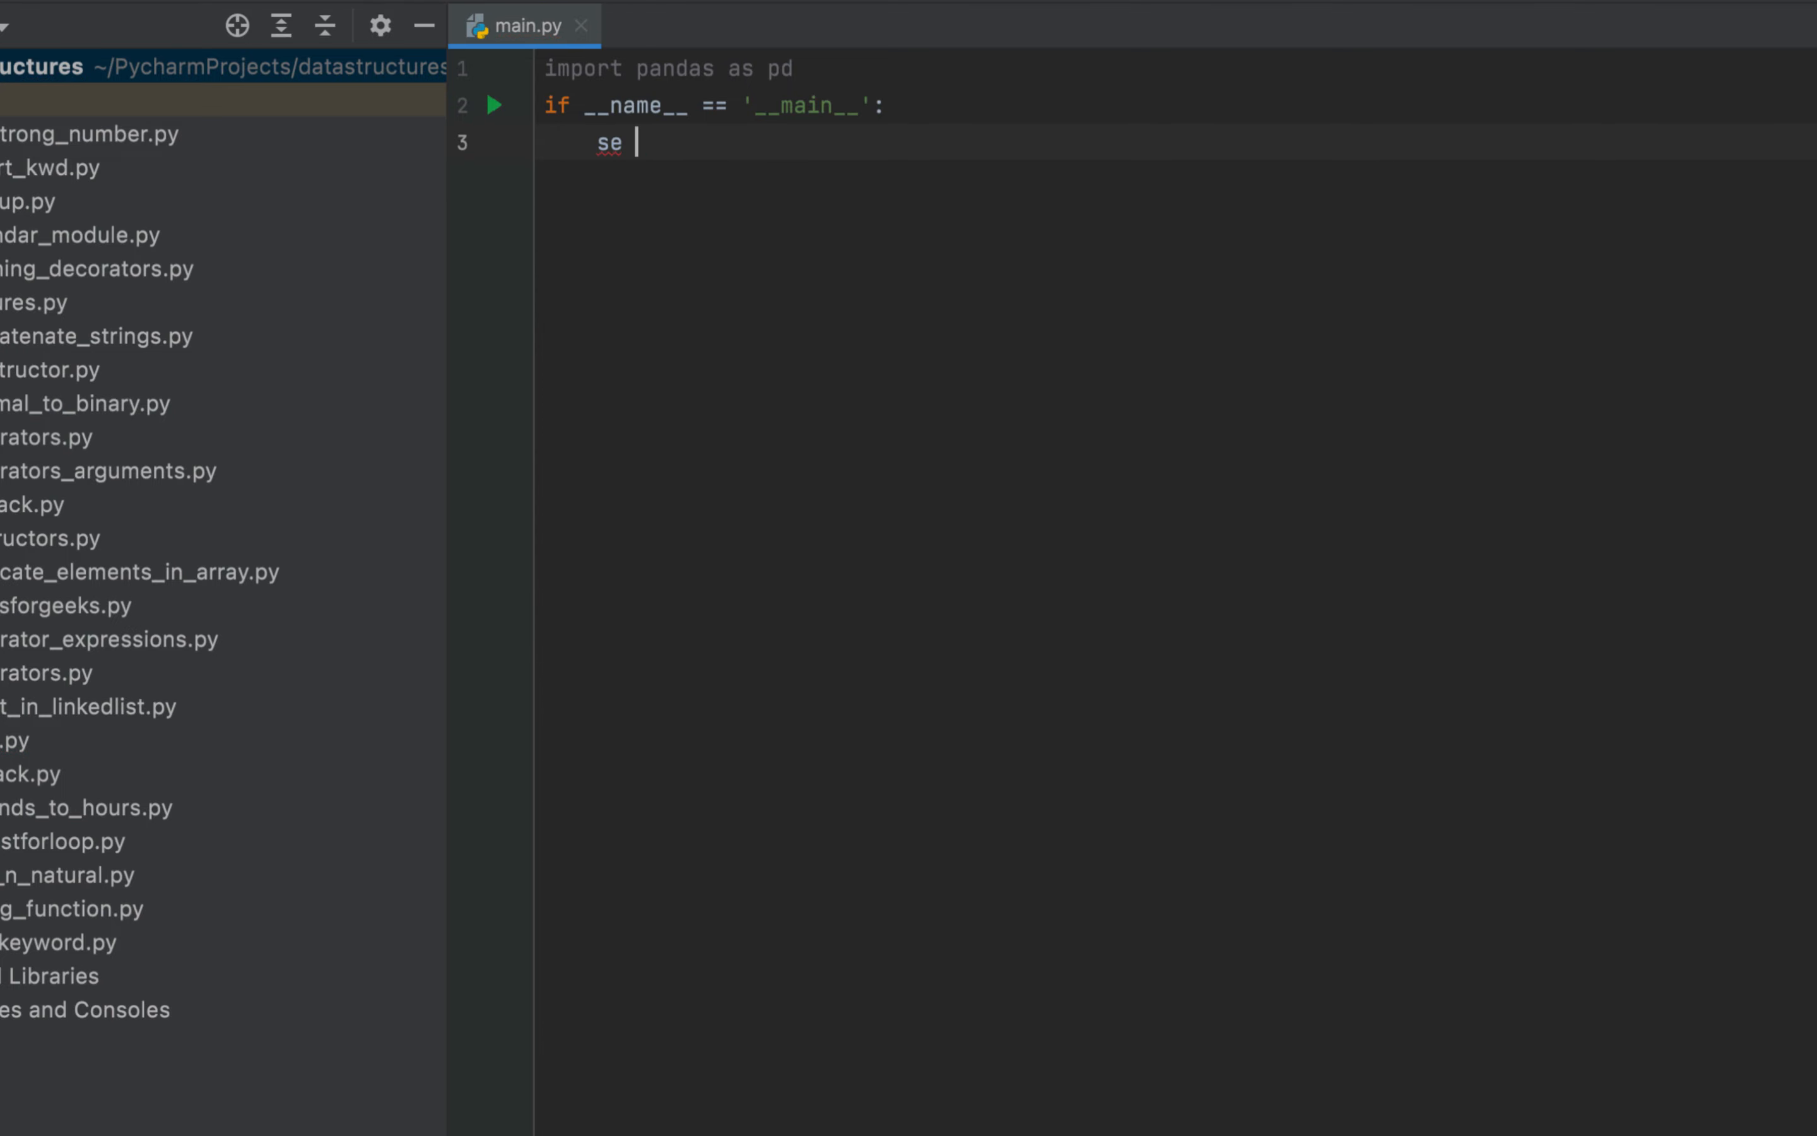
text(= pd)
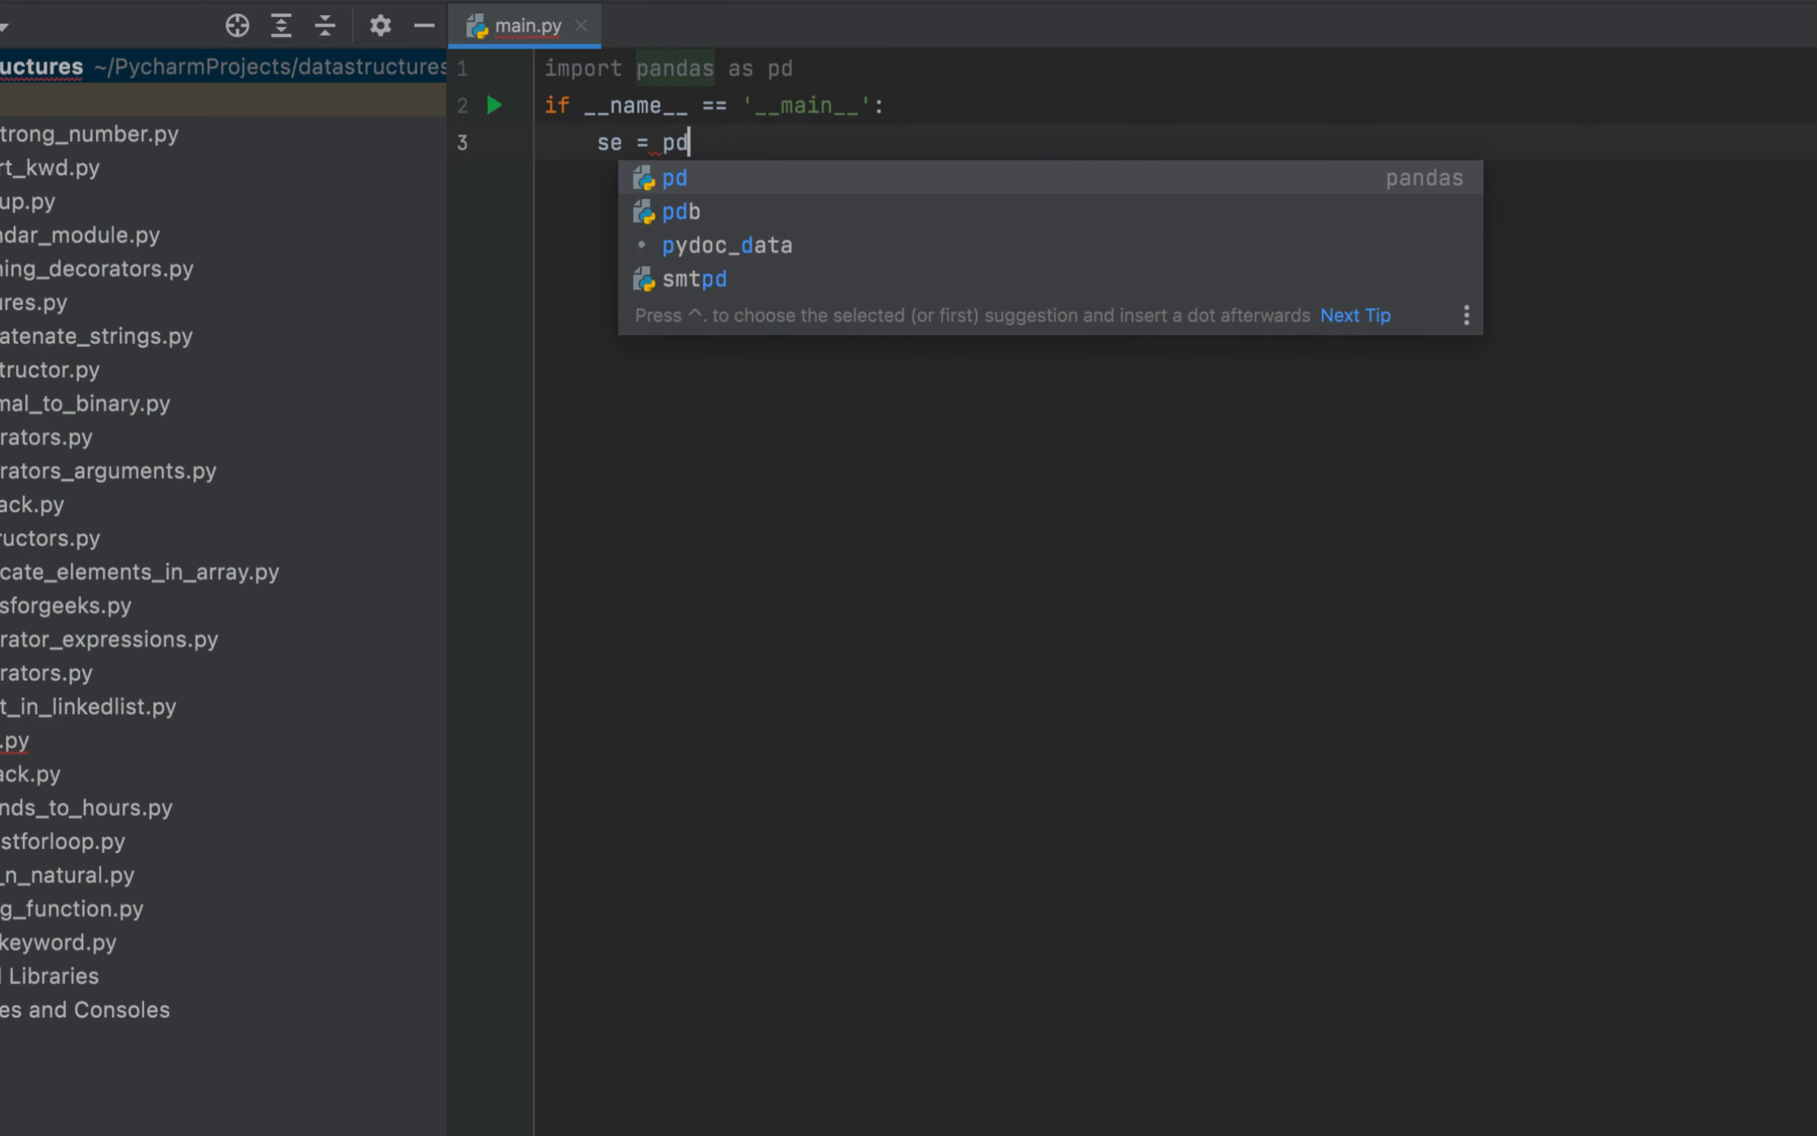
text(.Series)
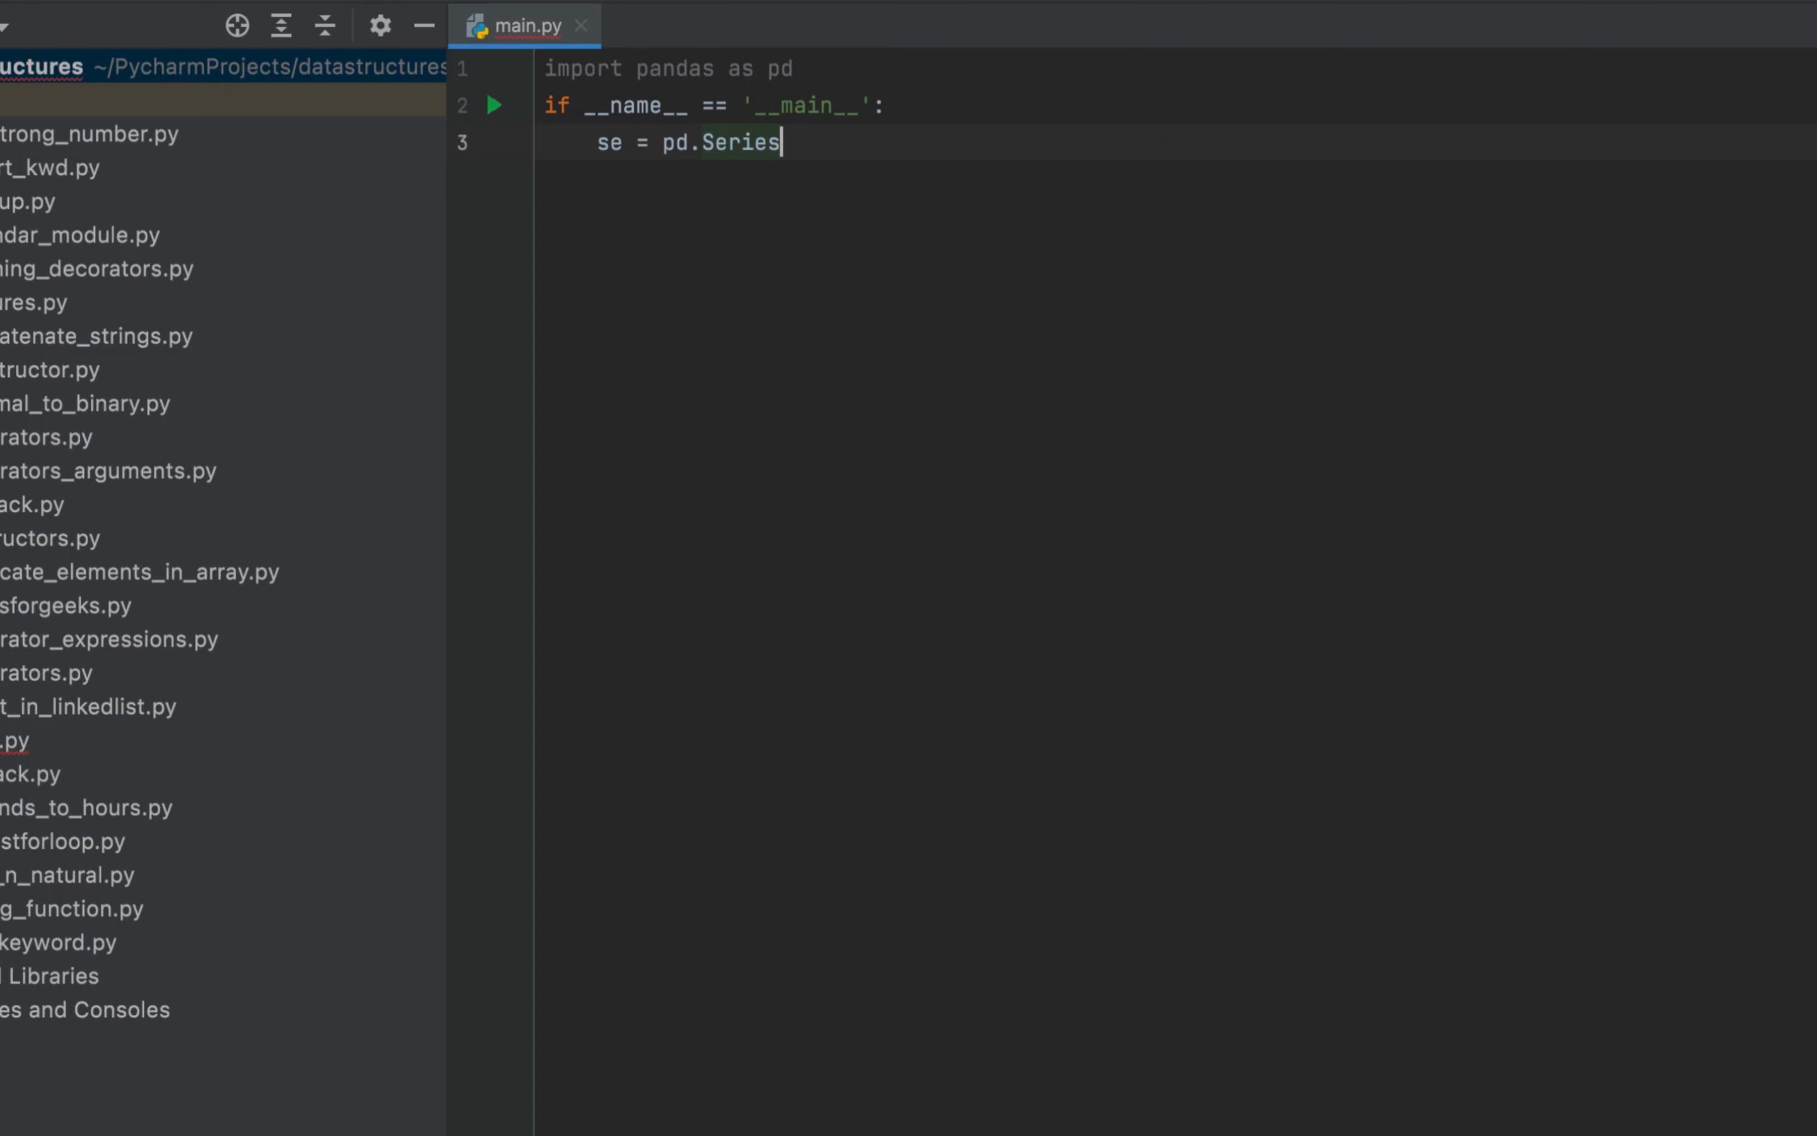
text(()
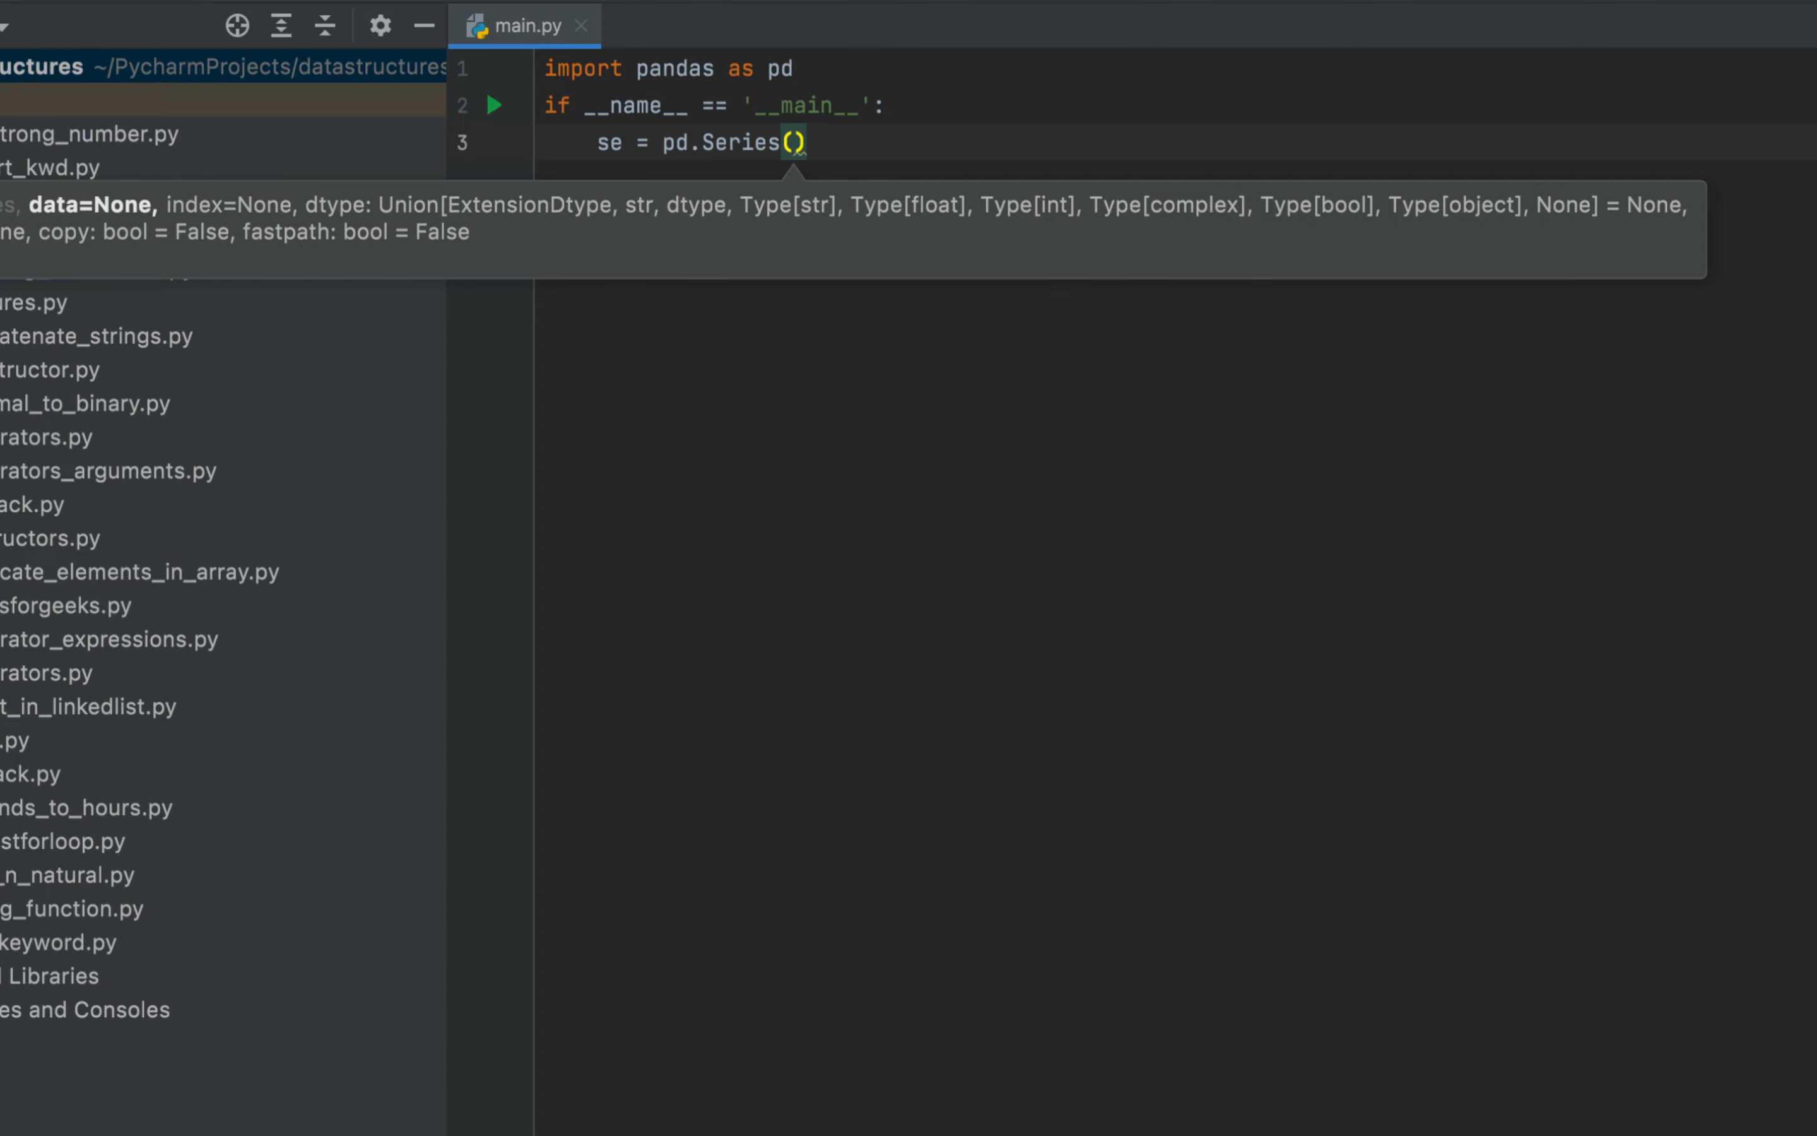
text([)
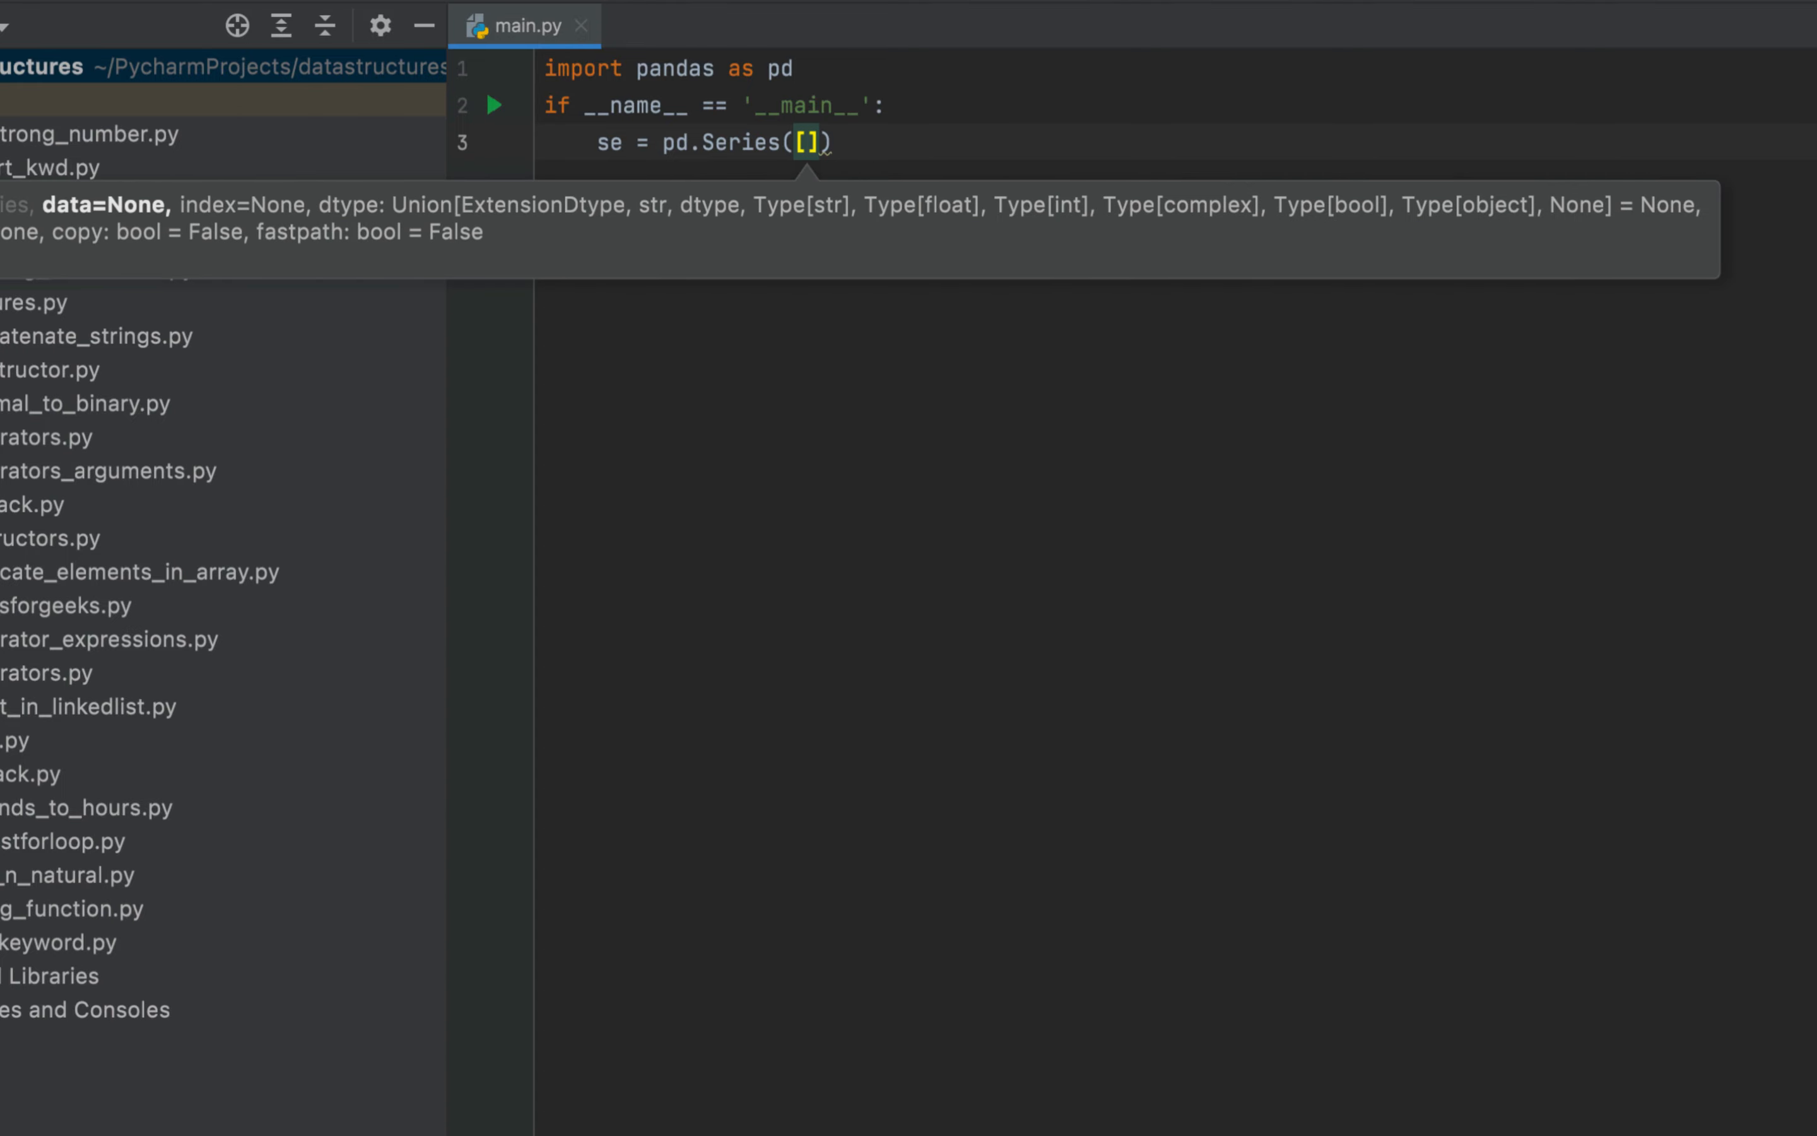
Step: Fill the Series with 1, 2, 3, 5, 7 and add print(se)
text(1)
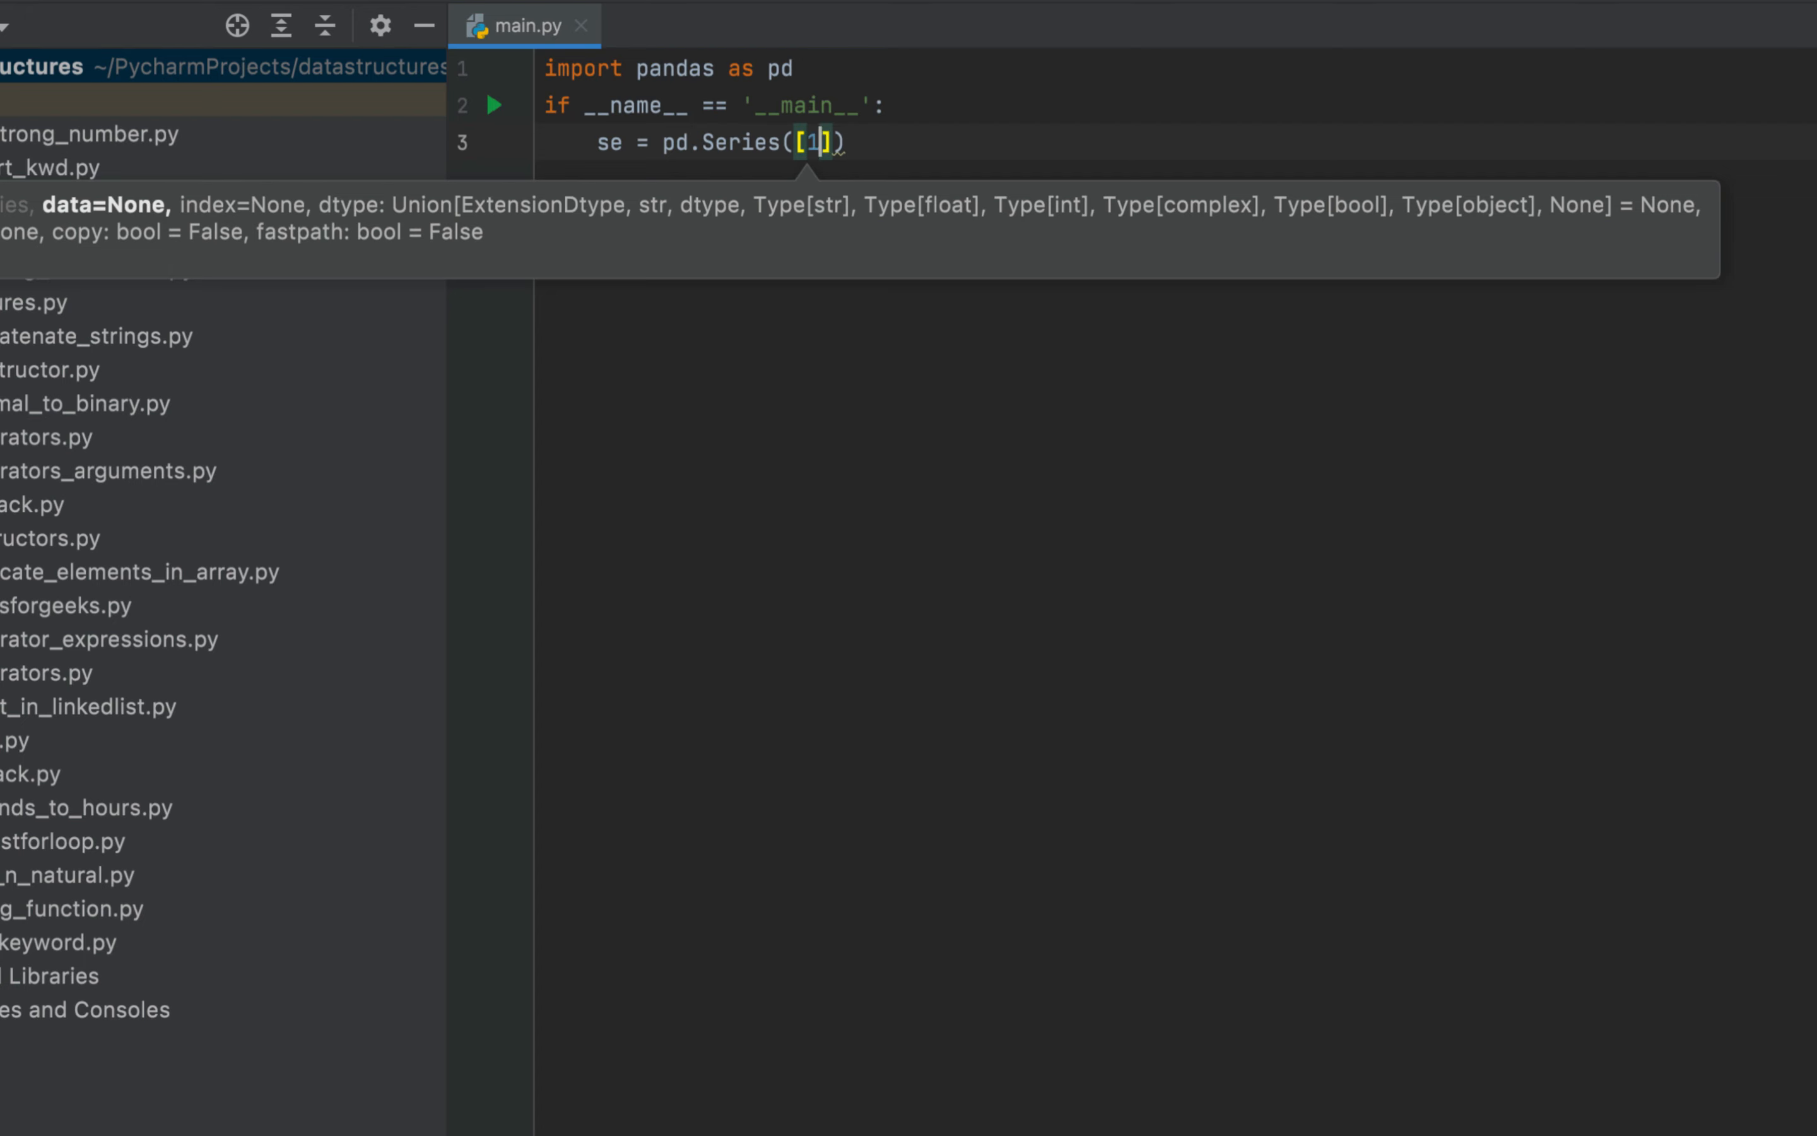
text(,2,3,)
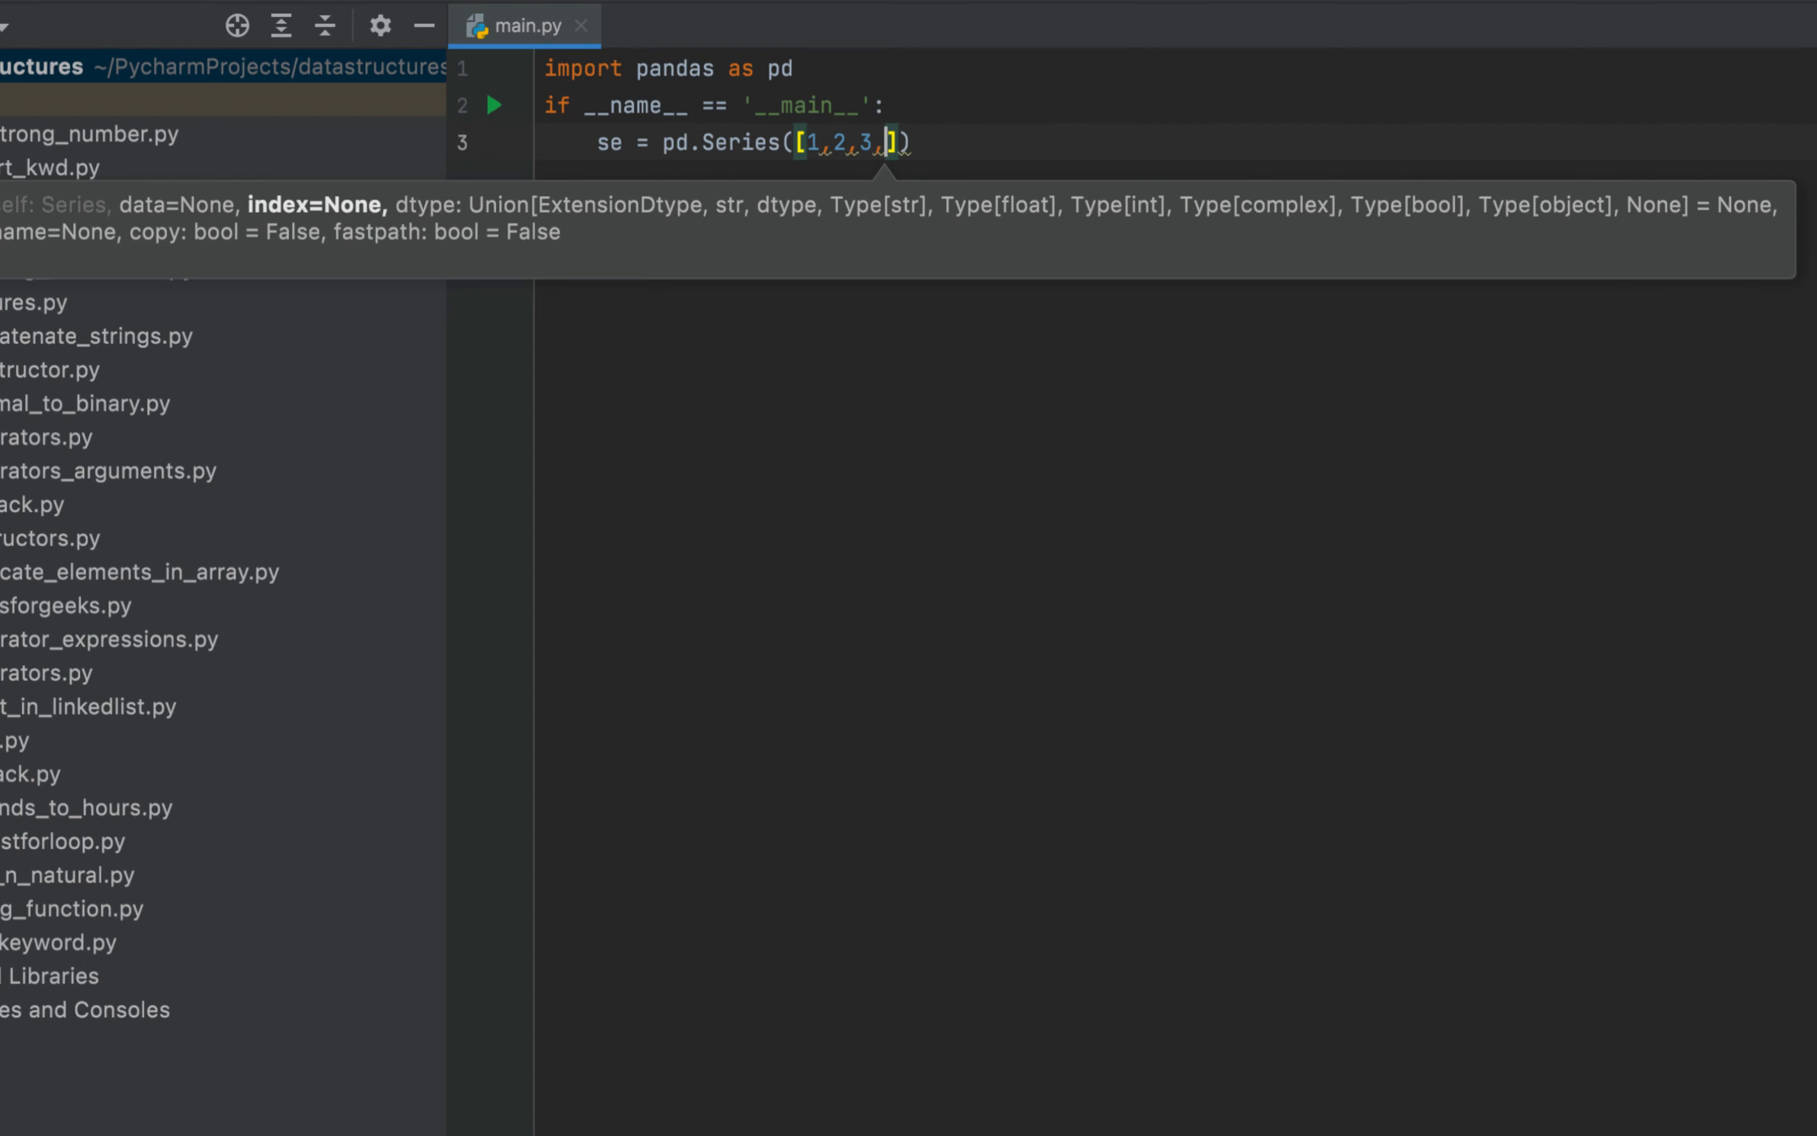
text(5,7)
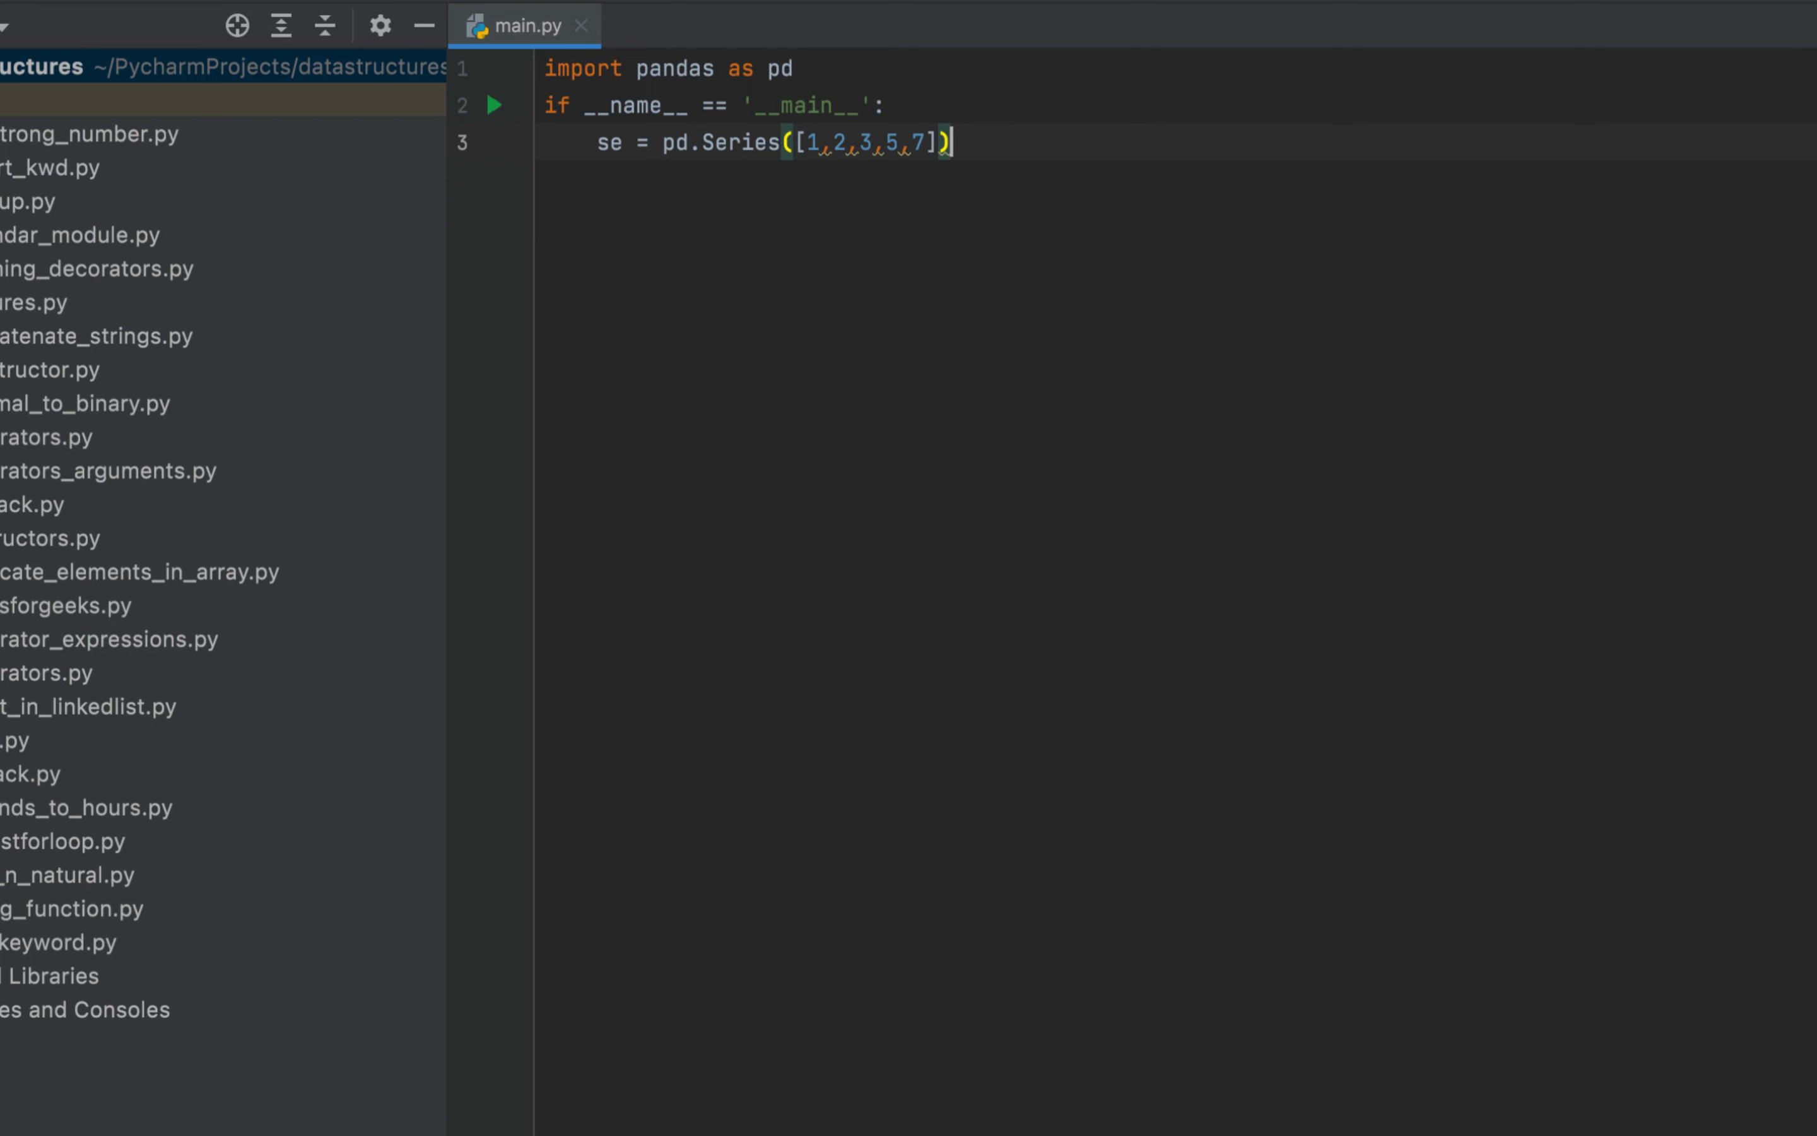
text(print)
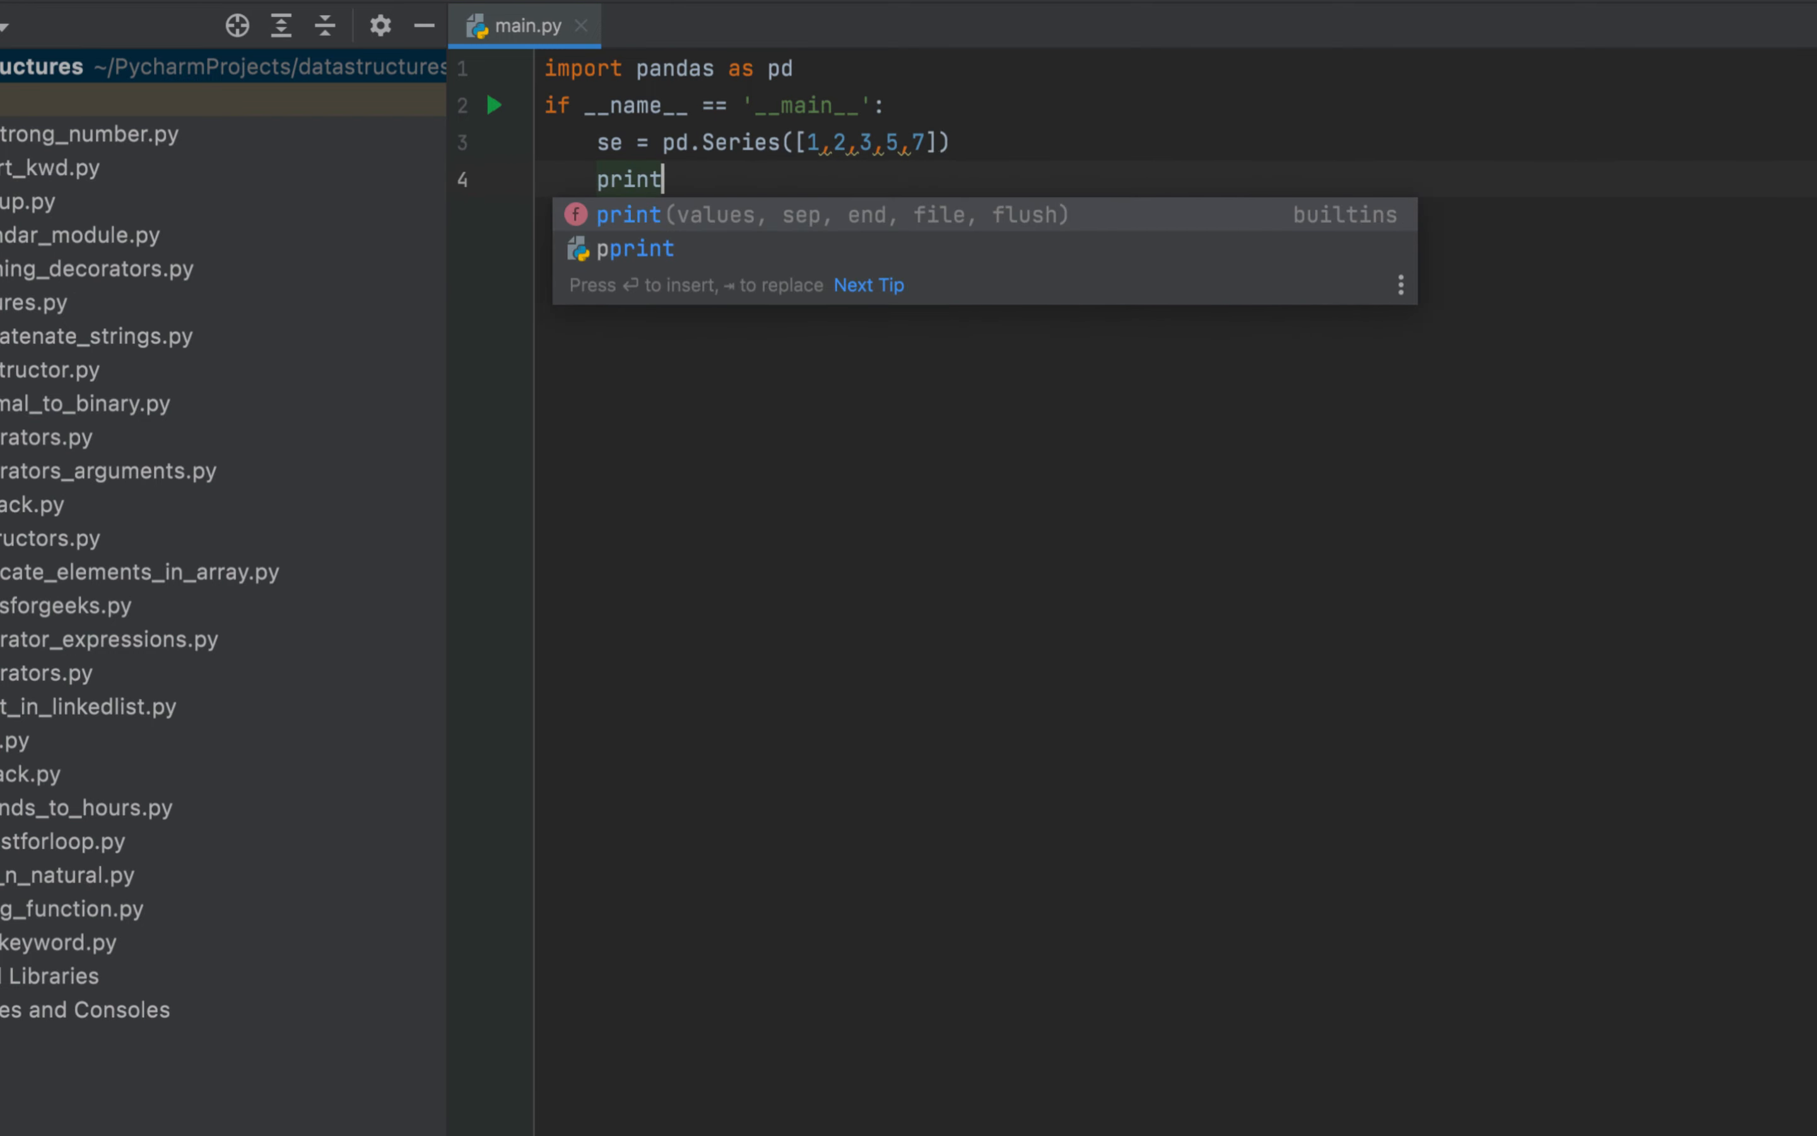
text((se)
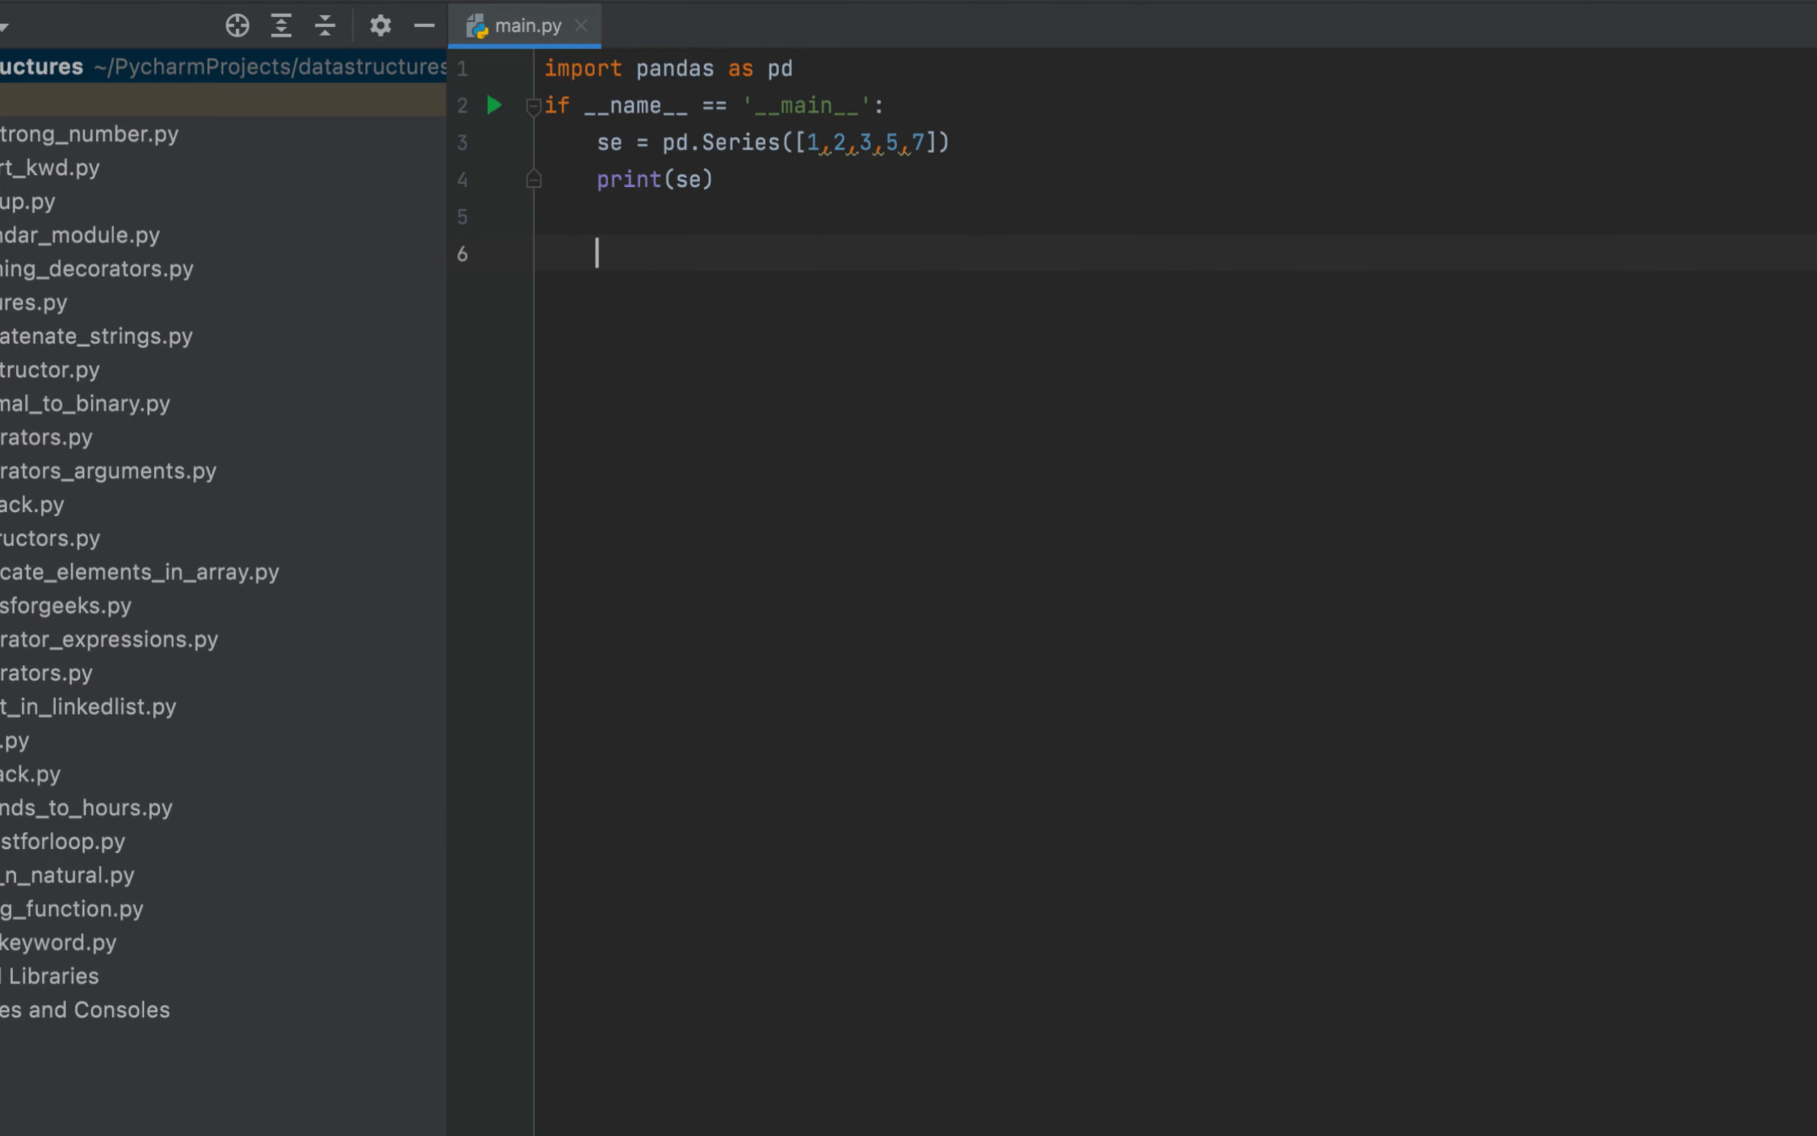
Step: Run 'main' from the gutter arrow so the Series 1, 2, 3, 5, 7 prints with dtype int64
click(493, 105)
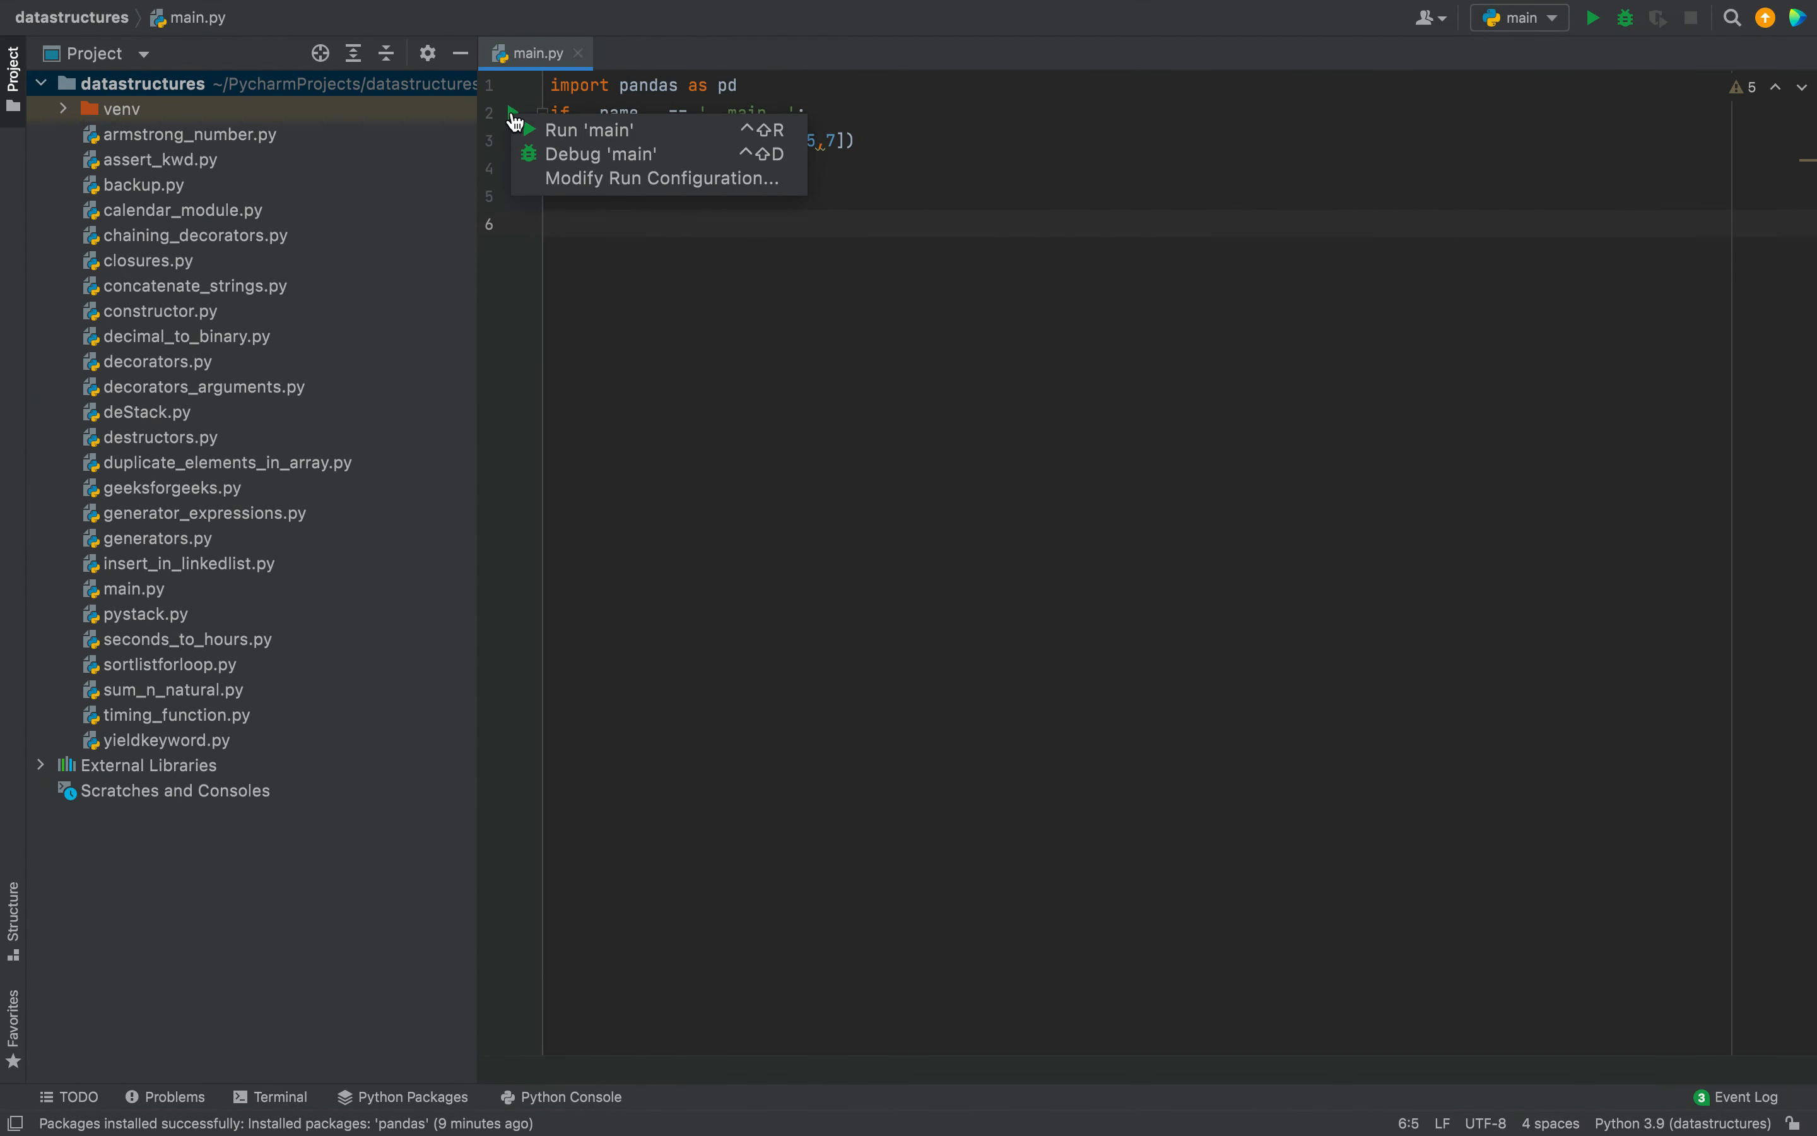
mouse_move(590, 130)
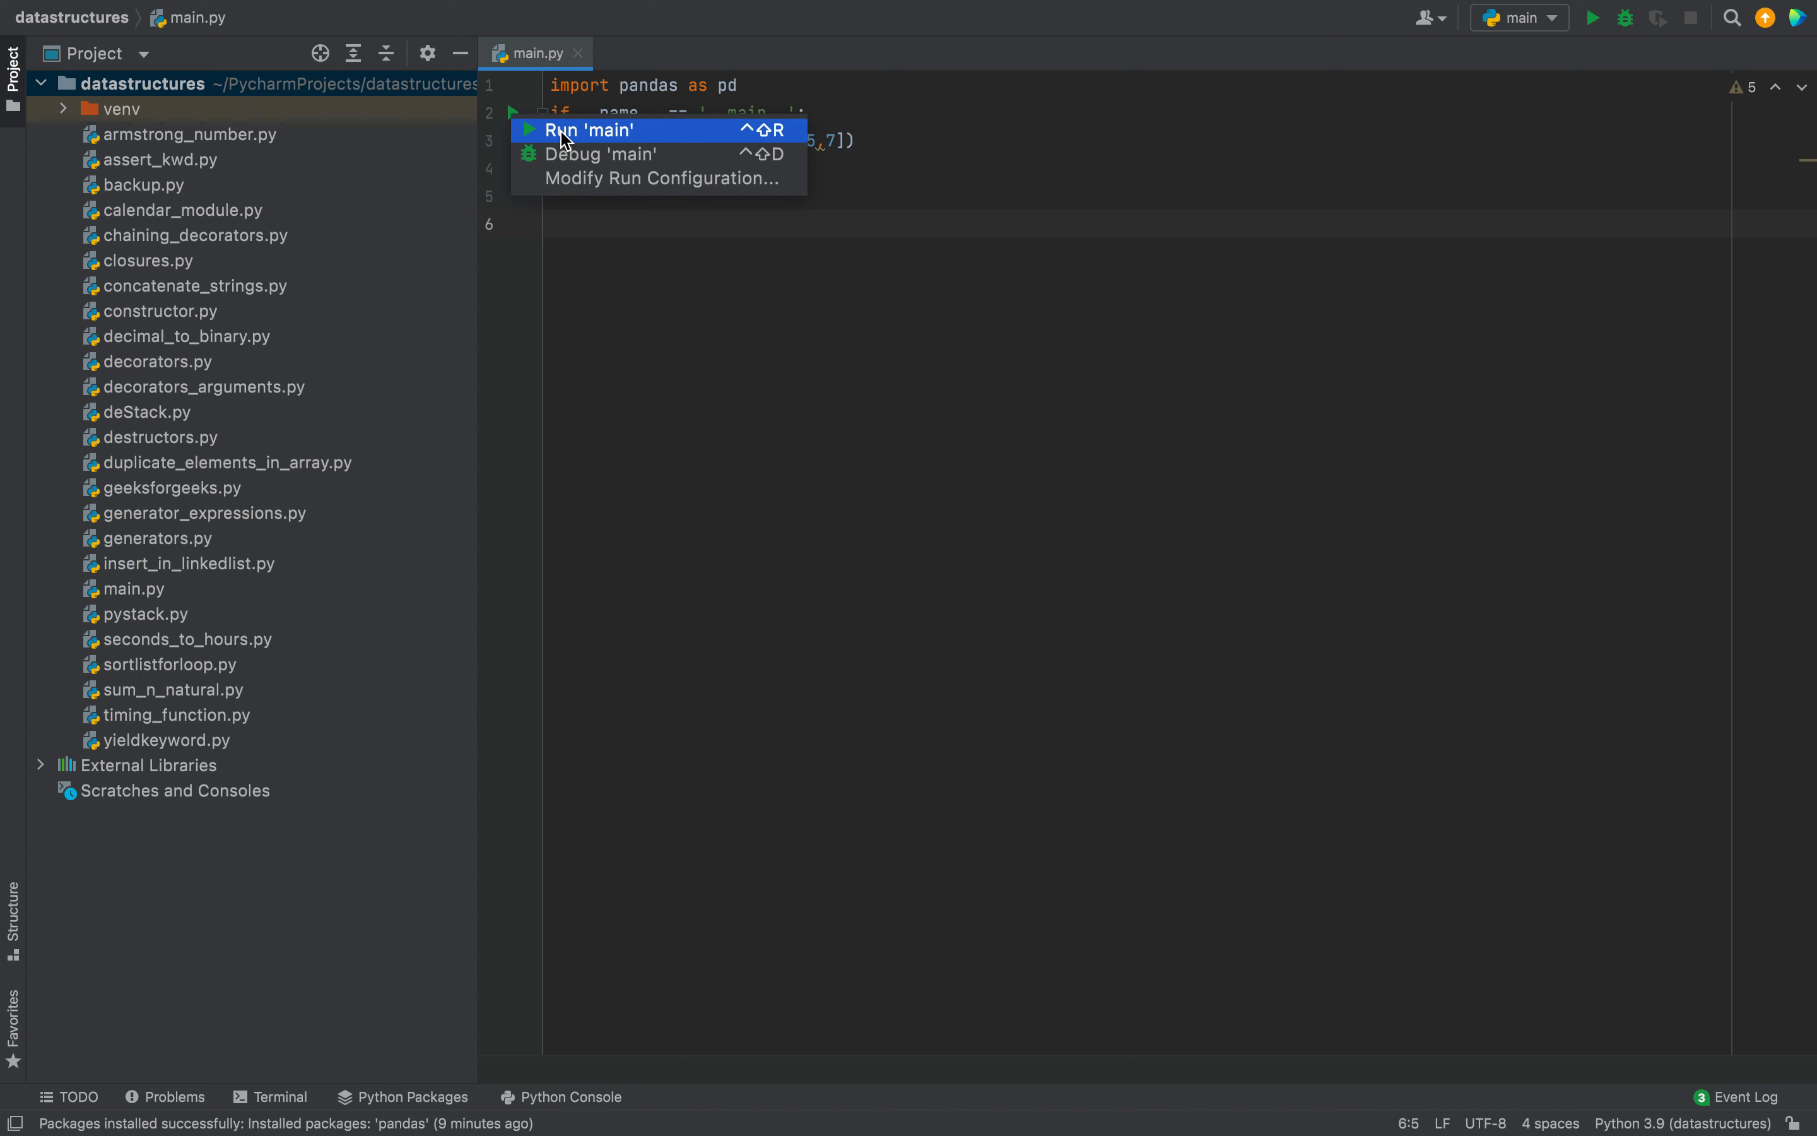
click(593, 130)
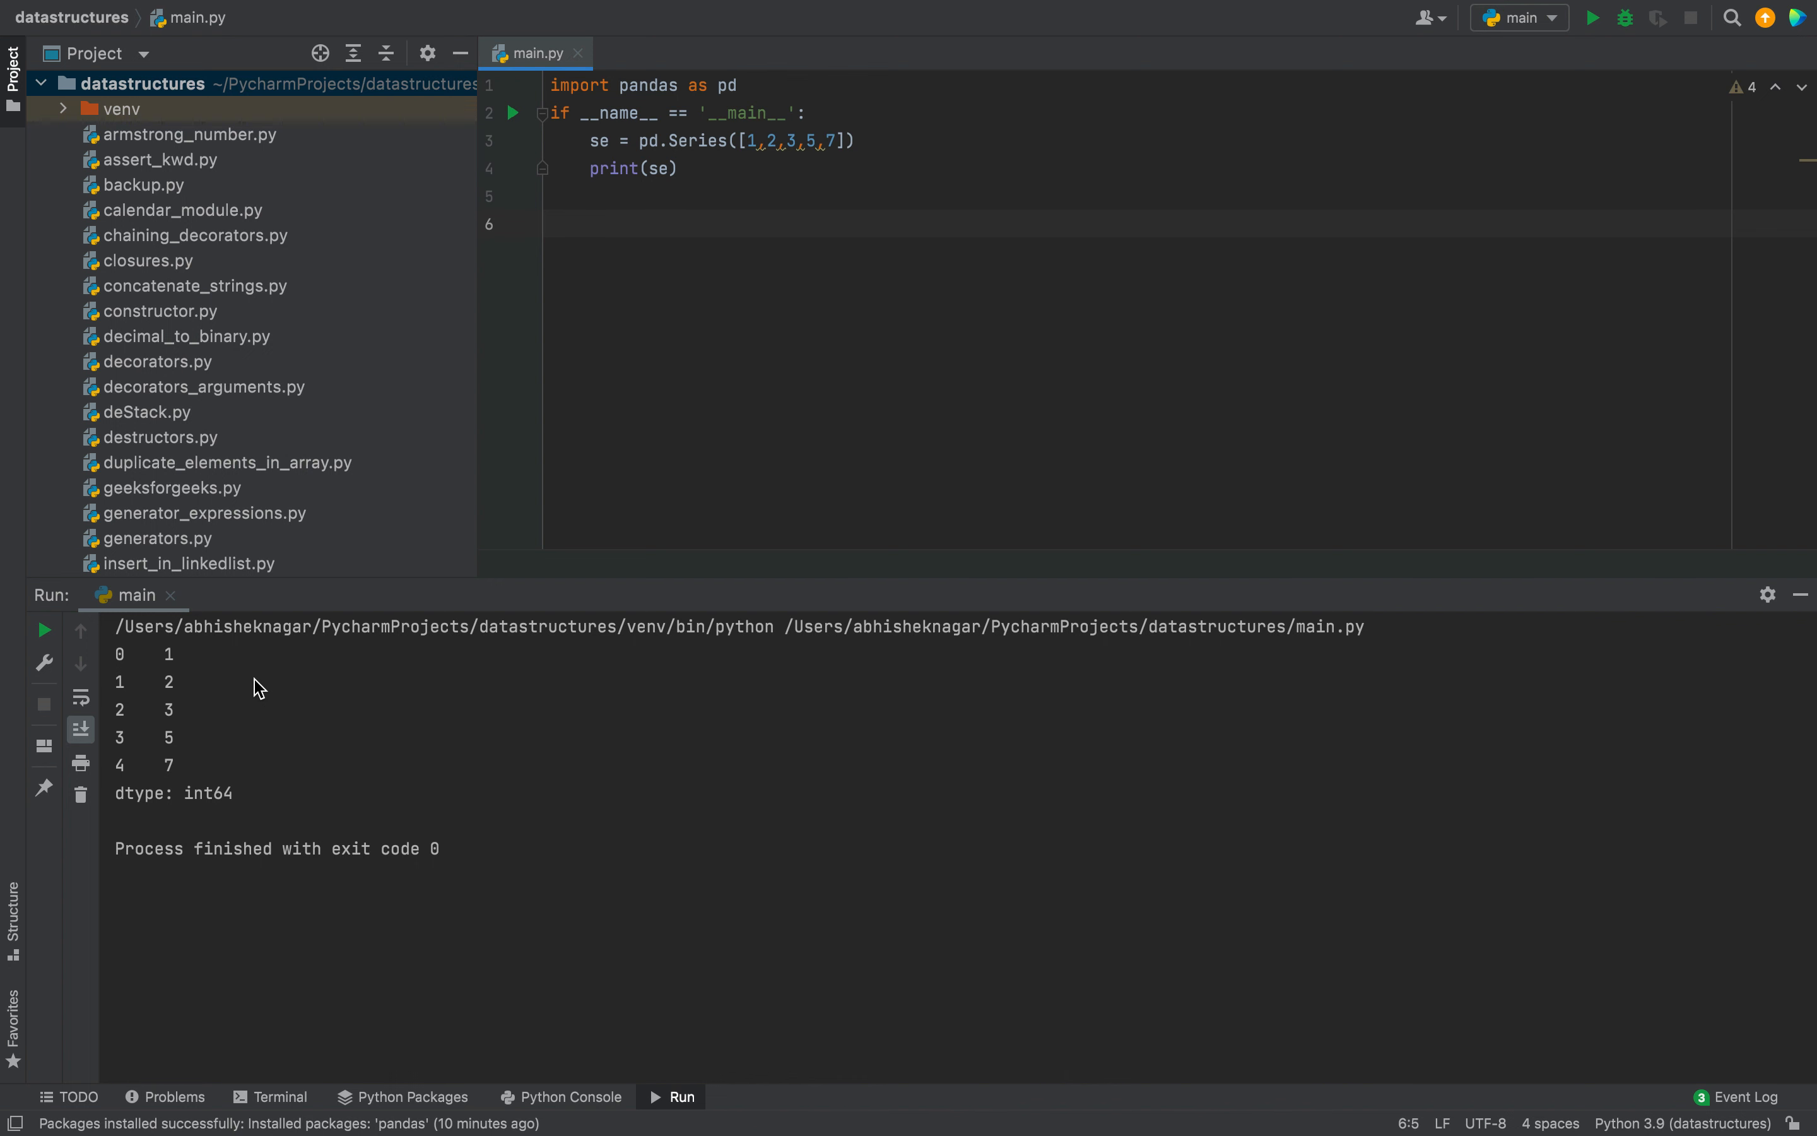
mouse_move(203, 815)
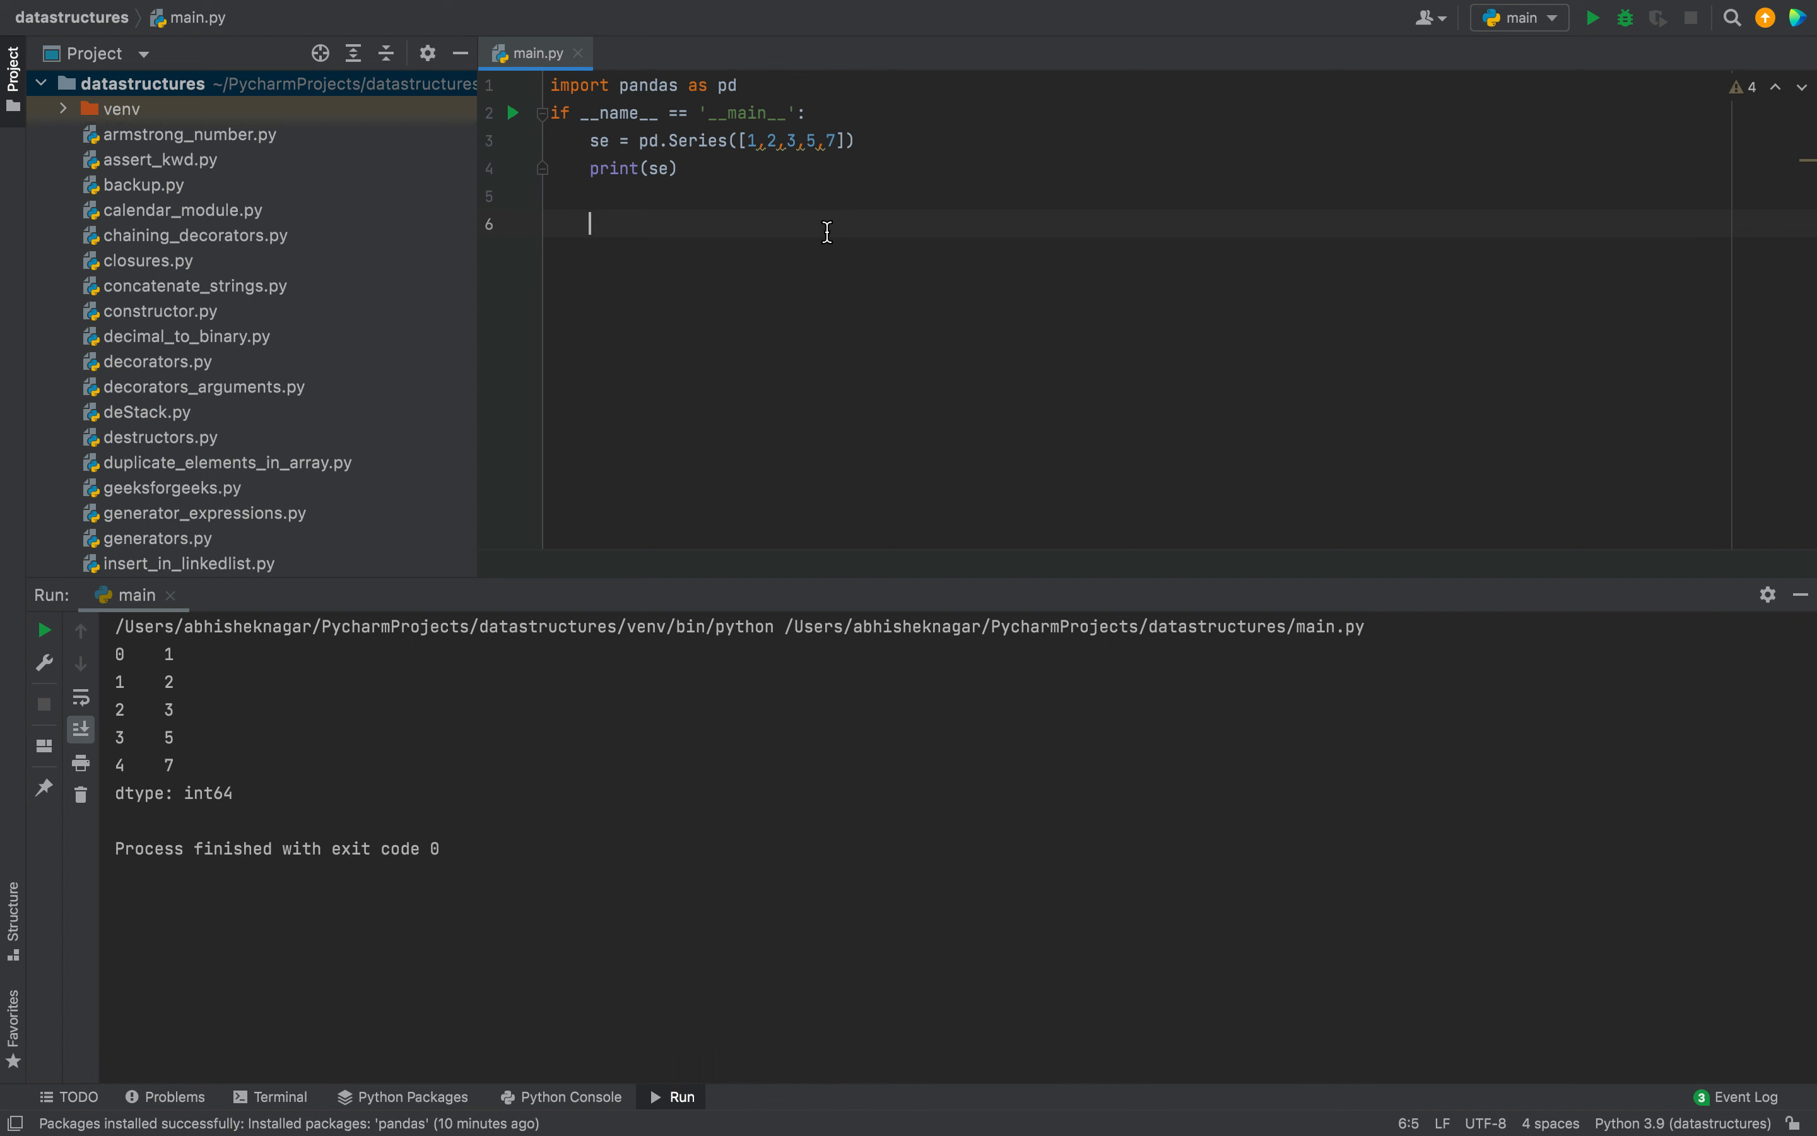
mouse_move(823, 177)
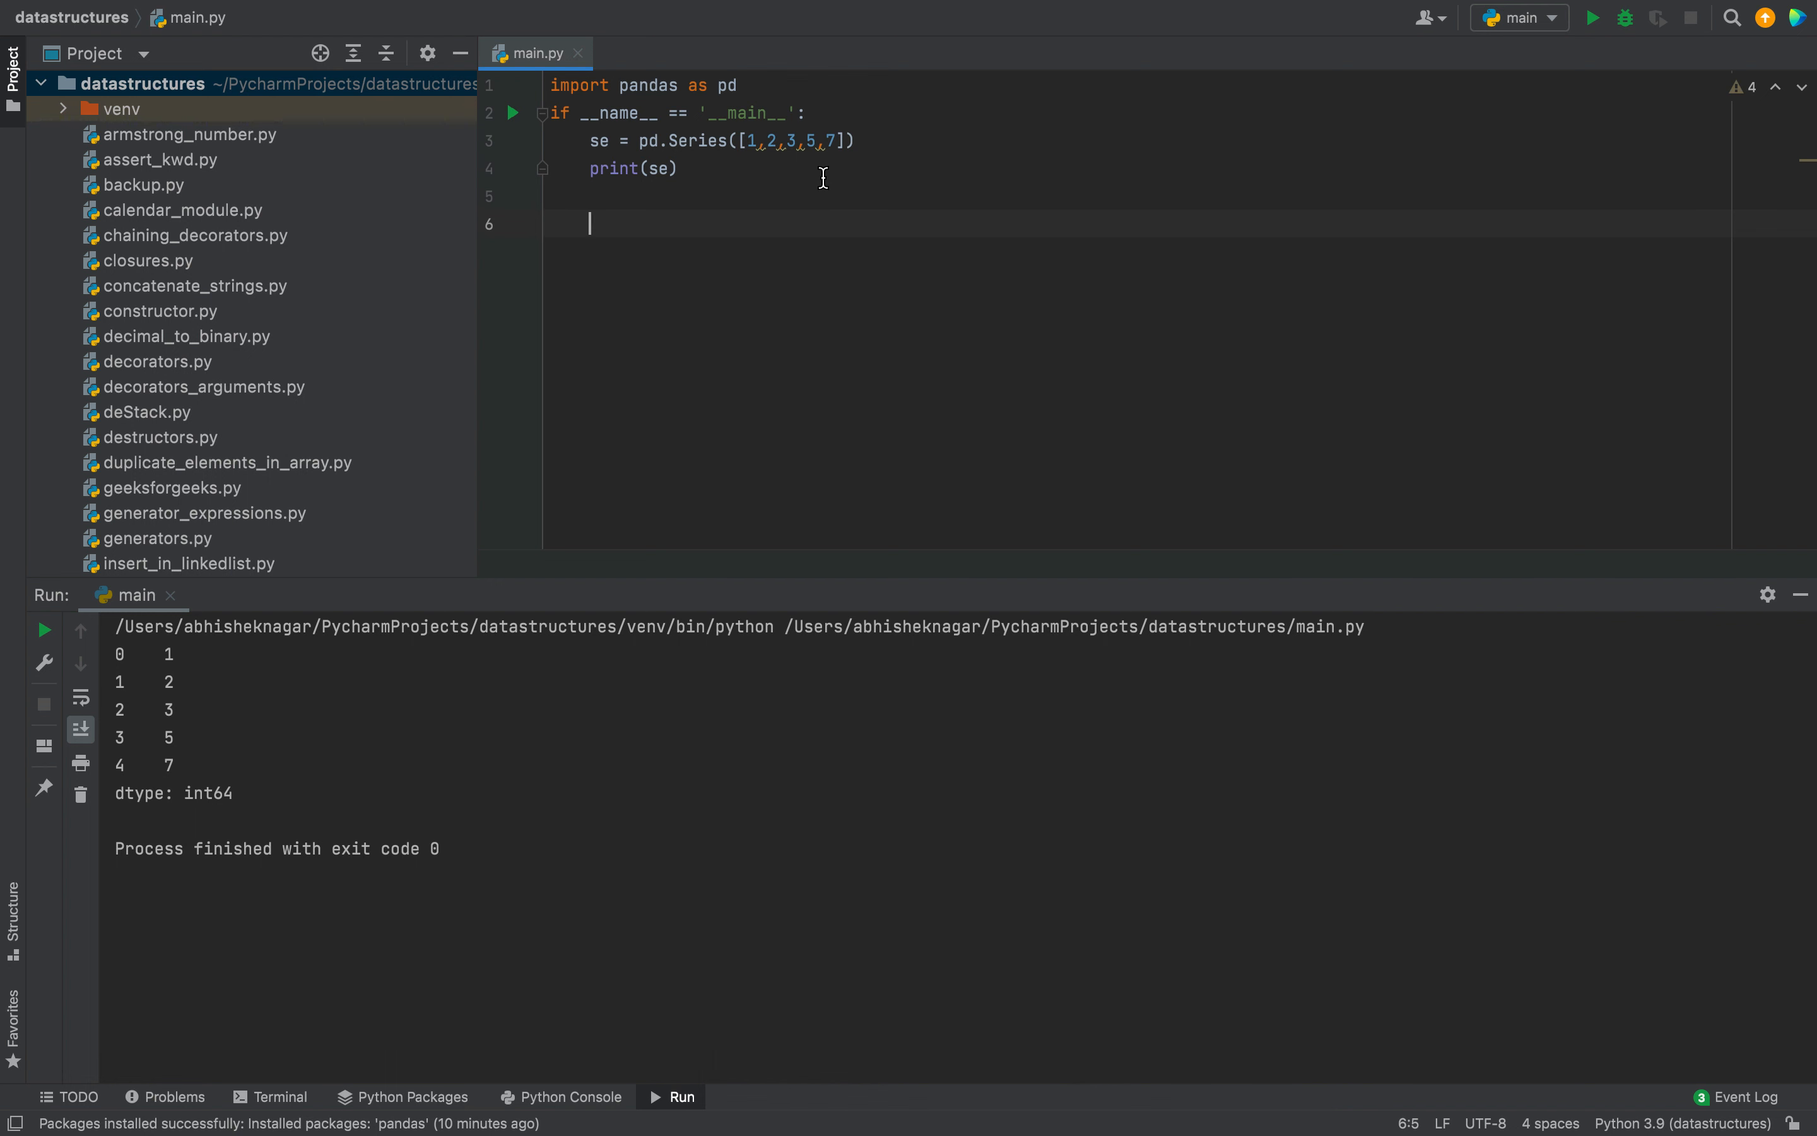
mouse_move(453, 762)
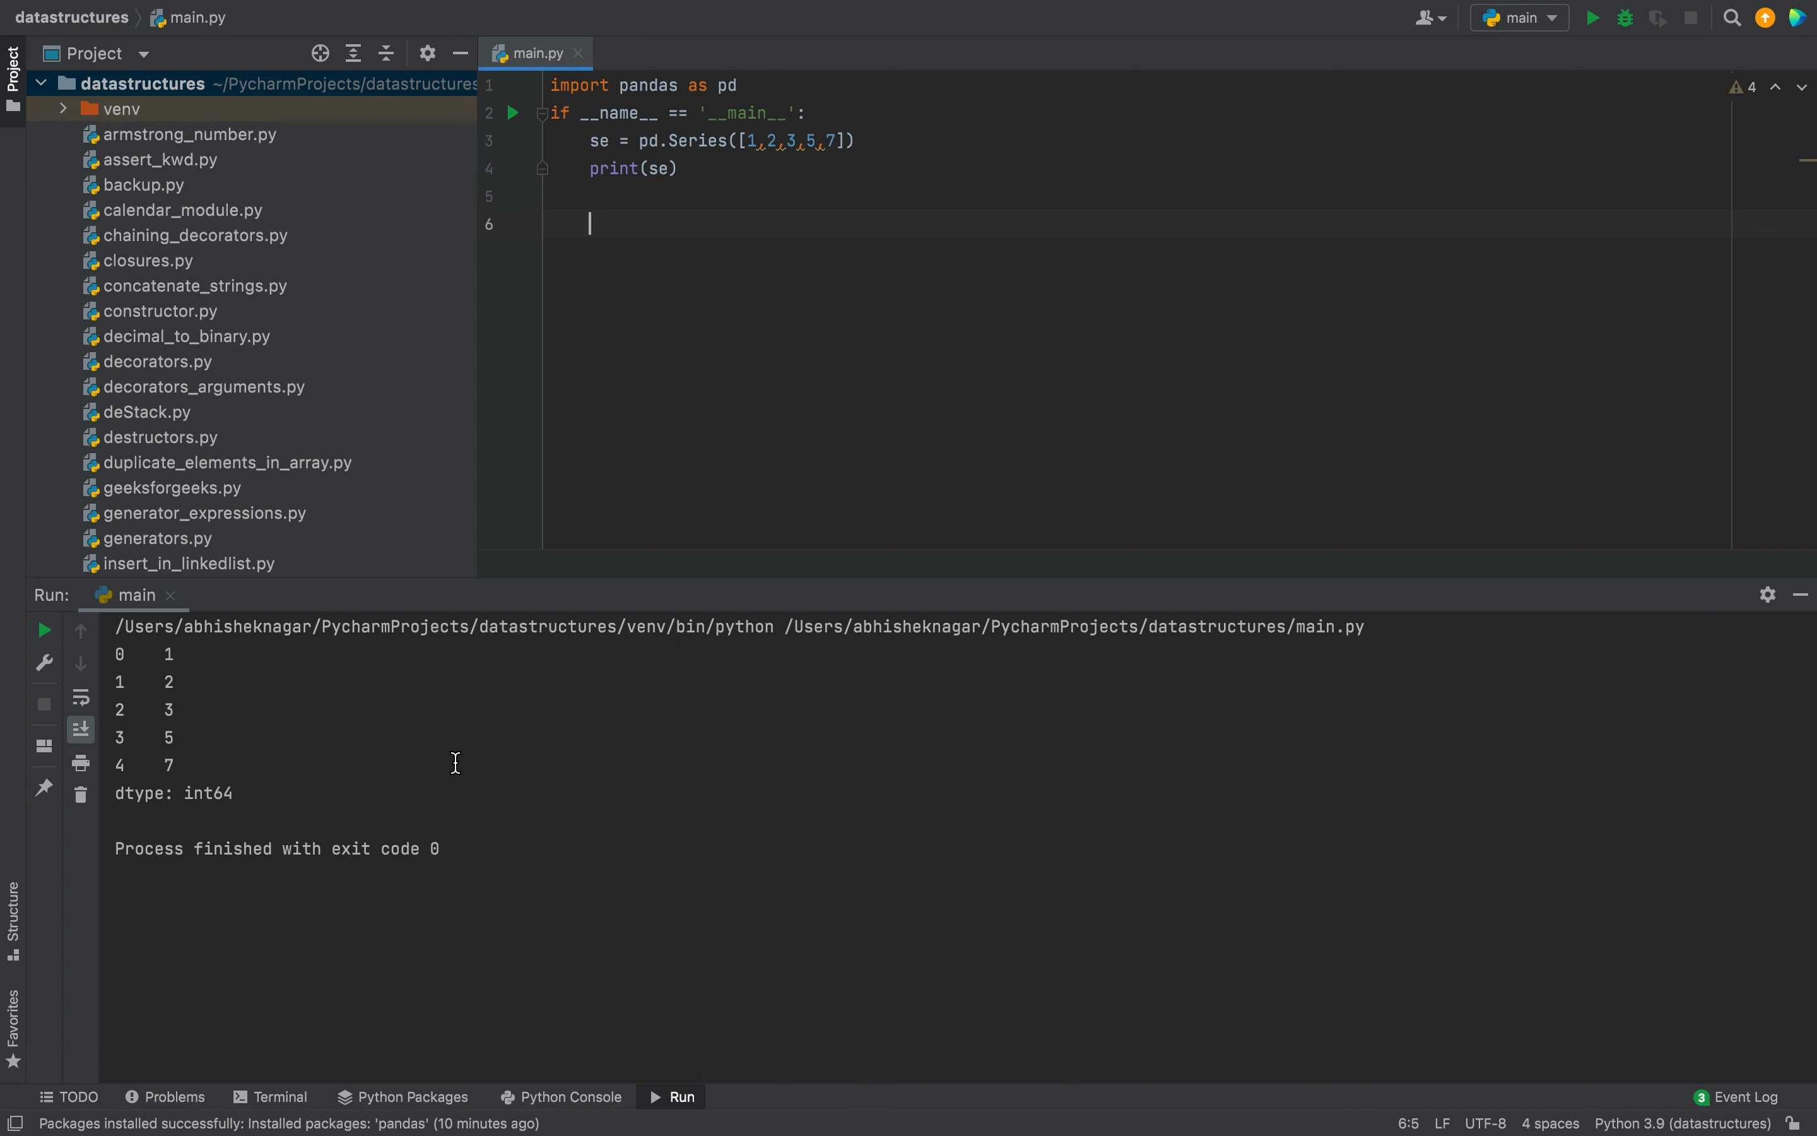